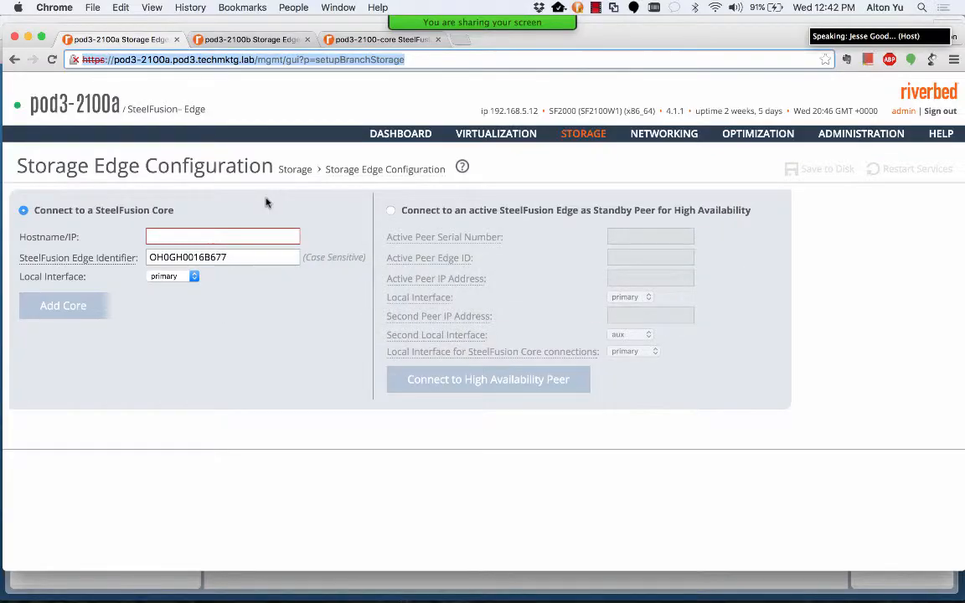
# Add a 100 GB iSCSI LUN aliased pod3-w2k12 to the Core, keeping its serial
pyautogui.click(247, 39)
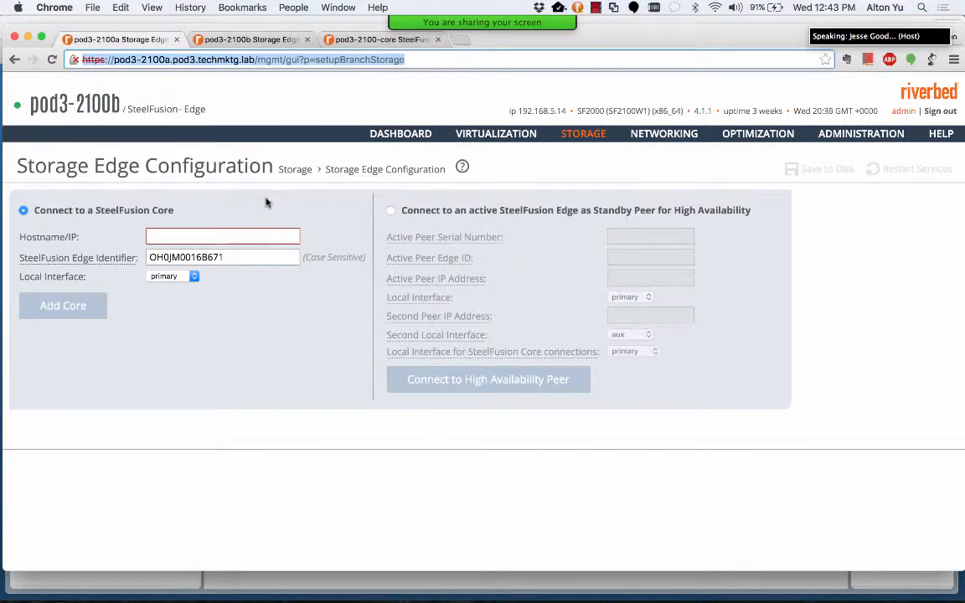
pyautogui.click(377, 39)
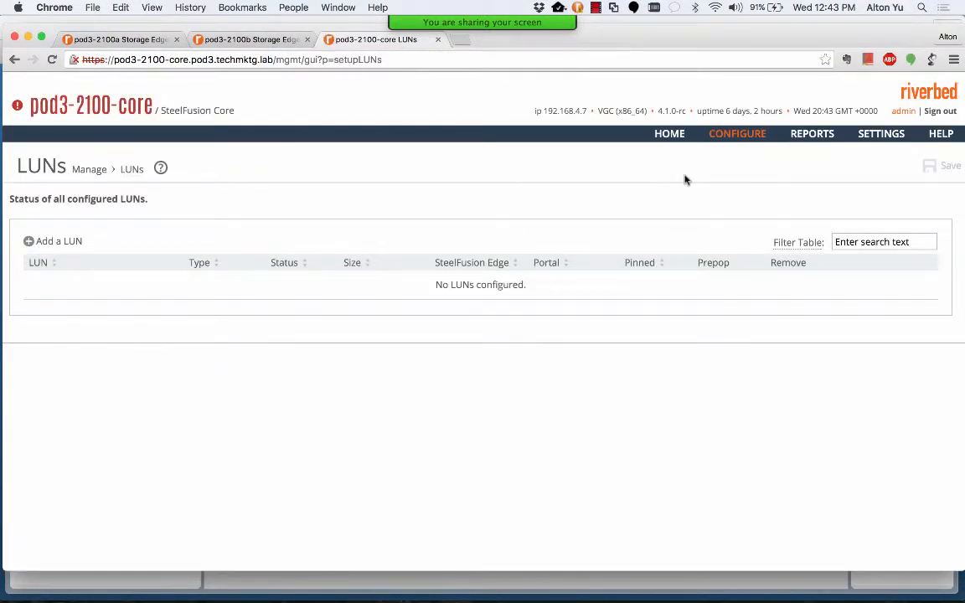
pyautogui.moveTo(737, 134)
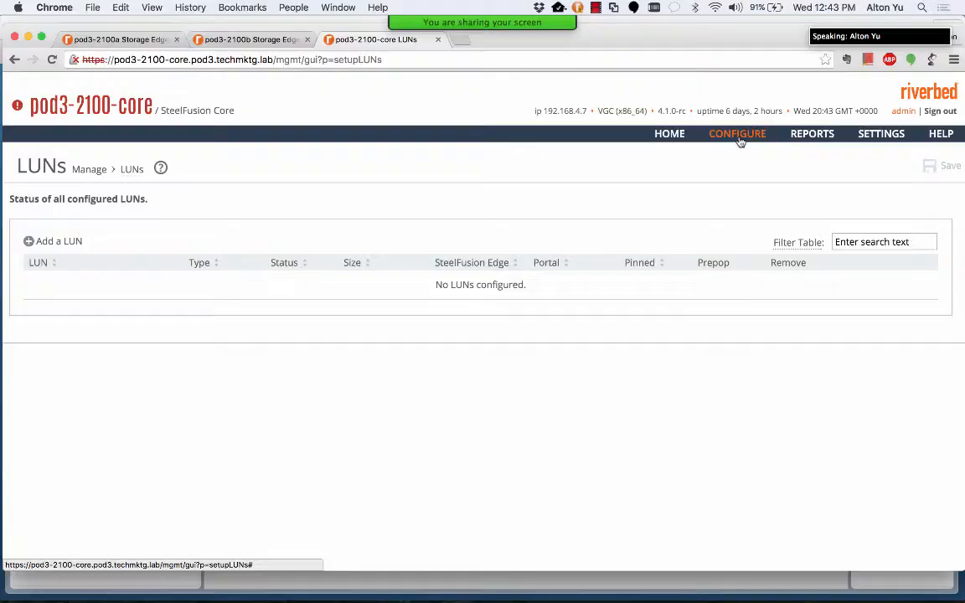
pyautogui.moveTo(75, 246)
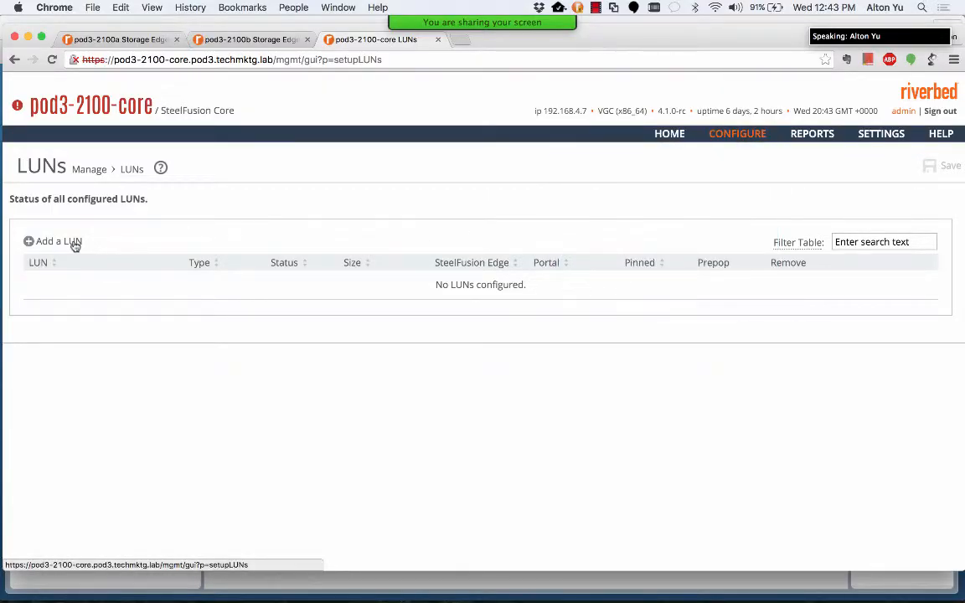
pyautogui.click(52, 241)
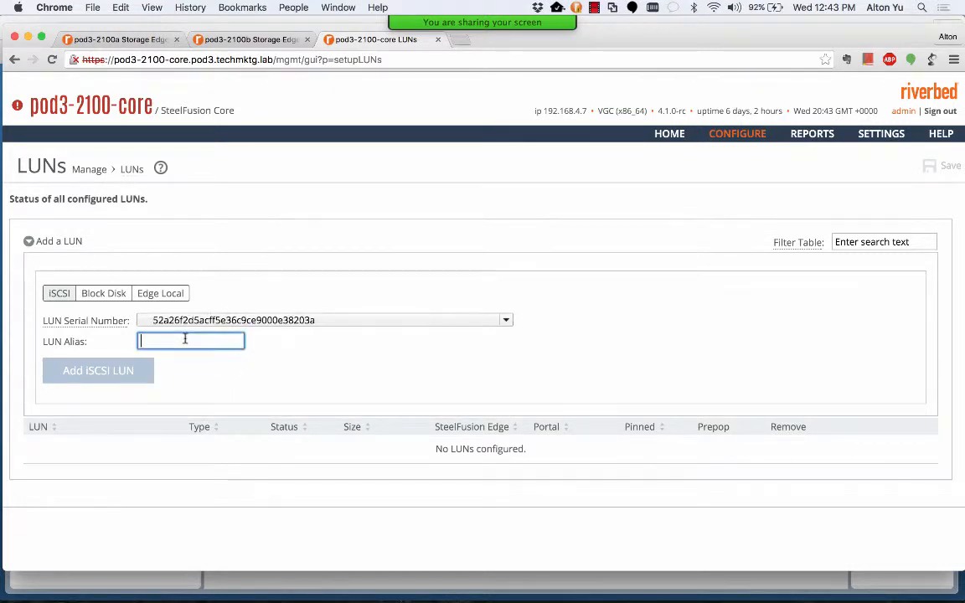
pyautogui.write('pod-')
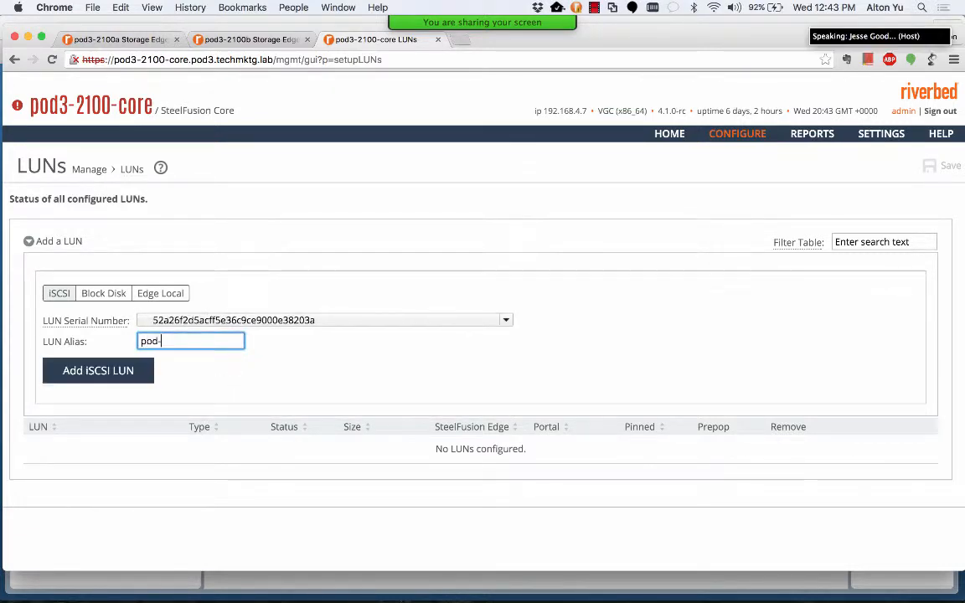
pyautogui.write('w2k')
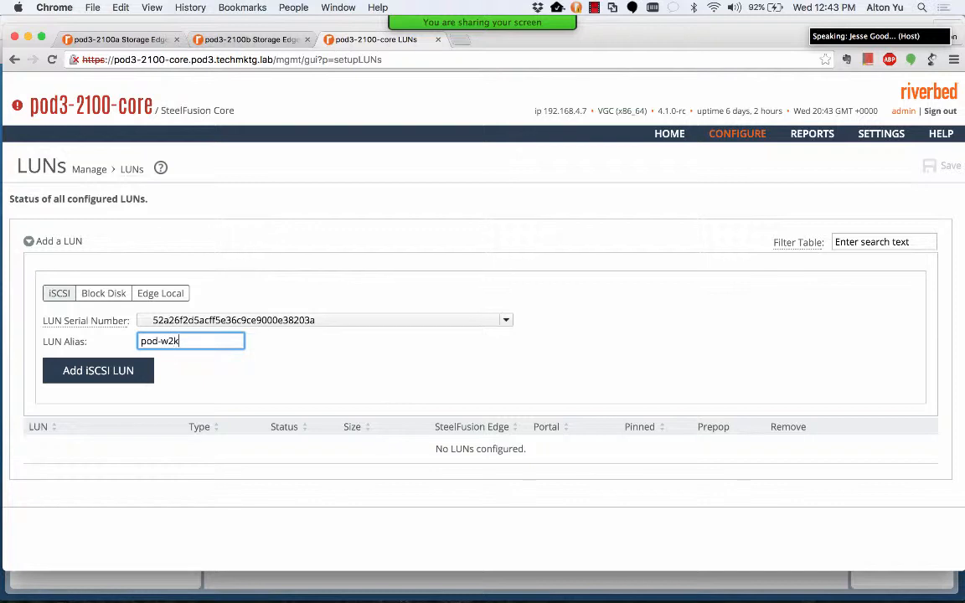
pyautogui.write('12')
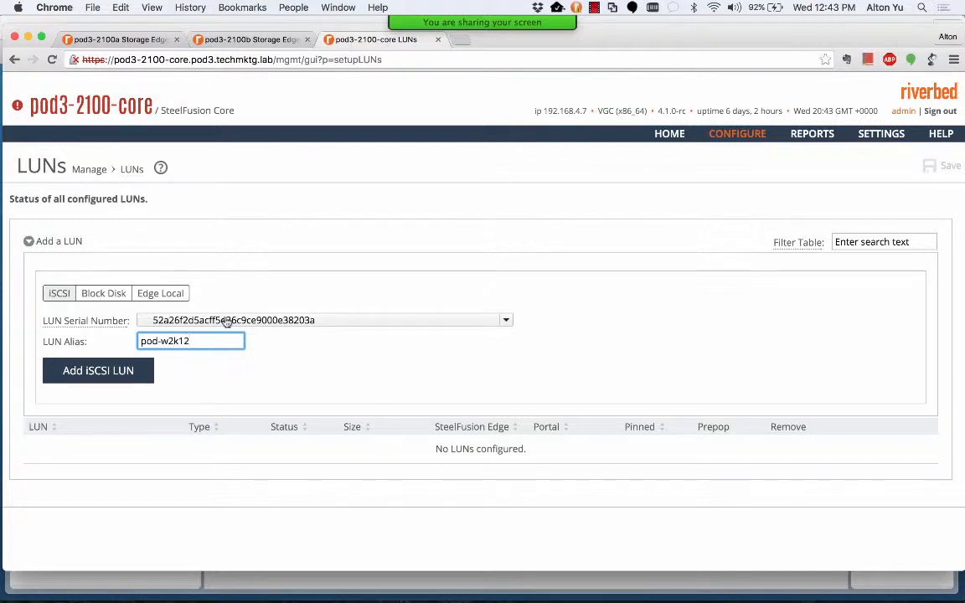
pyautogui.click(505, 320)
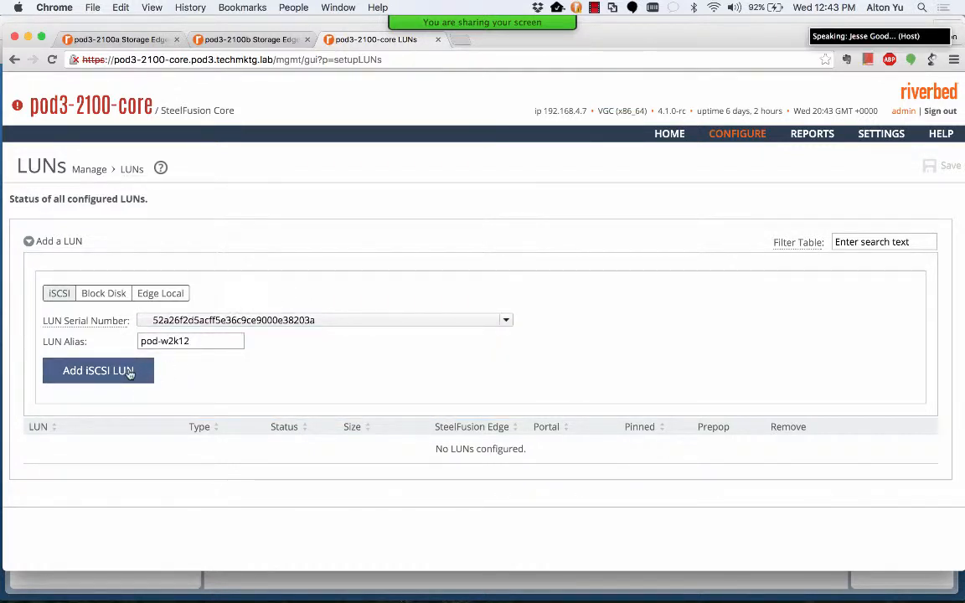
pyautogui.click(98, 370)
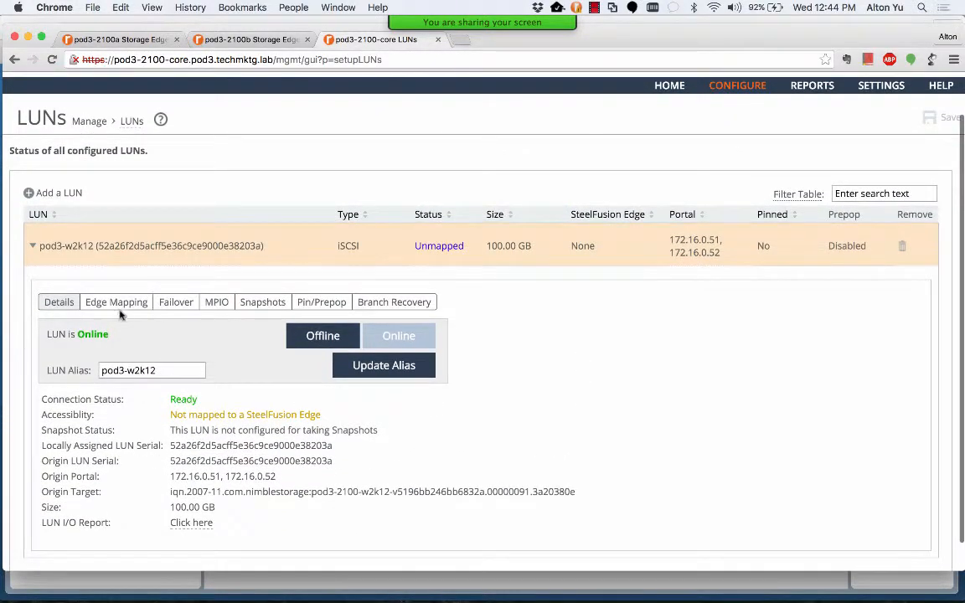
pyautogui.click(115, 302)
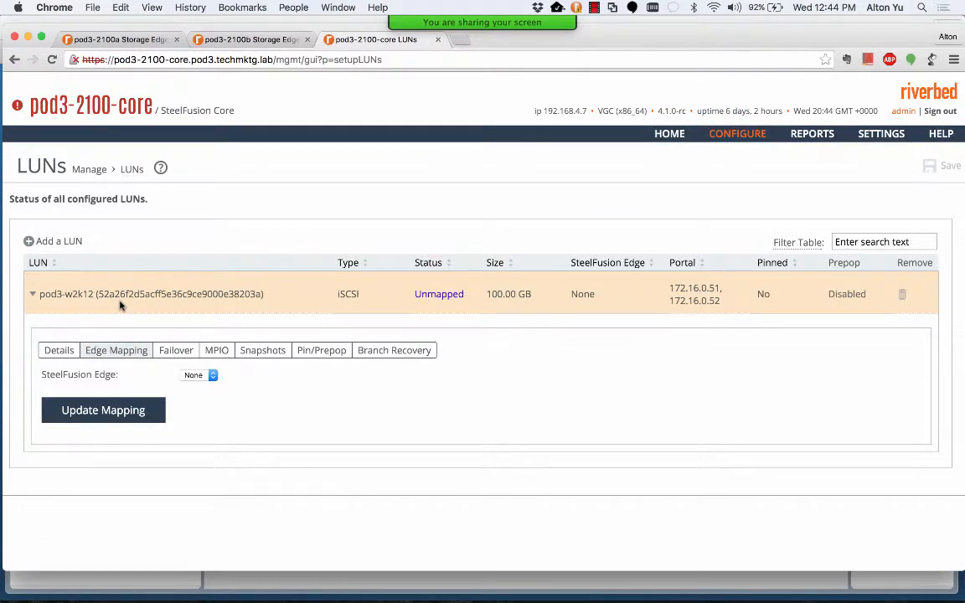
pyautogui.moveTo(197, 181)
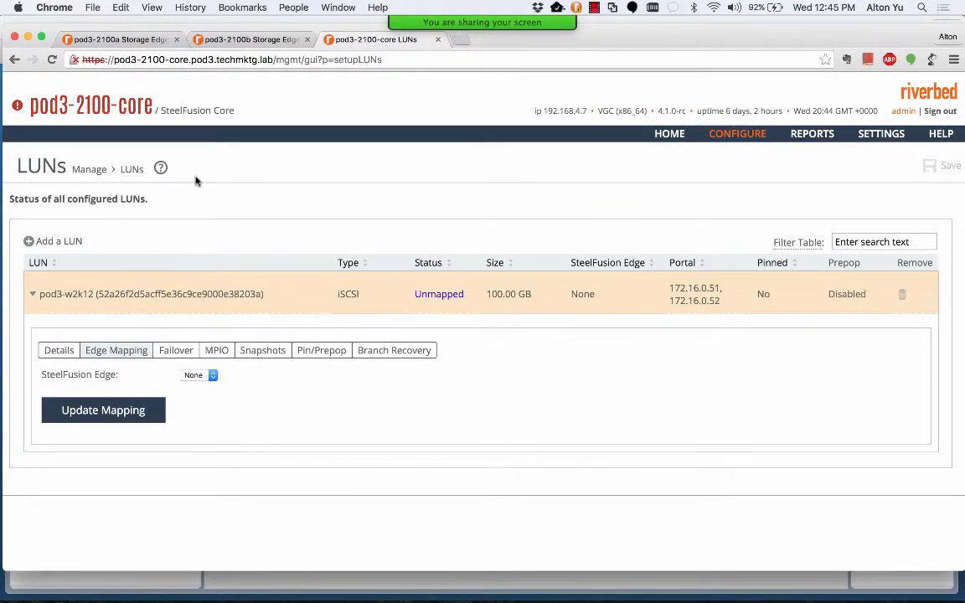
# Add Edge pod3-2100a under Configure > SteelFusion Edges on the Core
pyautogui.click(737, 134)
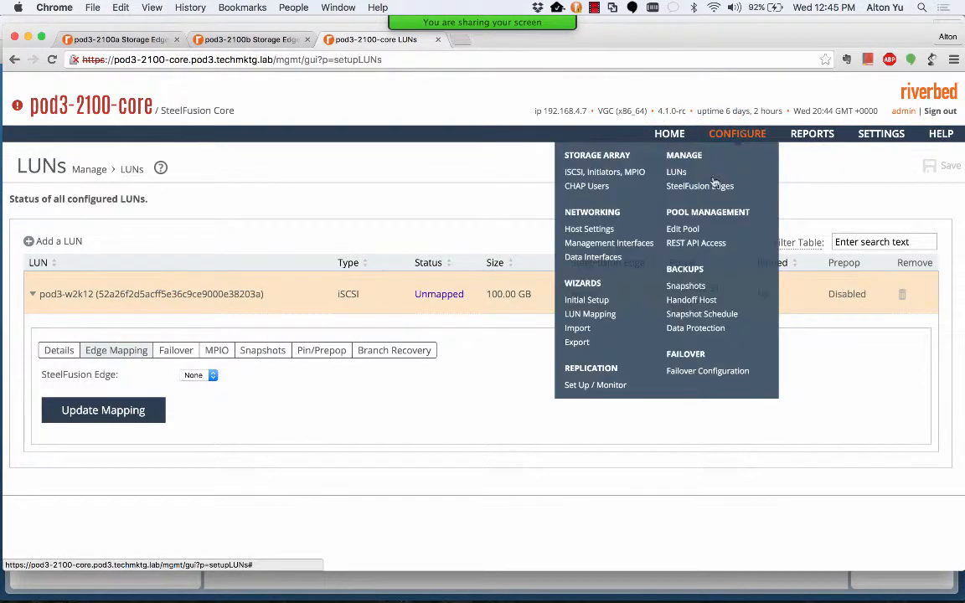
pyautogui.click(700, 186)
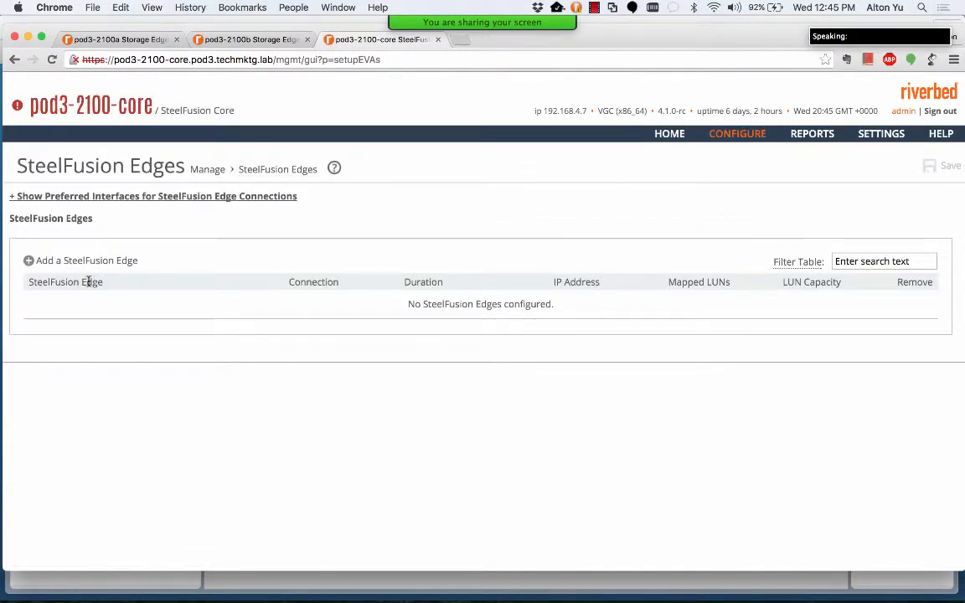
pyautogui.click(29, 260)
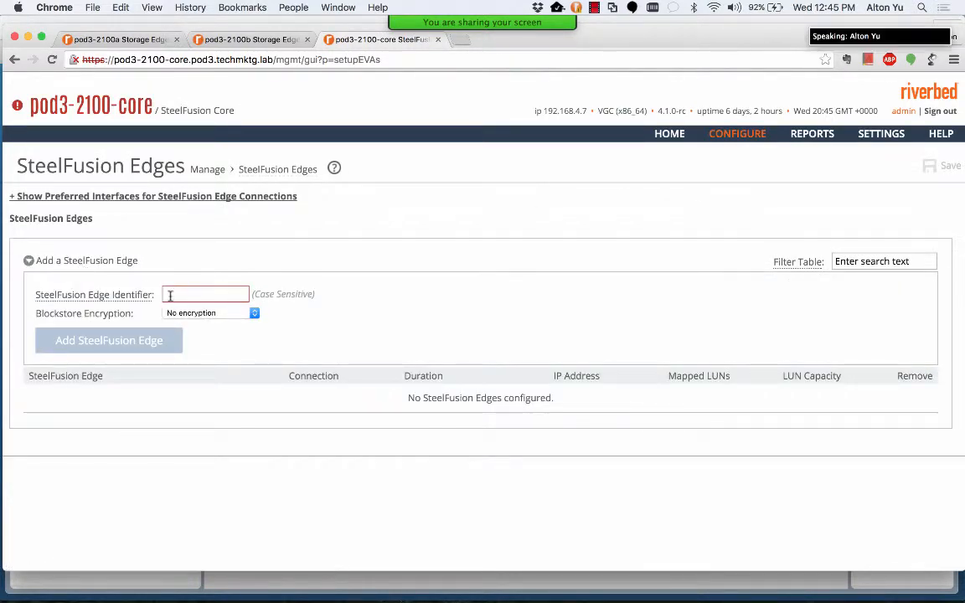
pyautogui.write('pod3-')
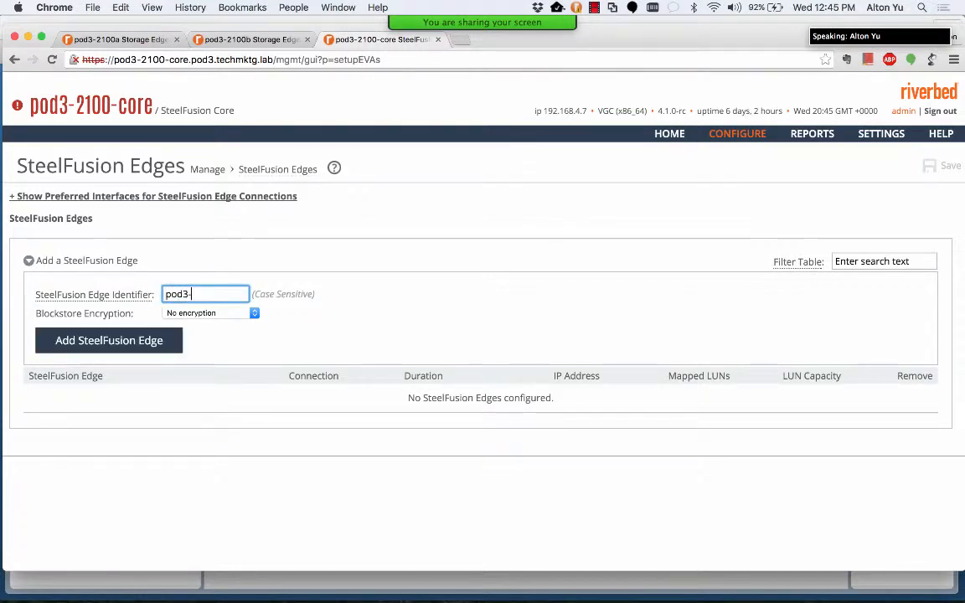
pyautogui.write('2100a')
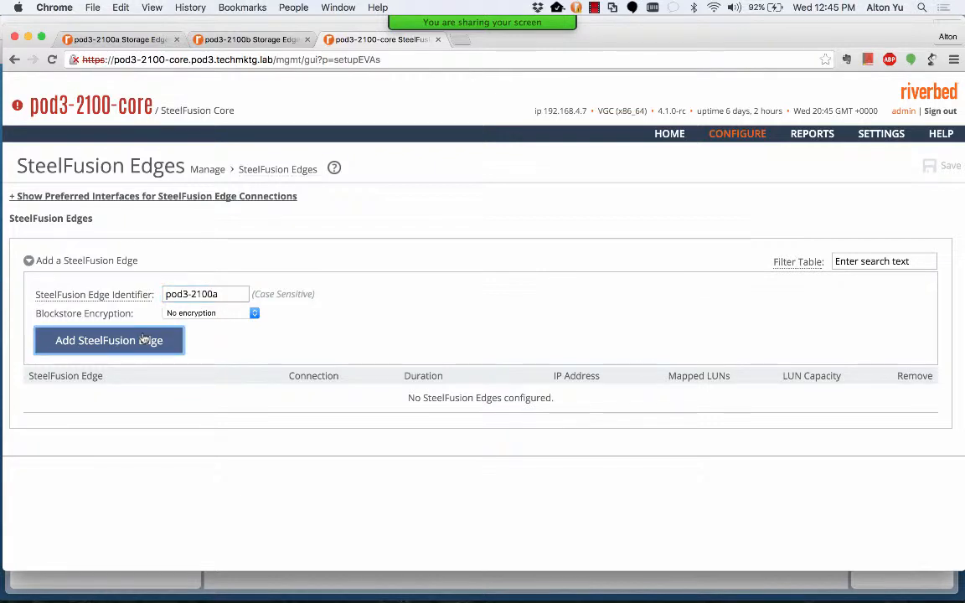
pyautogui.click(108, 340)
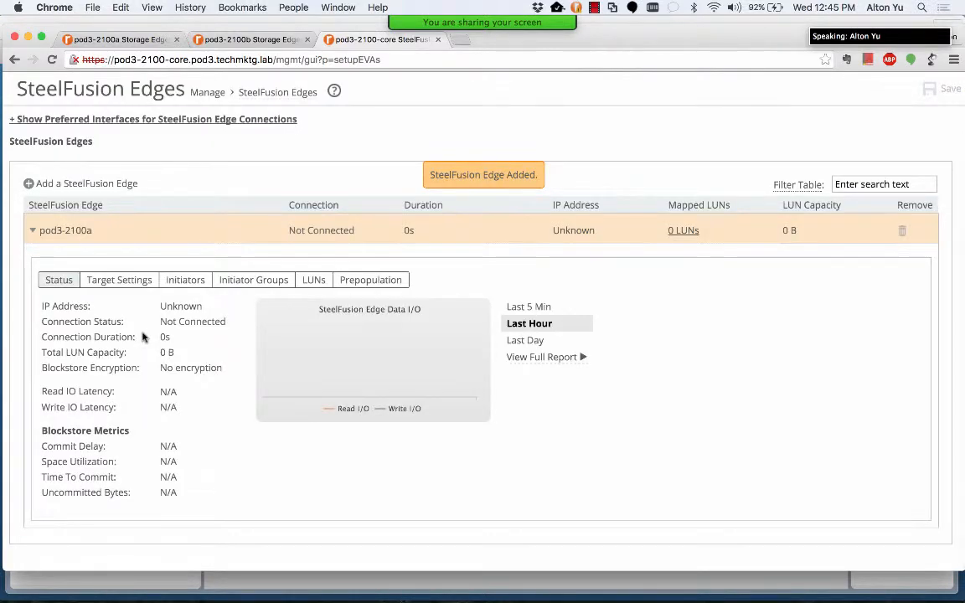
# On pod3-2100a, add Core 192.168.4.7 with identifier pod3-2100a over the primary interface
pyautogui.click(117, 39)
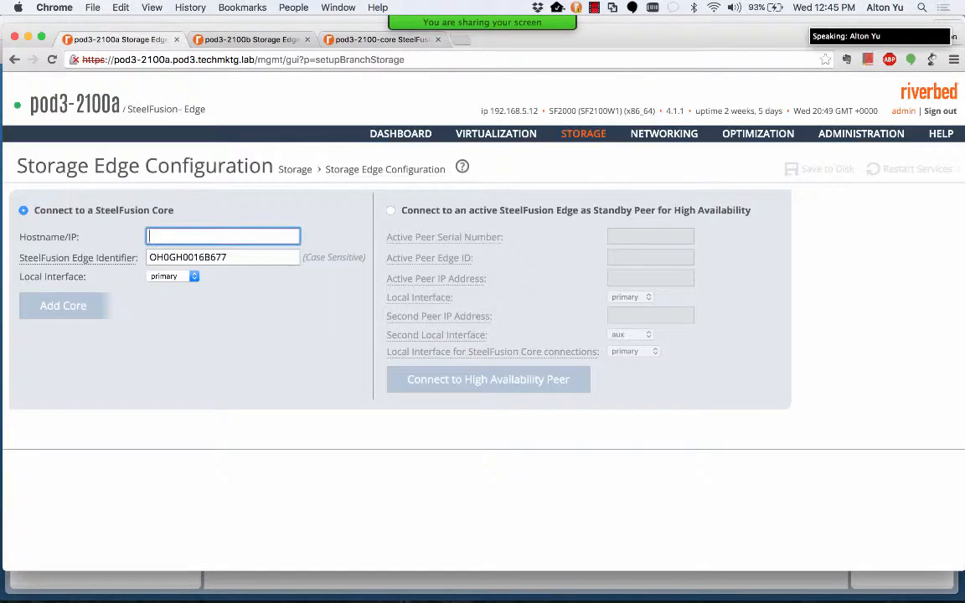
pyautogui.write('192.168.4.7')
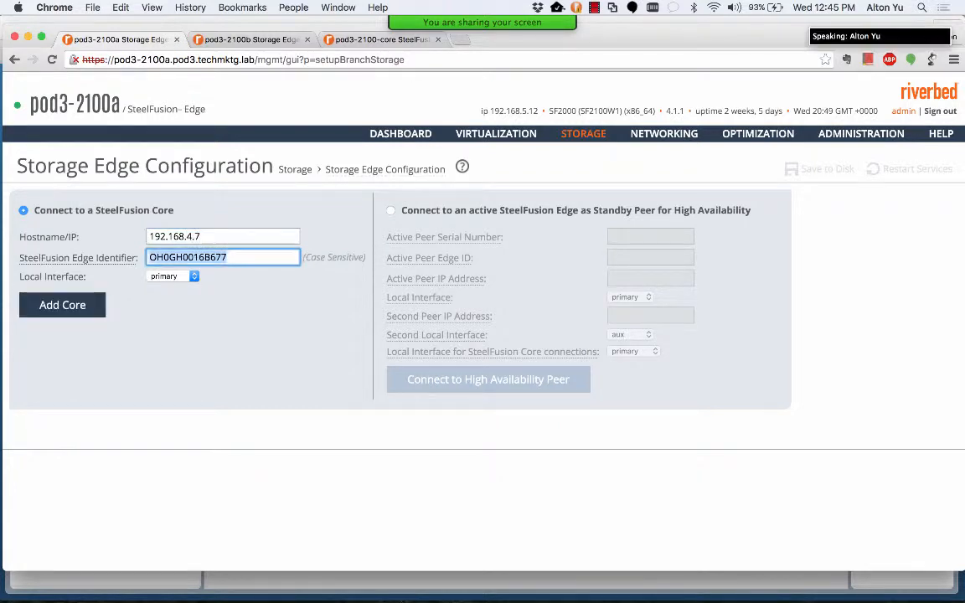
pyautogui.click(172, 277)
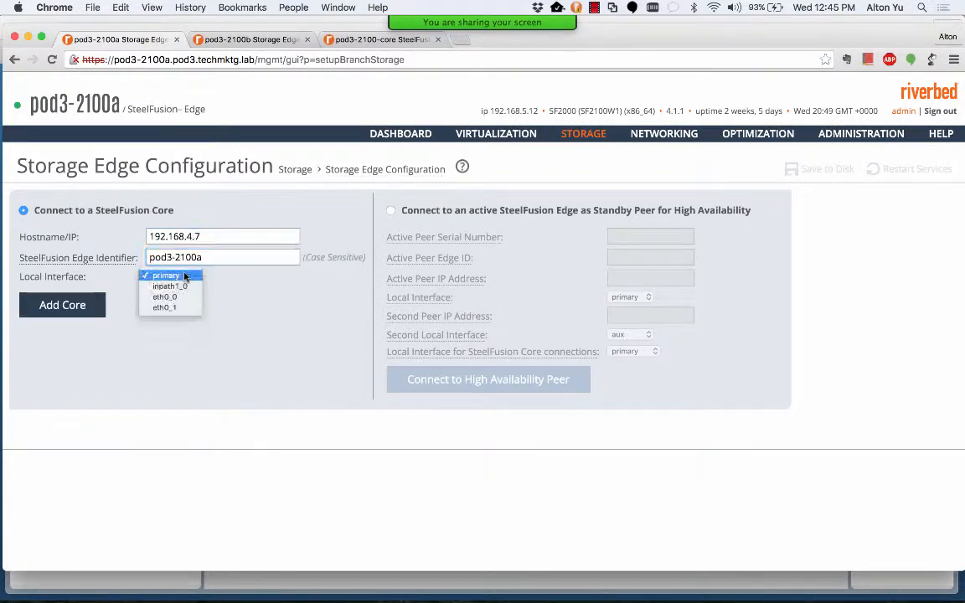
pyautogui.moveTo(167, 286)
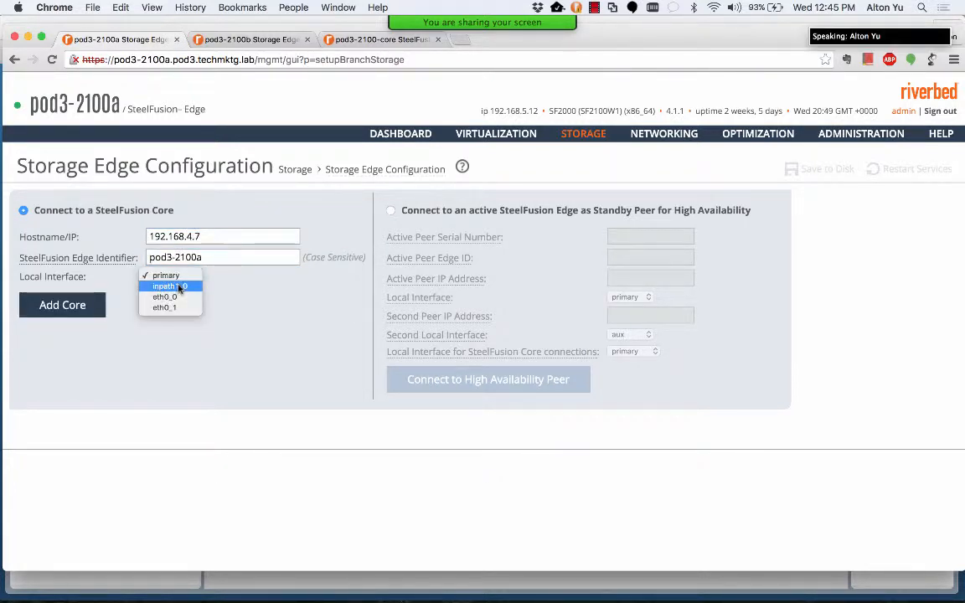
pyautogui.click(62, 304)
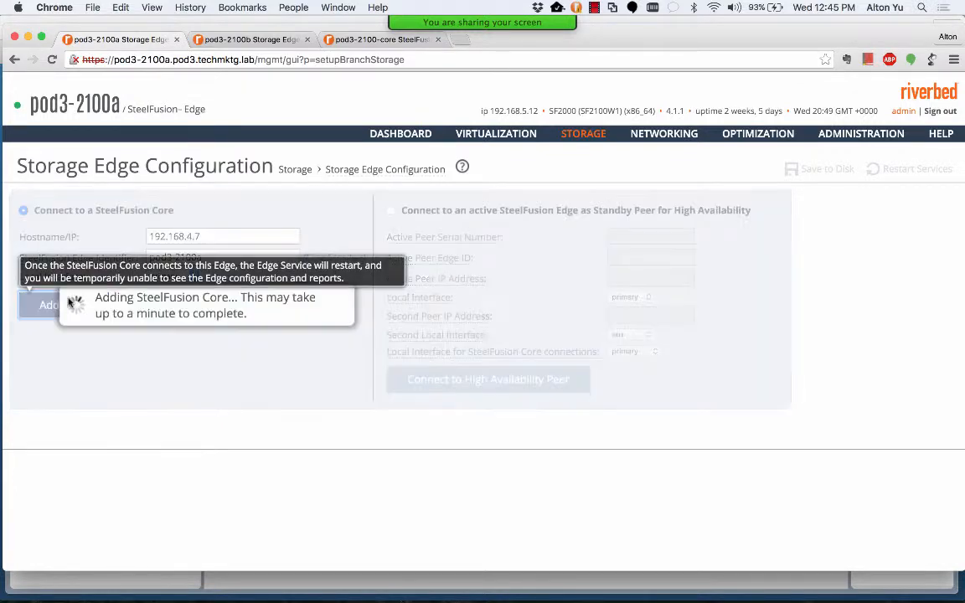
pyautogui.click(48, 304)
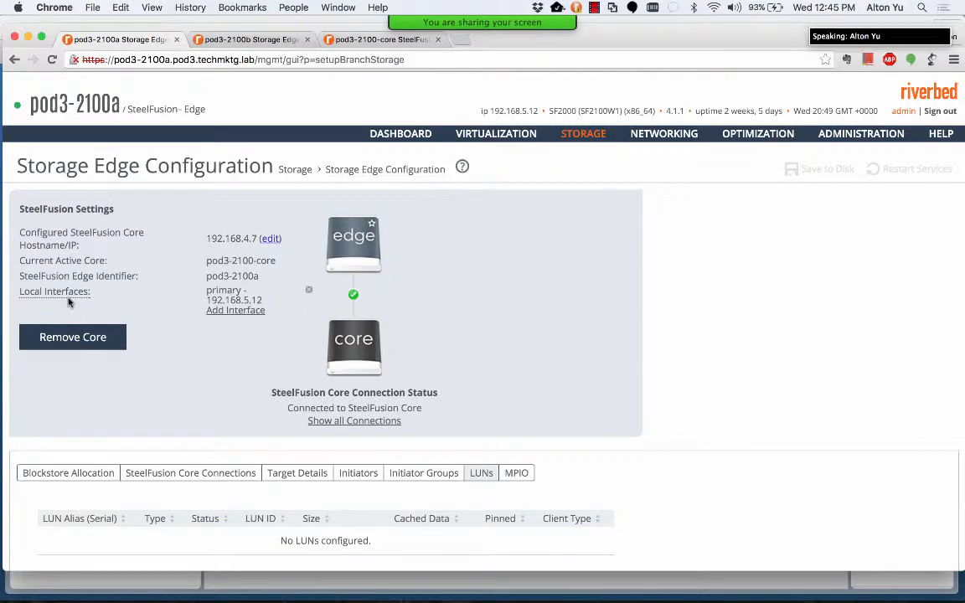
pyautogui.scroll(-3)
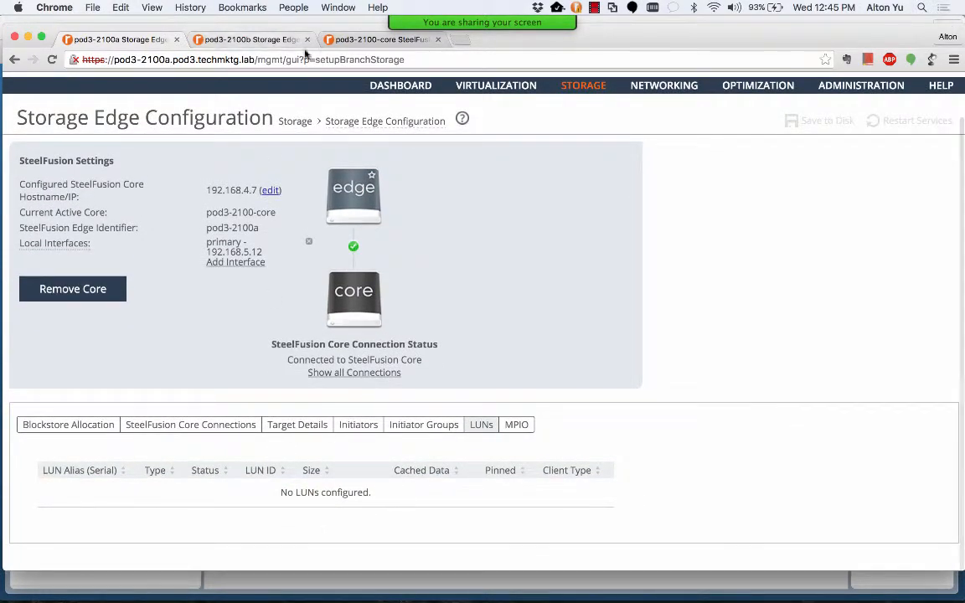
# Map LUN pod3-w2k12 to Edge pod3-2100a from the Core's LUN list
pyautogui.click(377, 40)
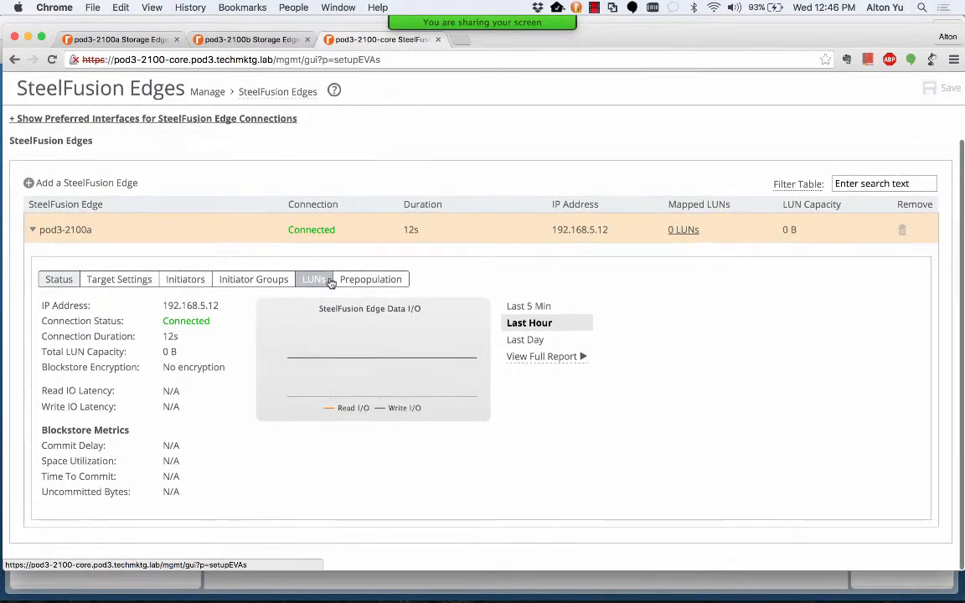
pyautogui.click(313, 279)
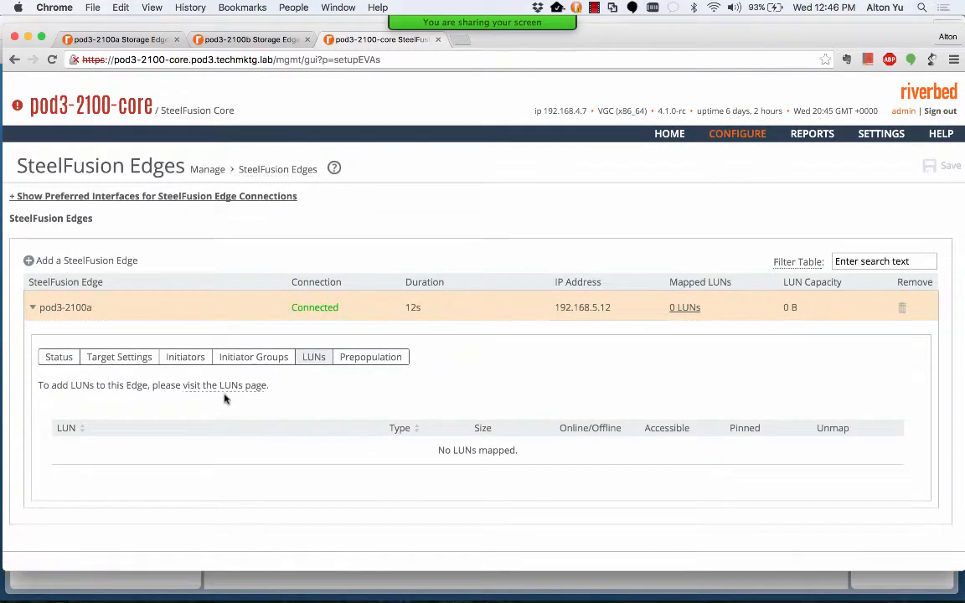
pyautogui.click(224, 386)
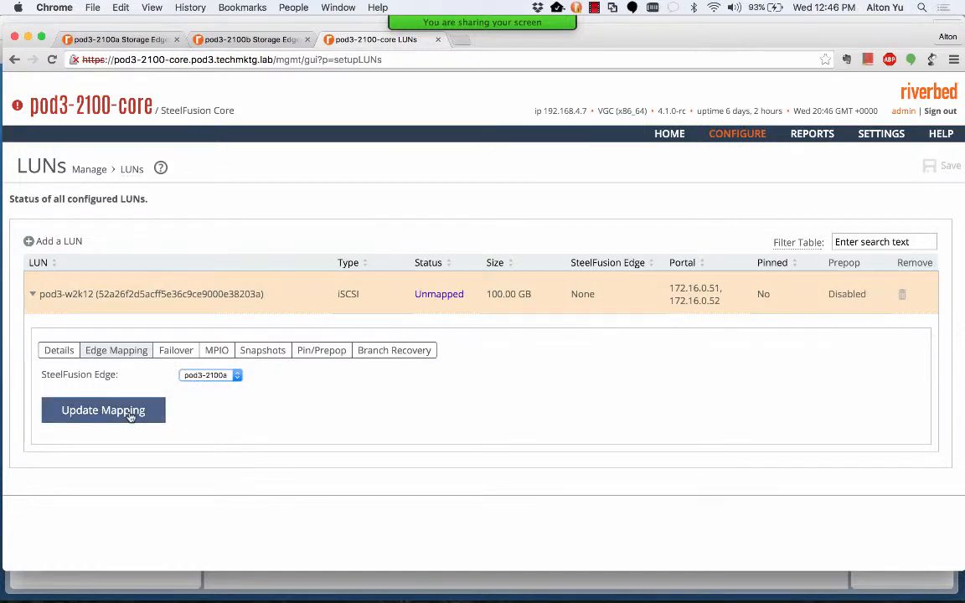
pyautogui.click(103, 410)
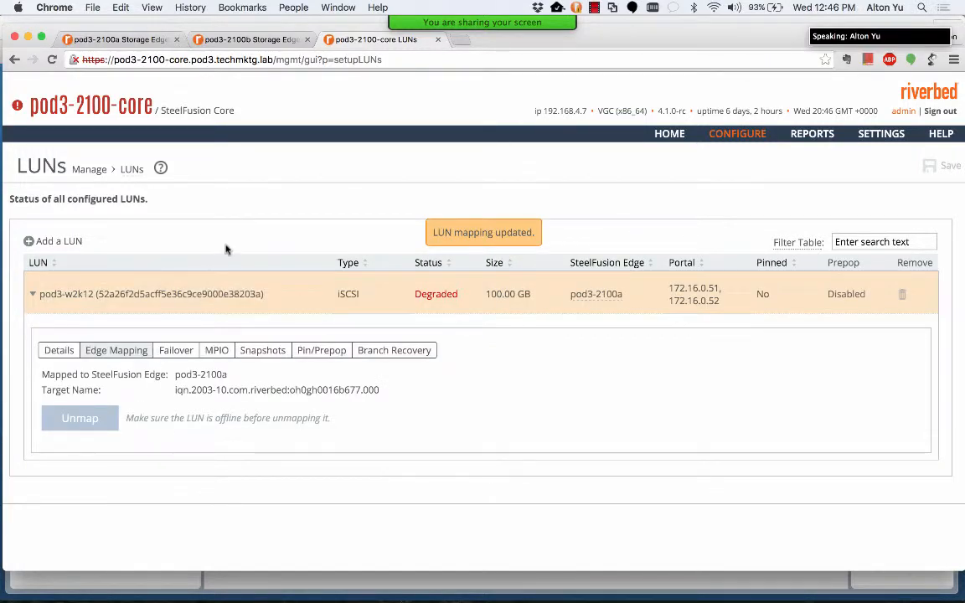
# Launch pod3-2100a's hypervisor installer, choose Reinstall, enter root password, keep Riverbed license
pyautogui.click(113, 38)
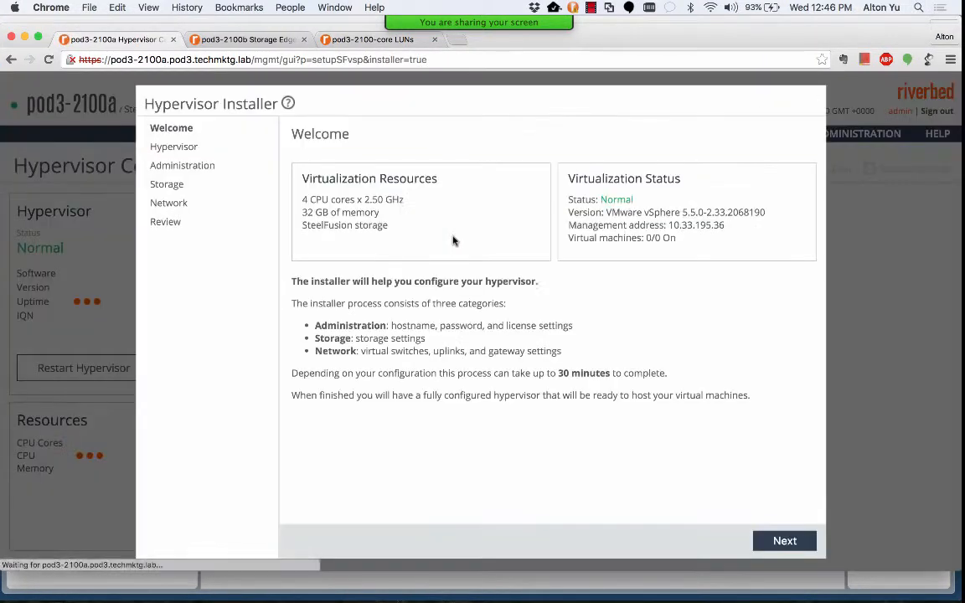
pyautogui.click(784, 540)
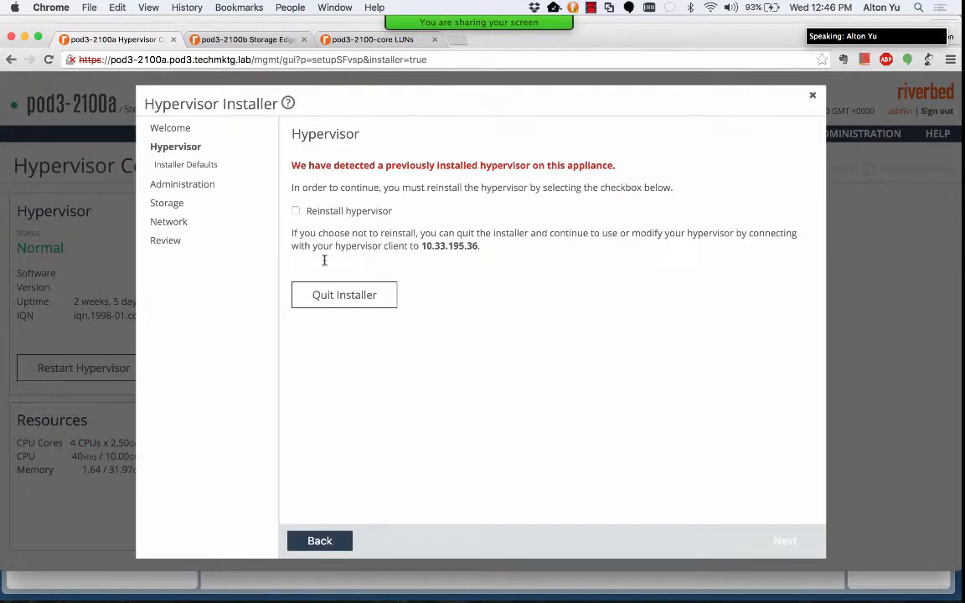
pyautogui.click(295, 210)
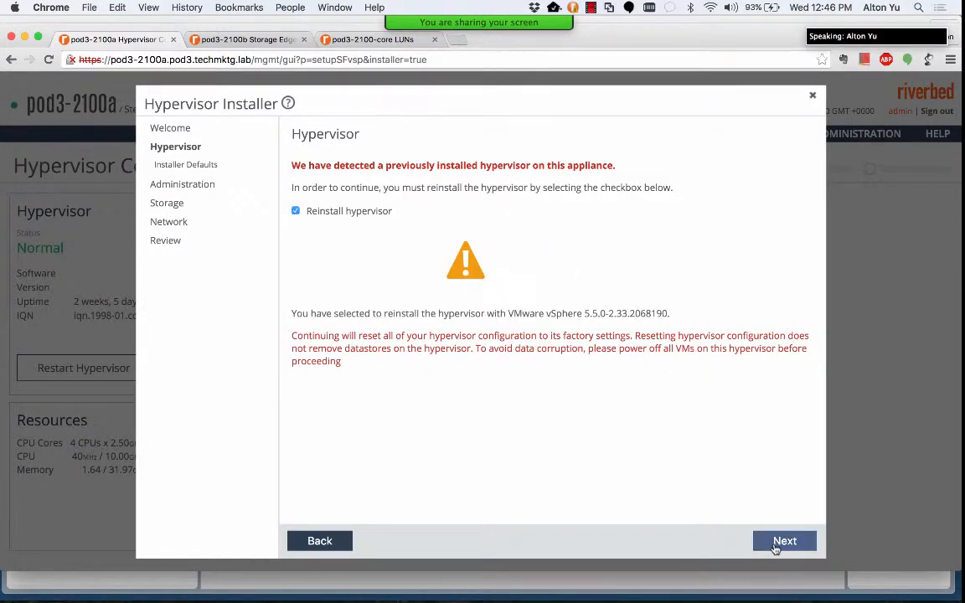
pyautogui.click(784, 540)
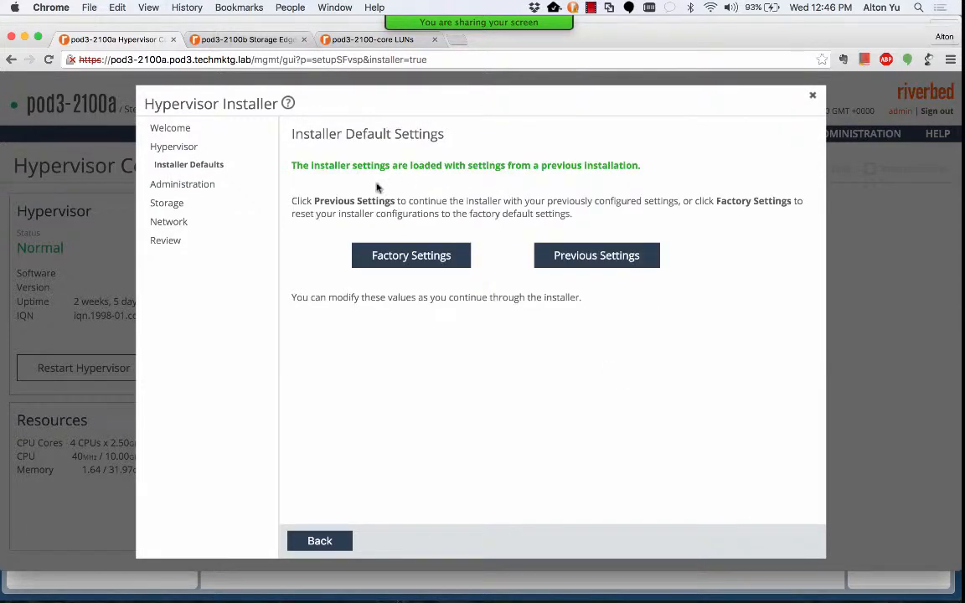
pyautogui.moveTo(344, 193)
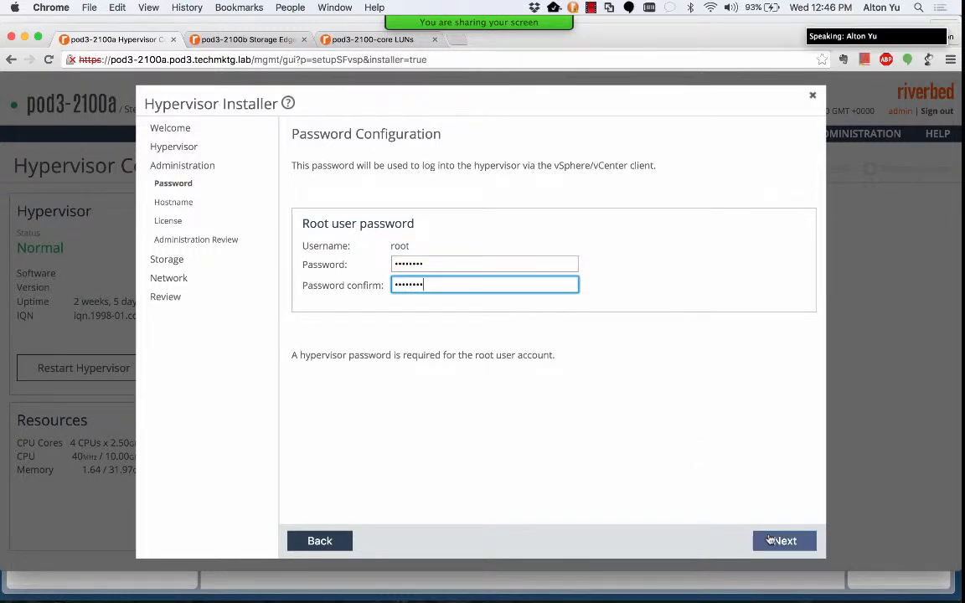
pyautogui.click(784, 540)
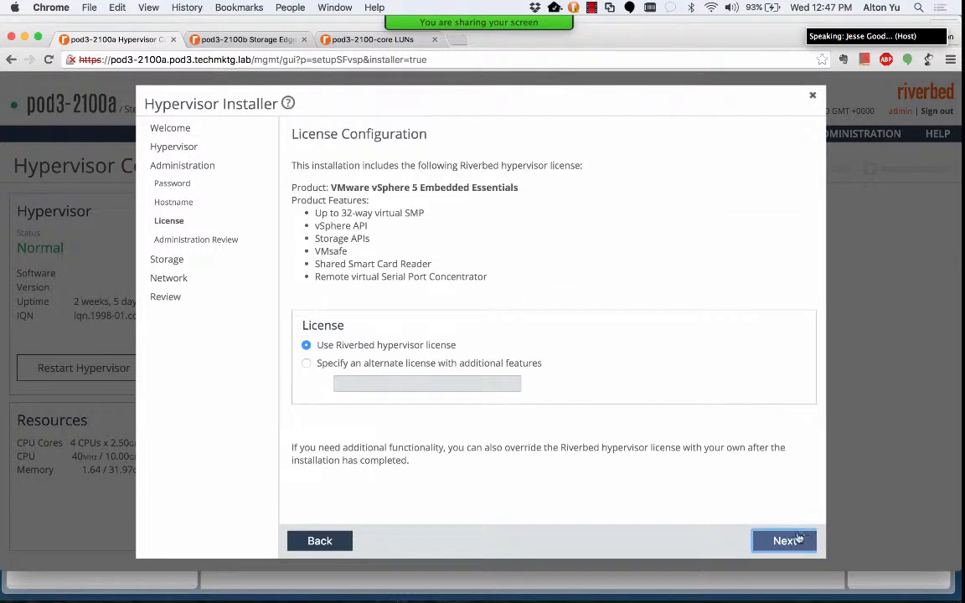
pyautogui.click(784, 541)
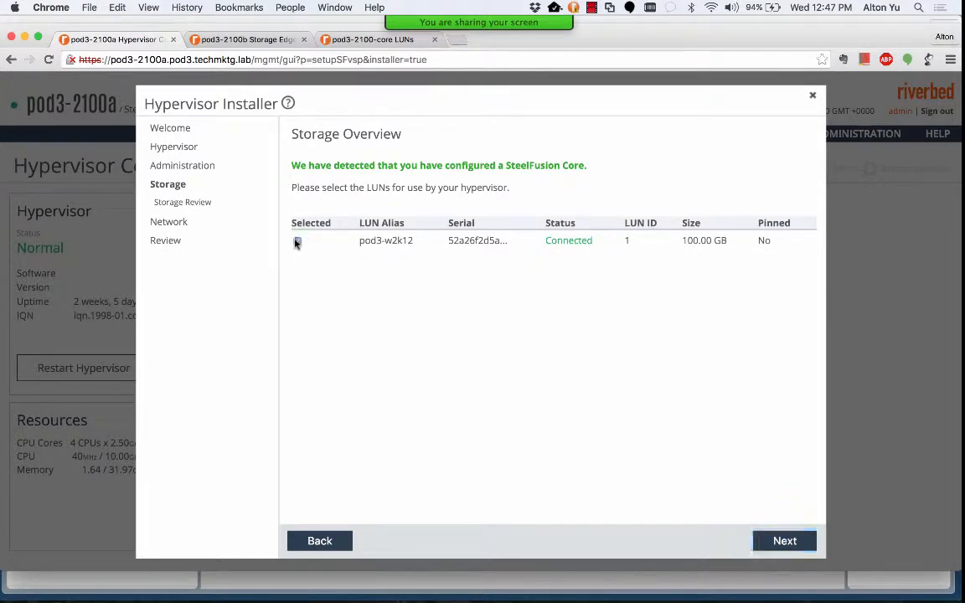
# Select pod3-w2k12 as the hypervisor's storage LUN
pyautogui.click(296, 240)
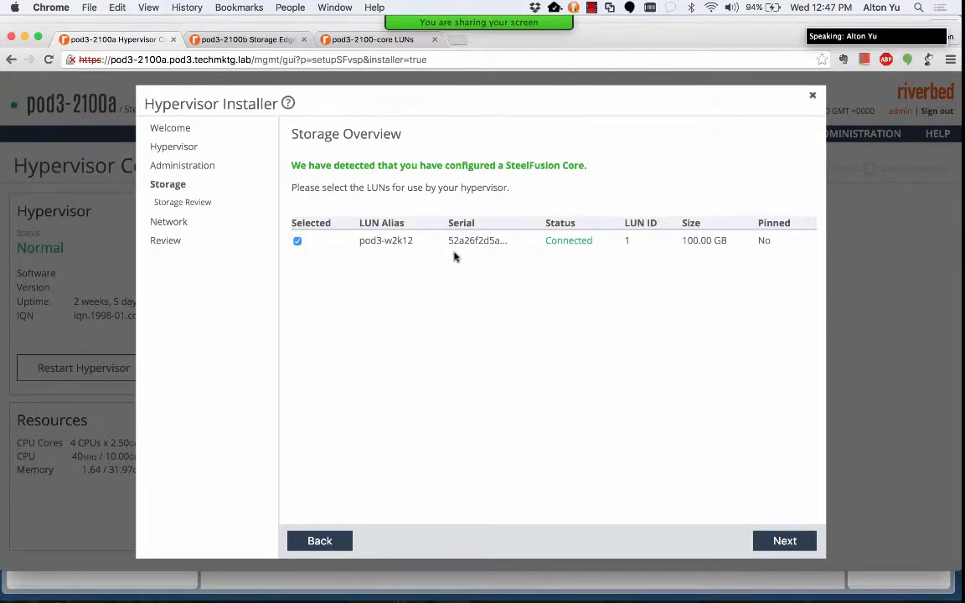
pyautogui.moveTo(478, 294)
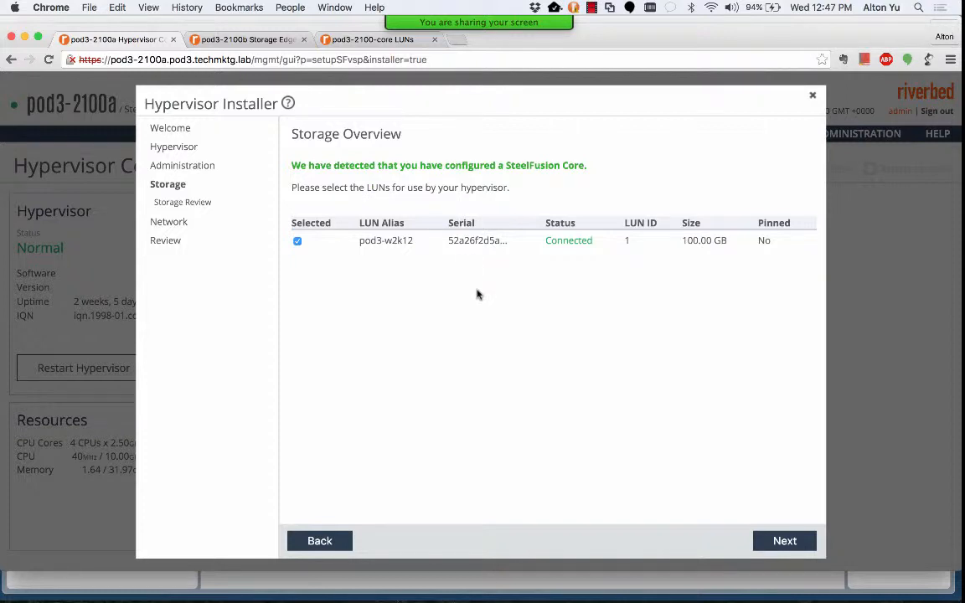
pyautogui.click(784, 541)
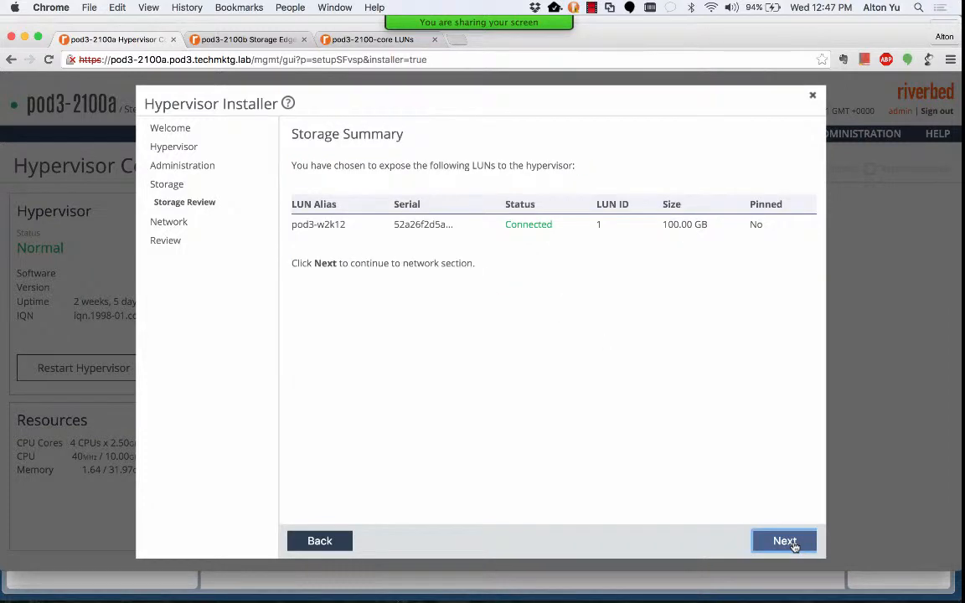
pyautogui.click(784, 540)
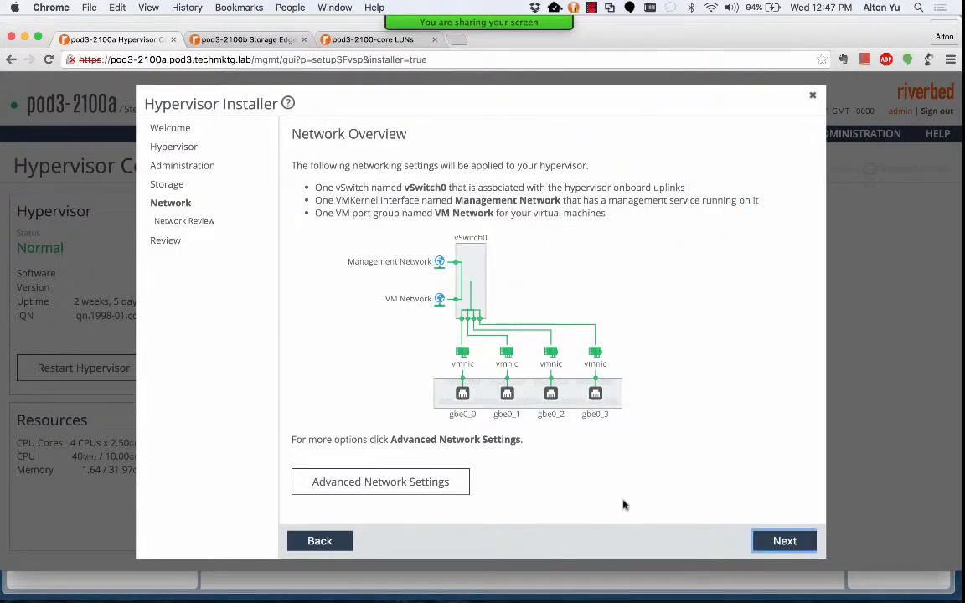
# Create vSwitch0 with uplink gbe0_0 in Advanced Network Settings
pyautogui.click(381, 481)
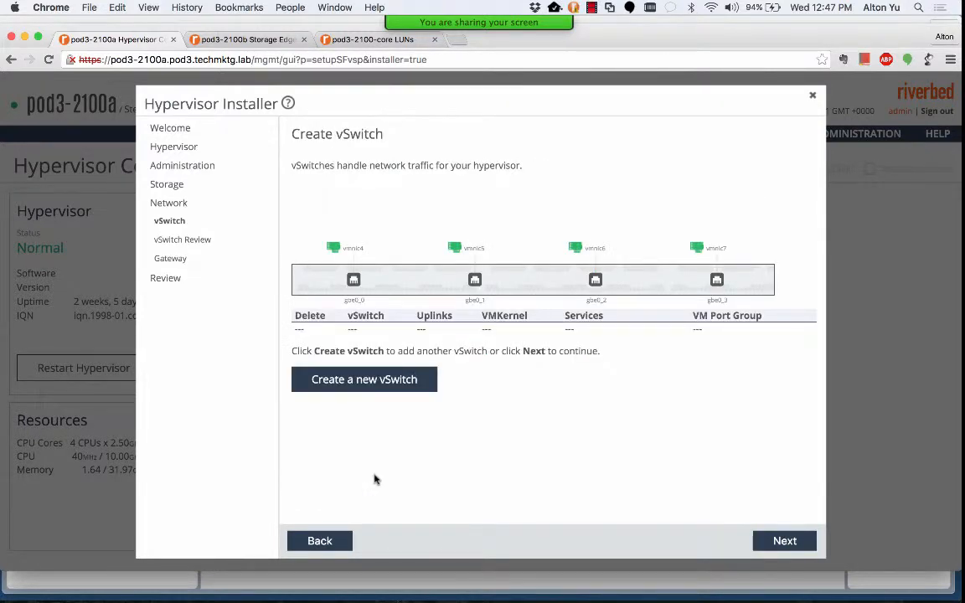
pyautogui.click(364, 379)
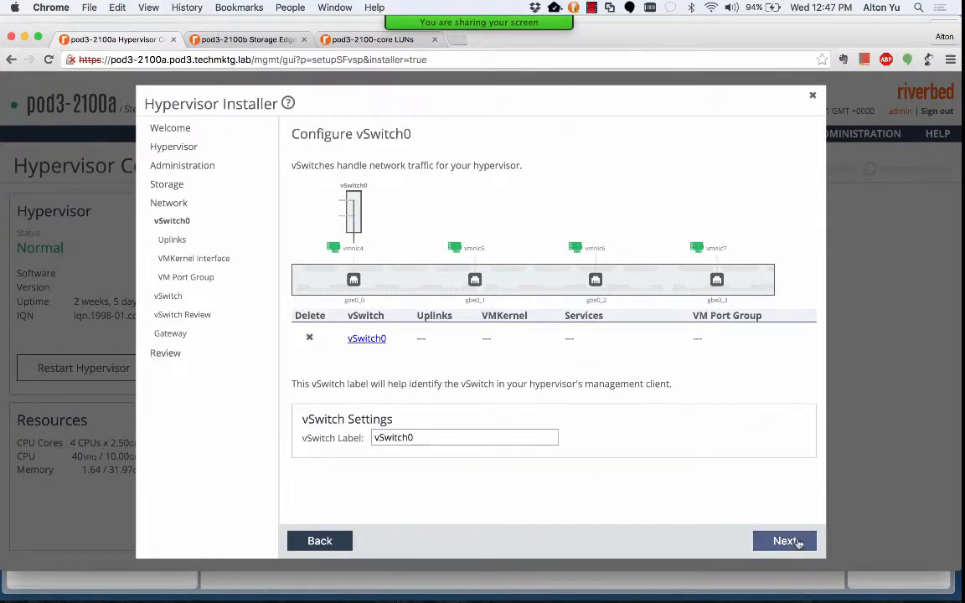
pyautogui.click(784, 541)
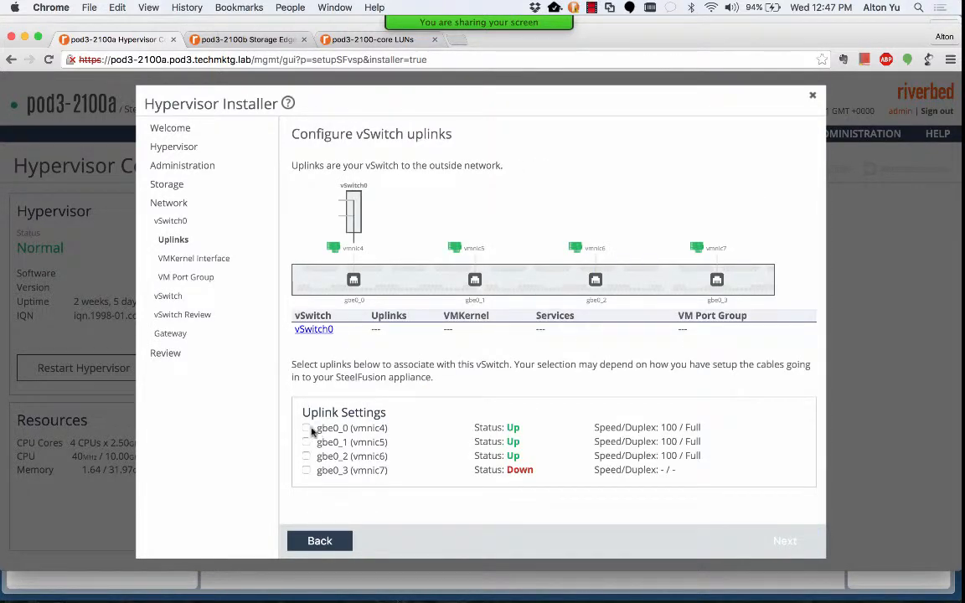
pyautogui.click(784, 540)
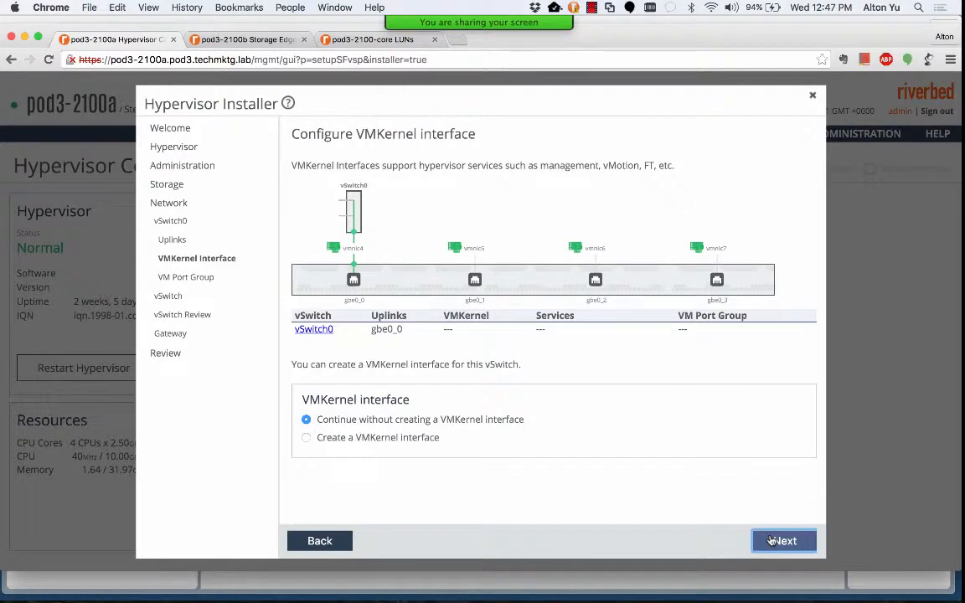
# Add VMKernel0 at 10.33.195.36/255.255.255.0 with management, vMotion and FT Logging
pyautogui.click(307, 438)
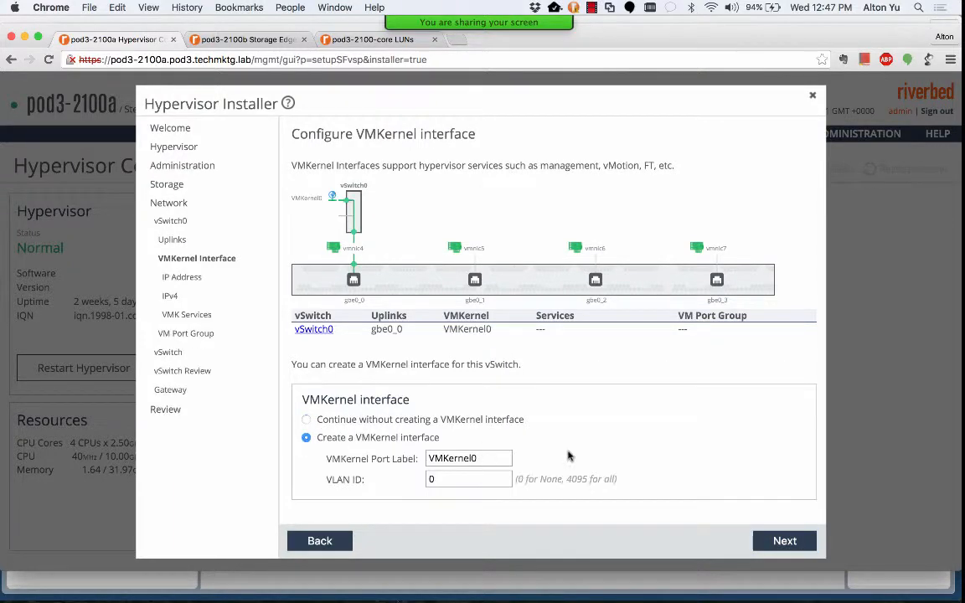
pyautogui.scroll(-3)
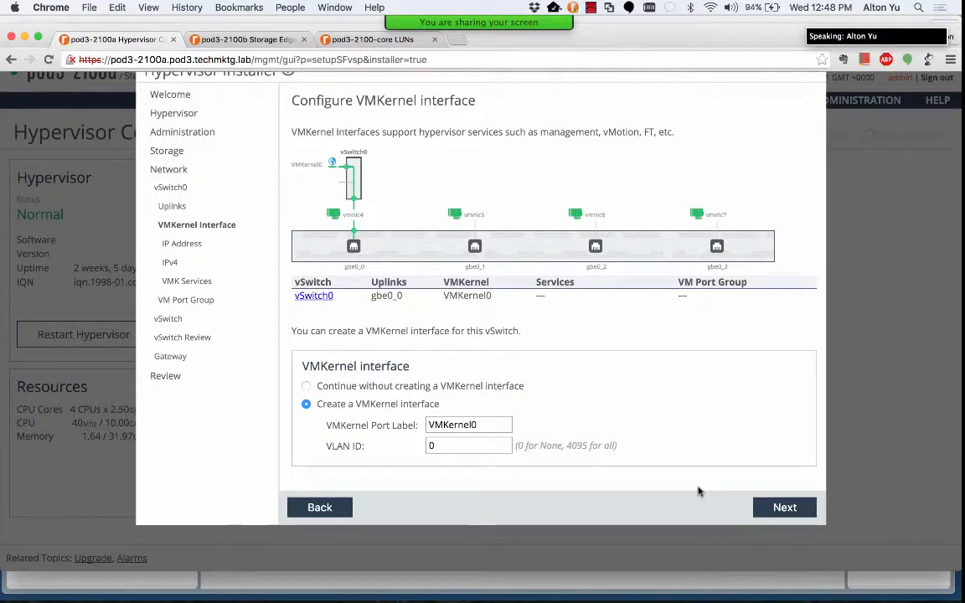
pyautogui.click(783, 506)
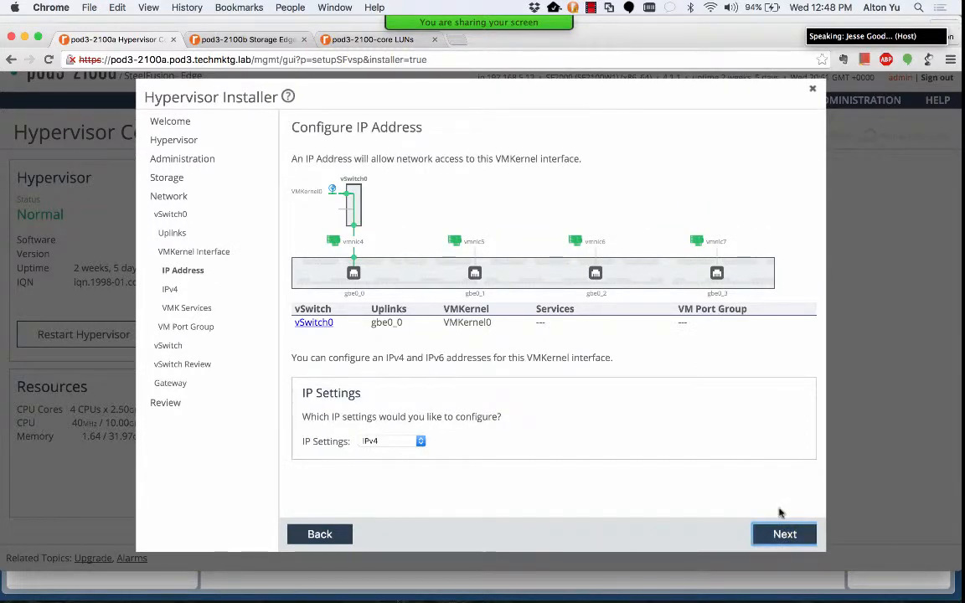
pyautogui.click(783, 533)
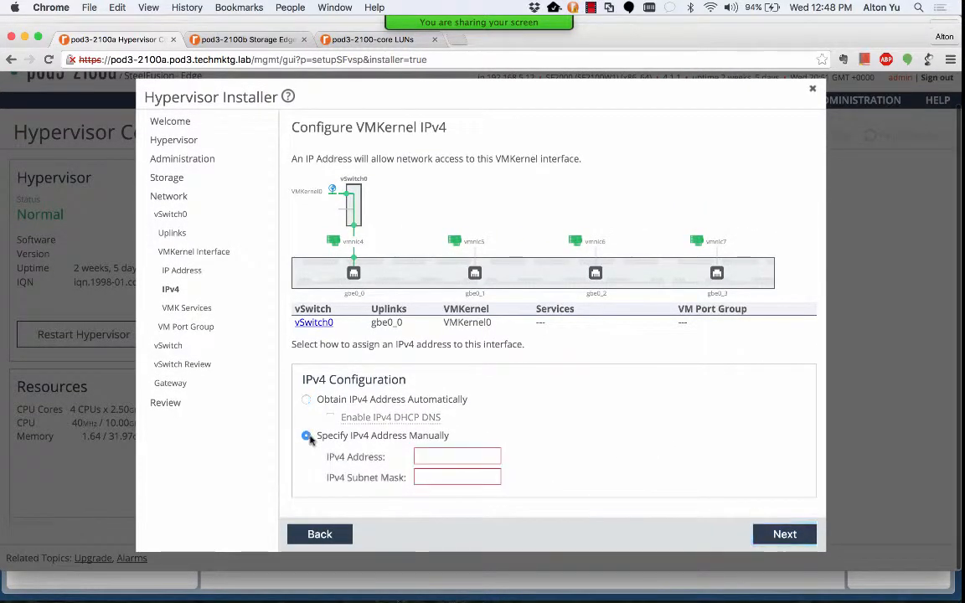
pyautogui.write('10.33.195')
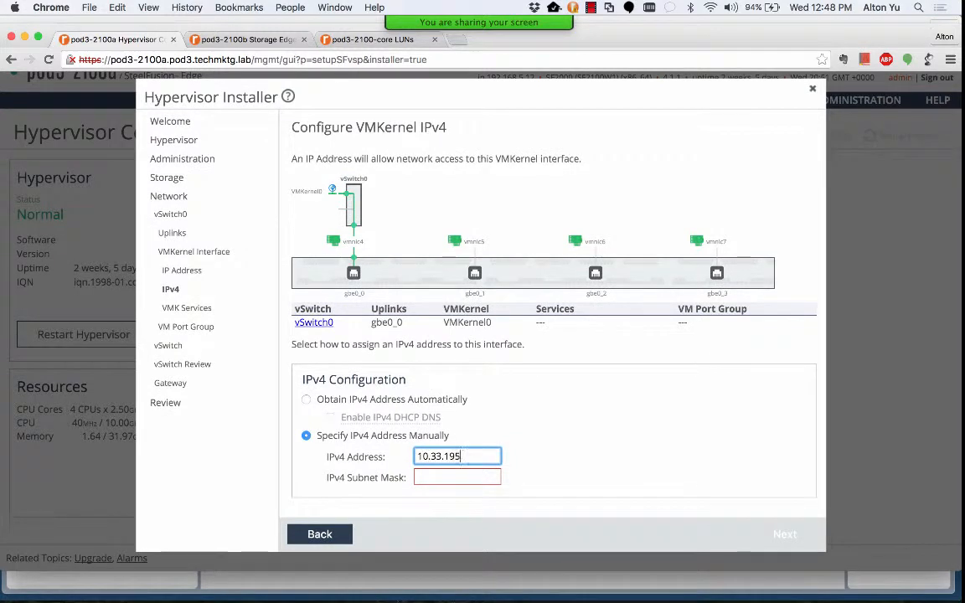
pyautogui.write('255.255.255.0')
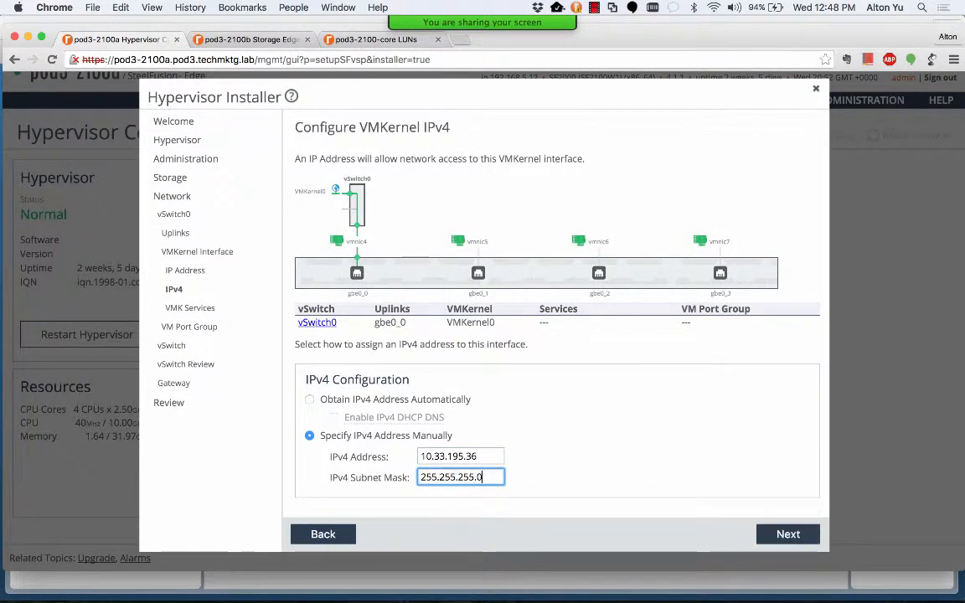
pyautogui.click(787, 534)
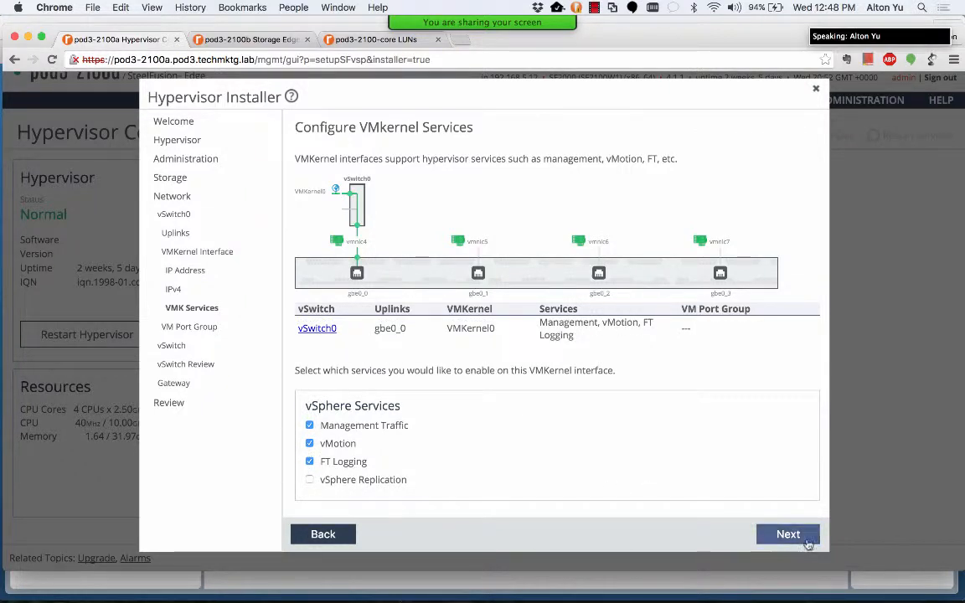
pyautogui.click(786, 534)
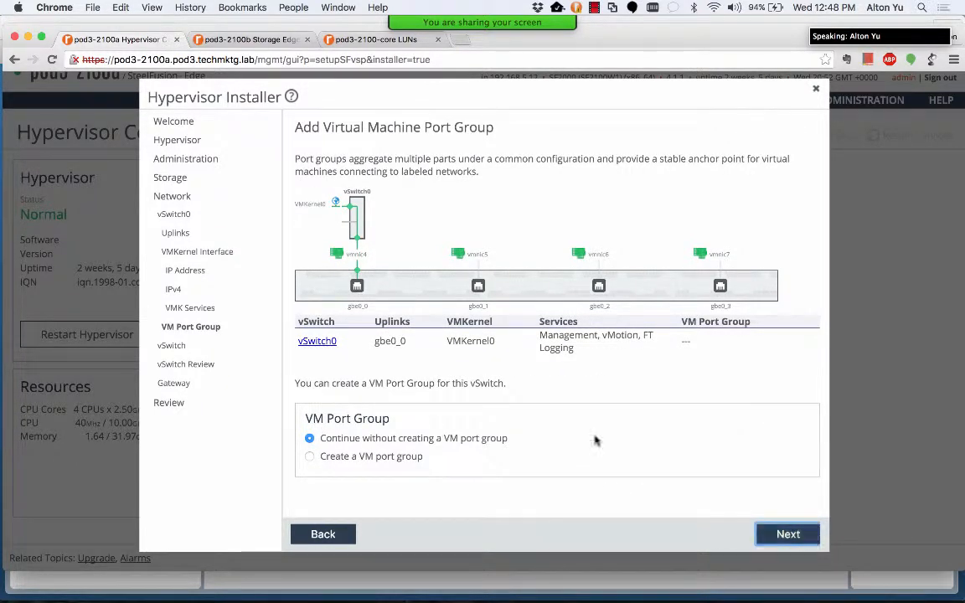
# Create the VMNet0 port group and set static gateway 10.33.195.1
pyautogui.click(310, 456)
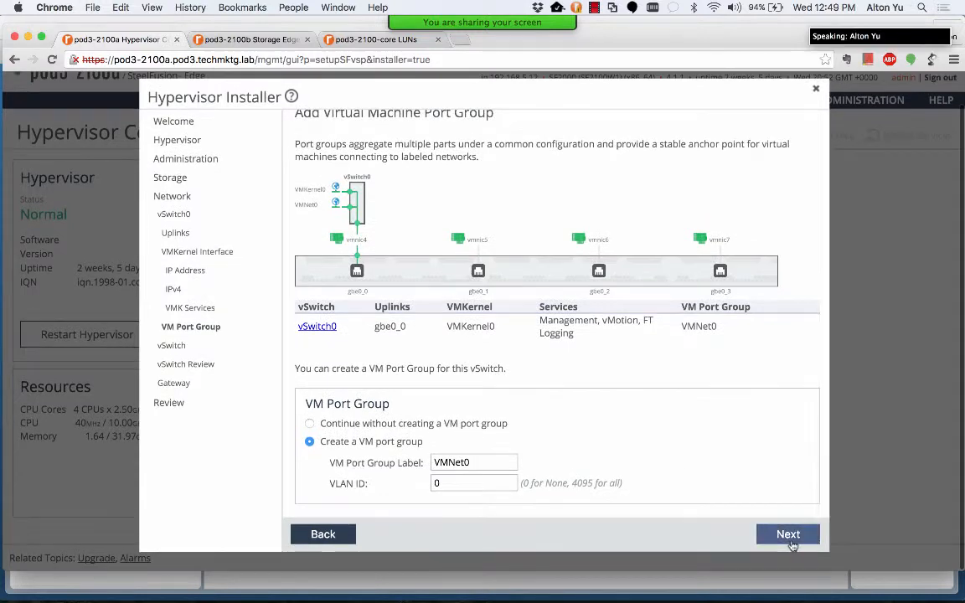
pyautogui.click(787, 534)
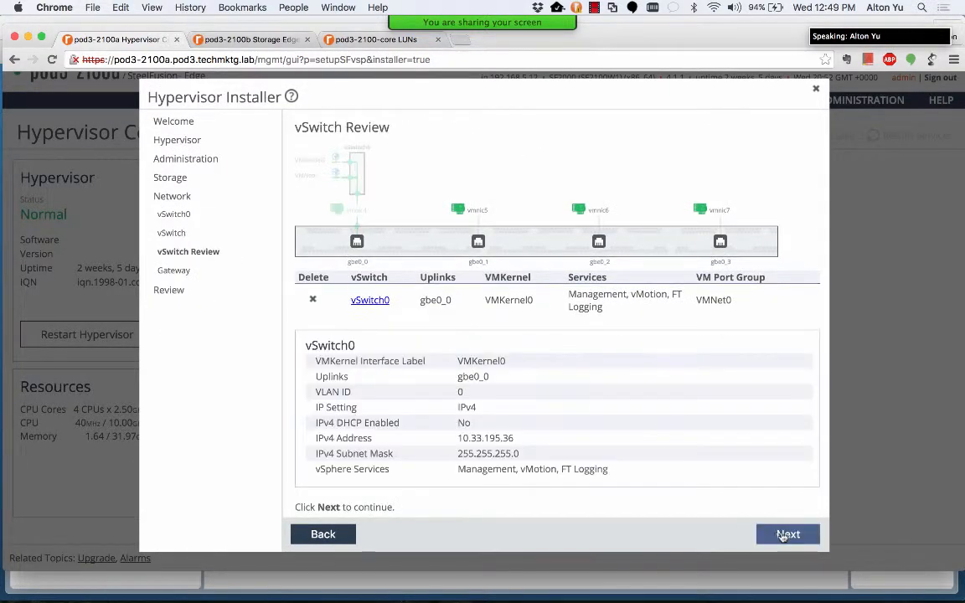
pyautogui.click(787, 534)
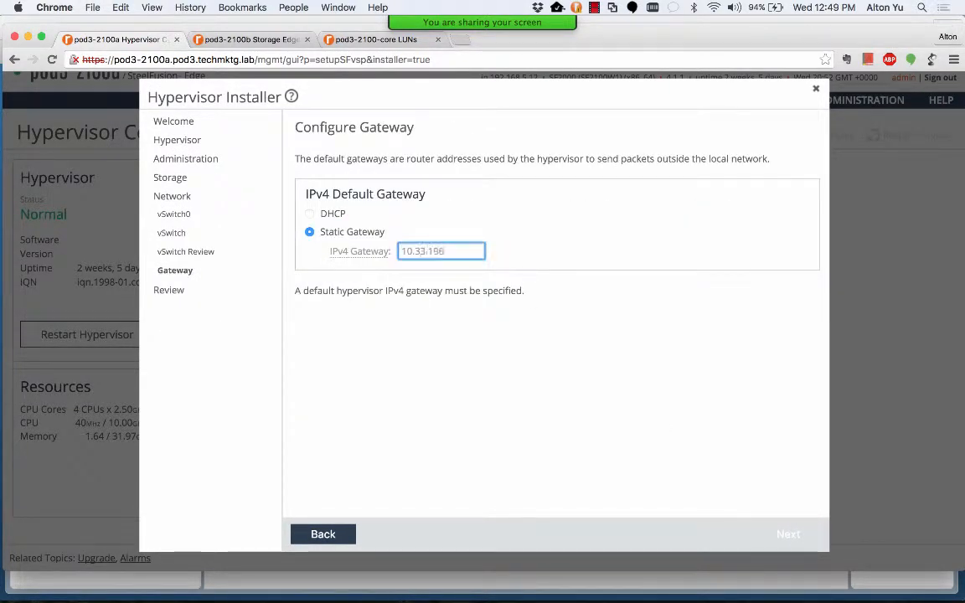
pyautogui.click(788, 533)
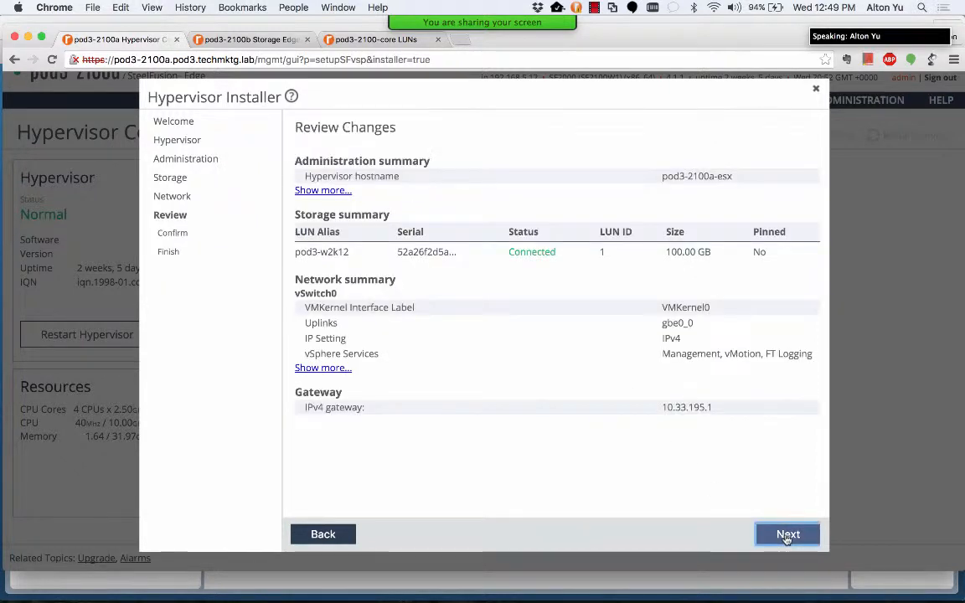
# Start the pod3-2100a hypervisor reinstall tasks
pyautogui.click(786, 534)
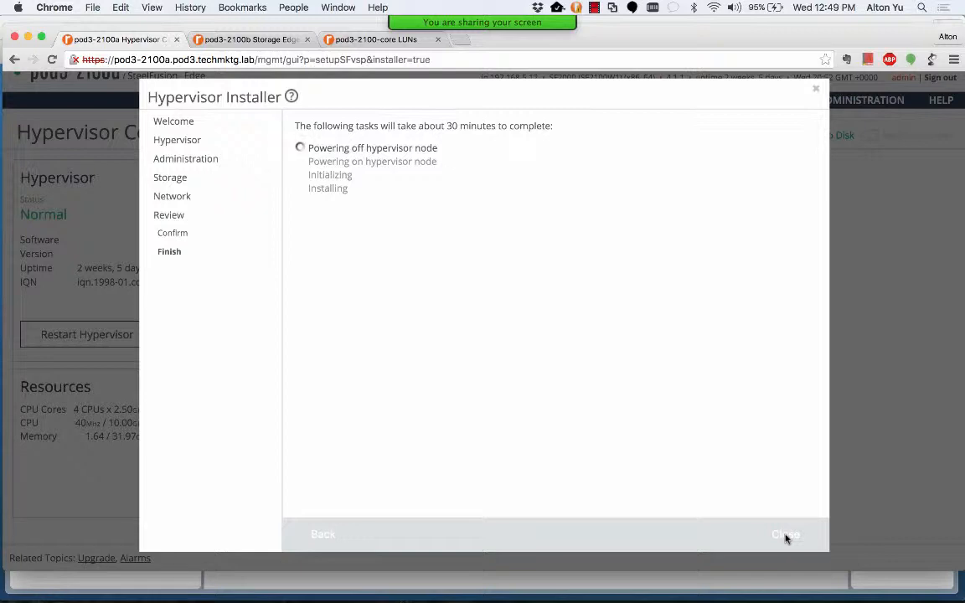
pyautogui.moveTo(662, 490)
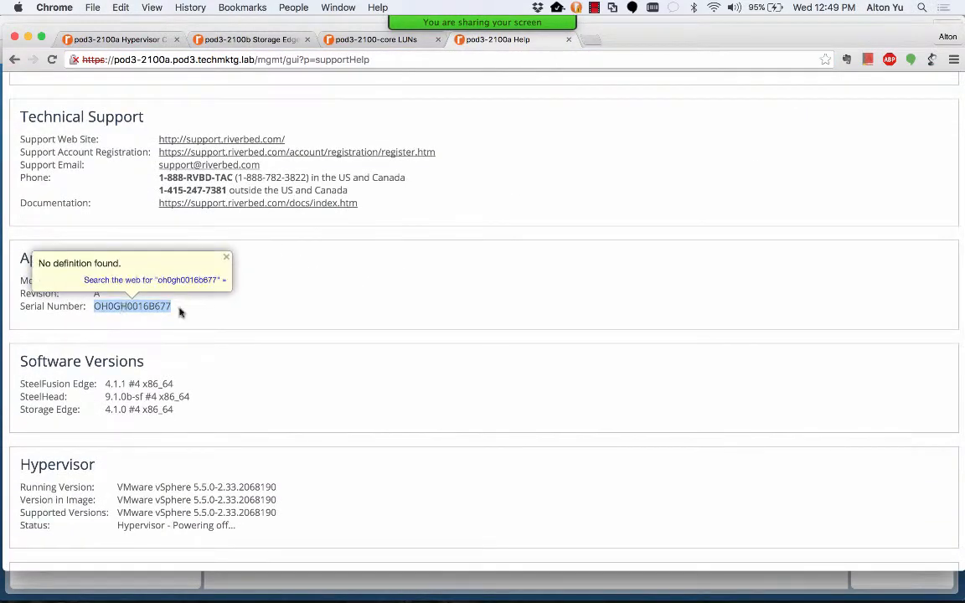
# Make pod3-2100b standby peer of pod3-2100a using 169.154.0.1/0.2 on eth0_0/eth0_1
pyautogui.click(247, 40)
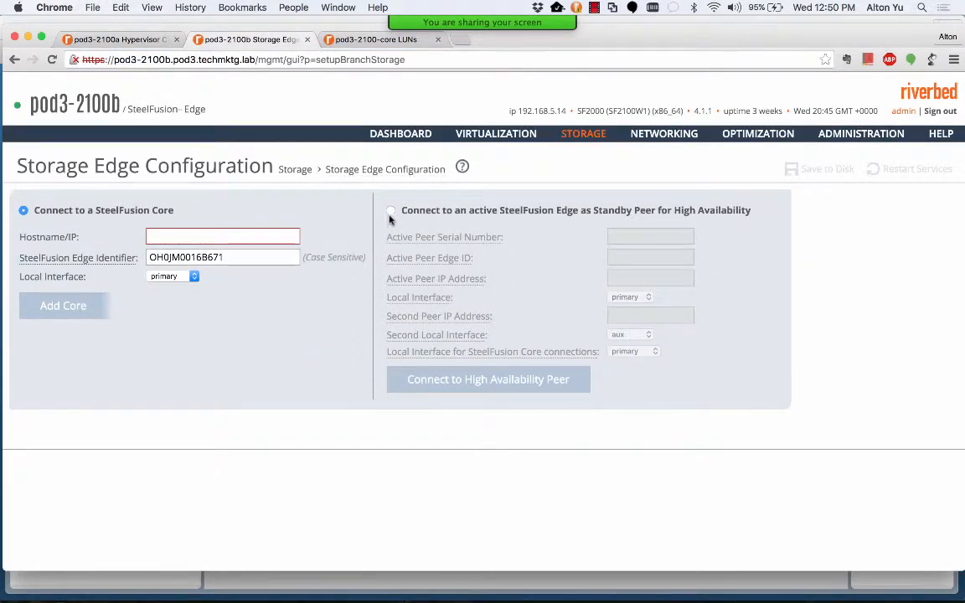
pyautogui.click(391, 211)
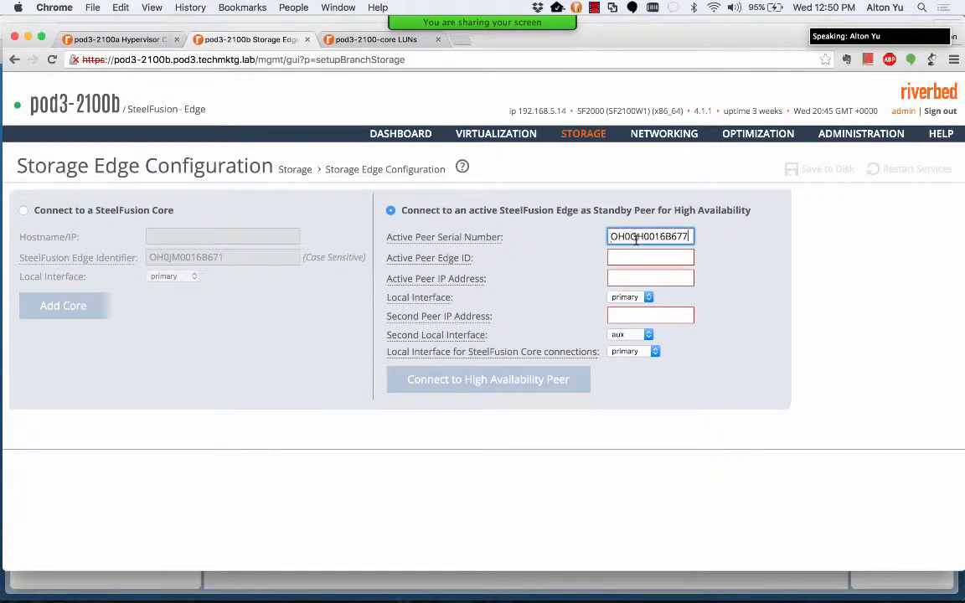
pyautogui.click(650, 257)
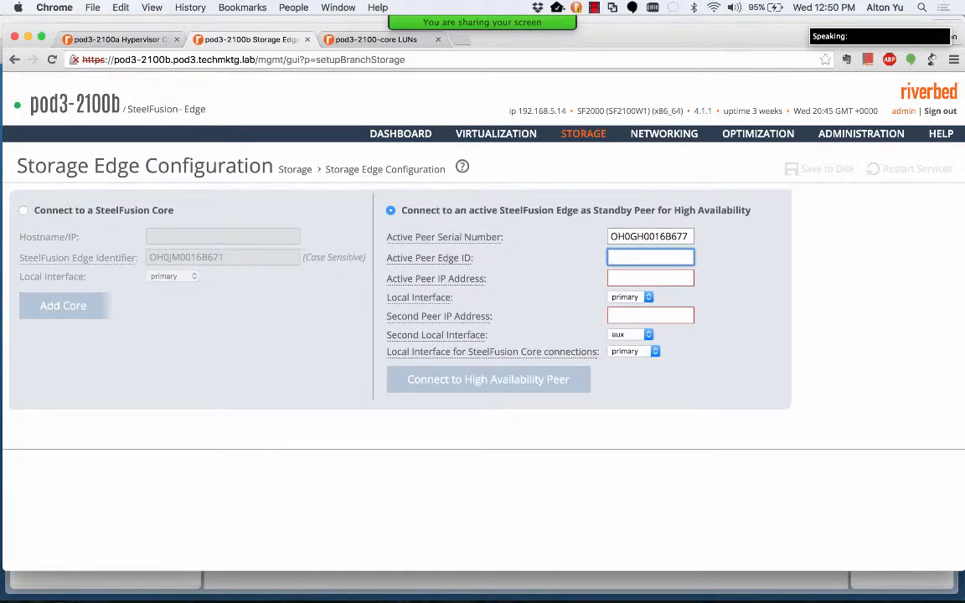
pyautogui.write('pod3-2100a')
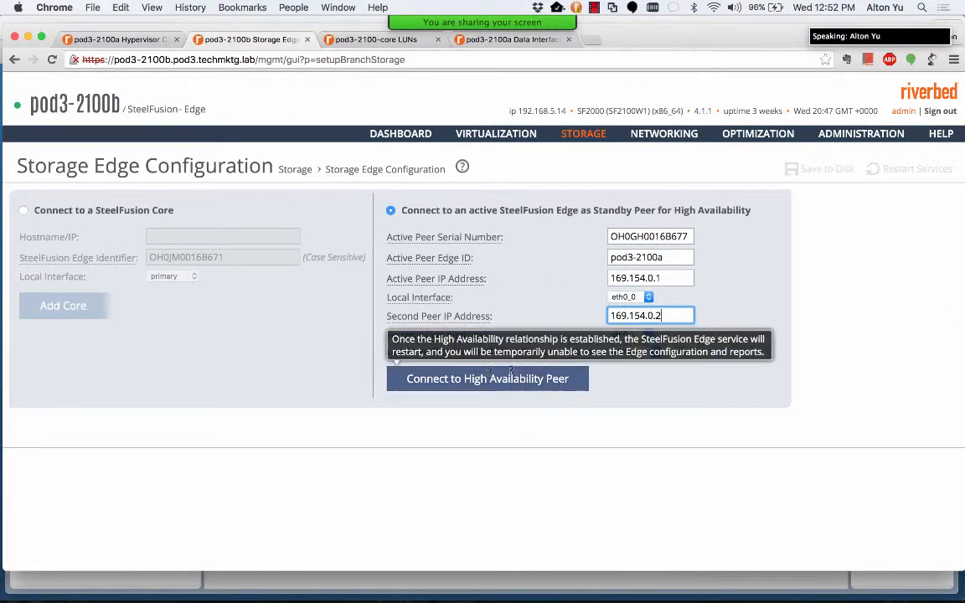
pyautogui.click(487, 378)
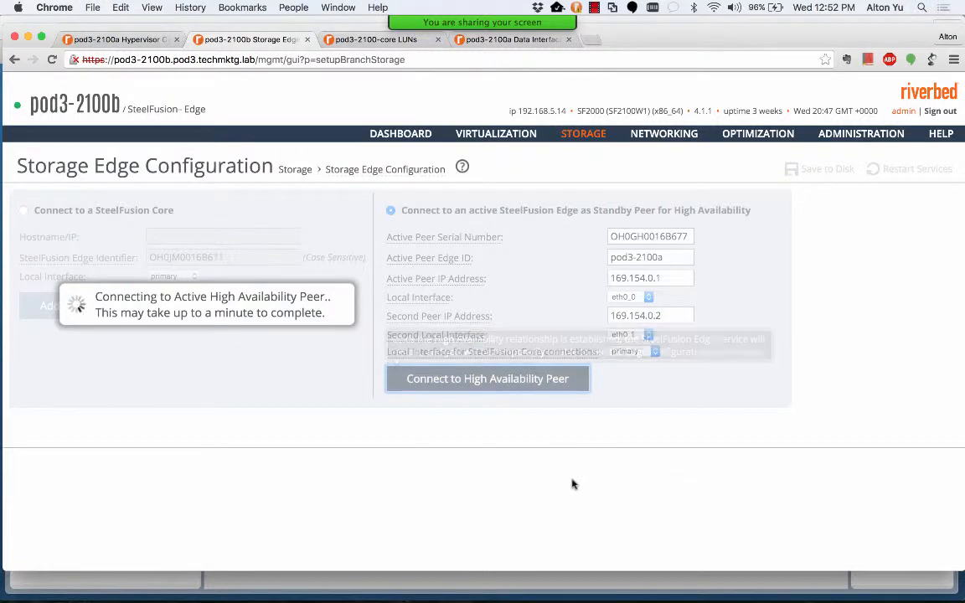
pyautogui.click(487, 377)
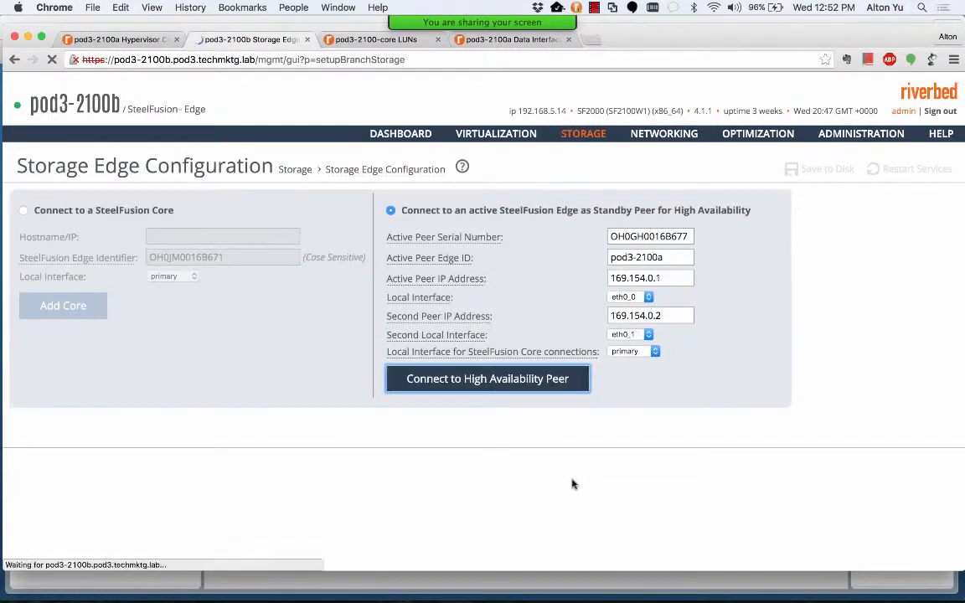
pyautogui.click(487, 378)
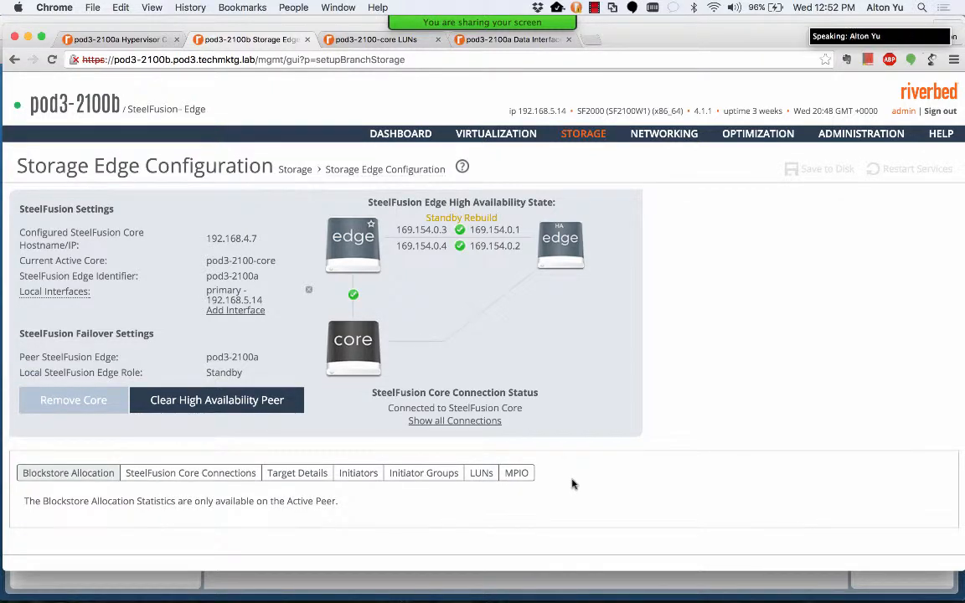
# Launch pod3-2100b's Hypervisor Installer from Virtualization > Hypervisor
pyautogui.click(495, 133)
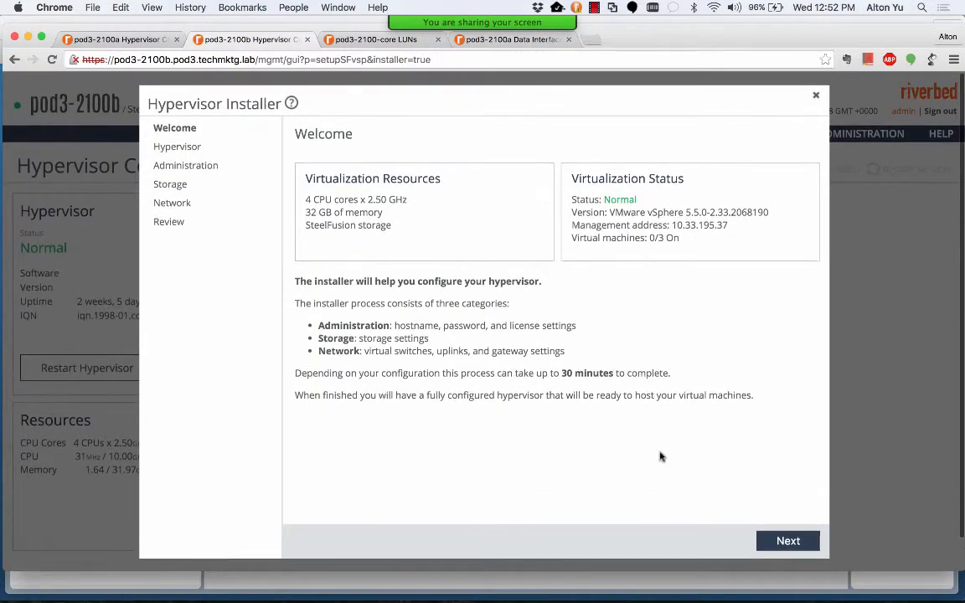
# Set hostname pod3-2100b-esx, keep Riverbed license, LUN pod3-w2k12 and uplink gbe0_0
pyautogui.click(786, 540)
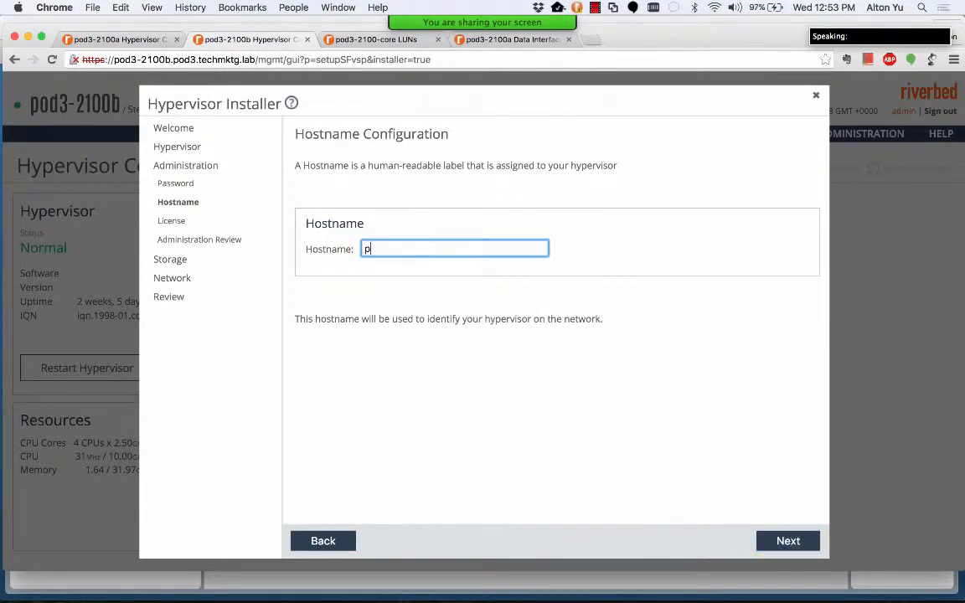
pyautogui.write('pod3-2100b-esx')
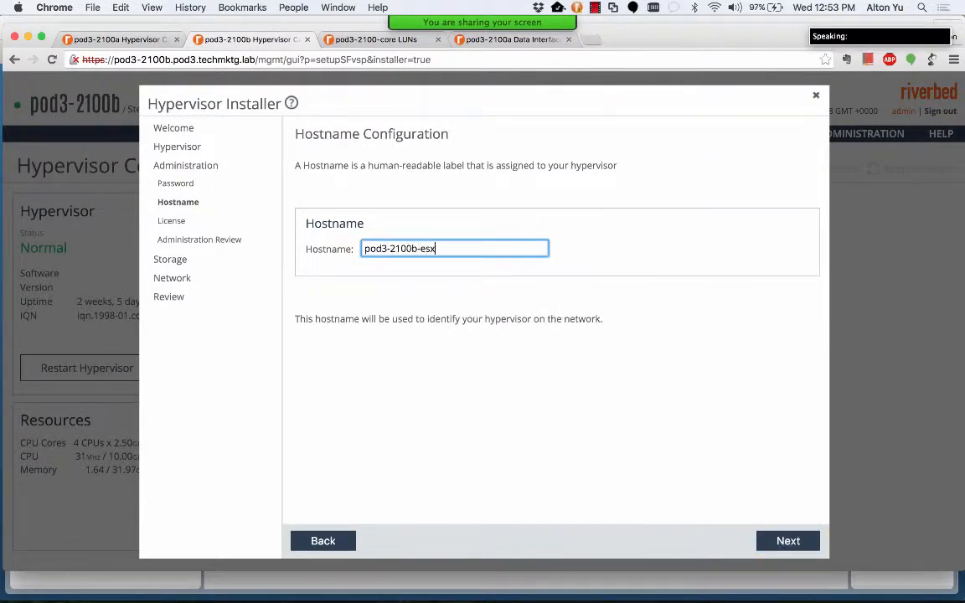
pyautogui.click(788, 541)
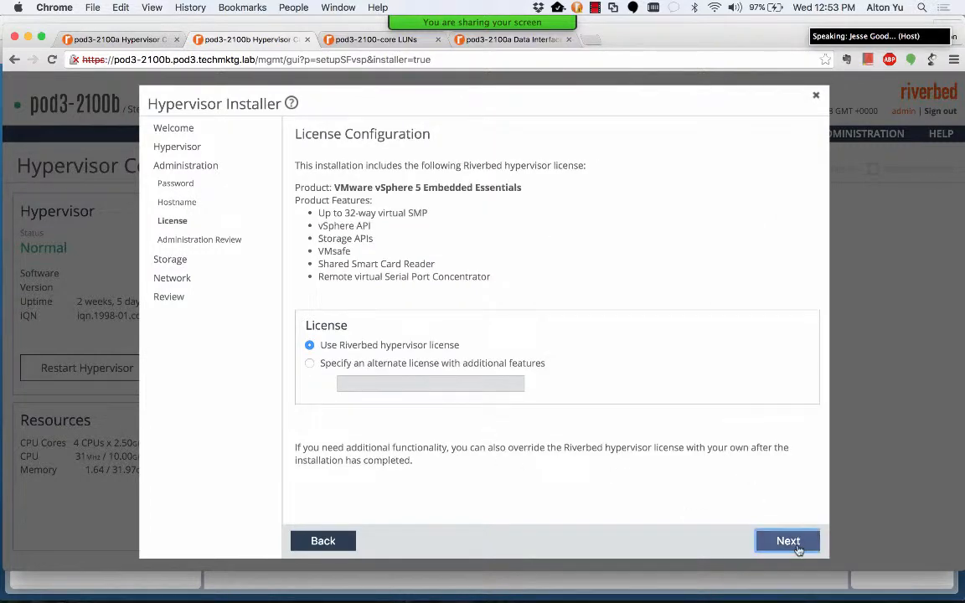
pyautogui.click(788, 541)
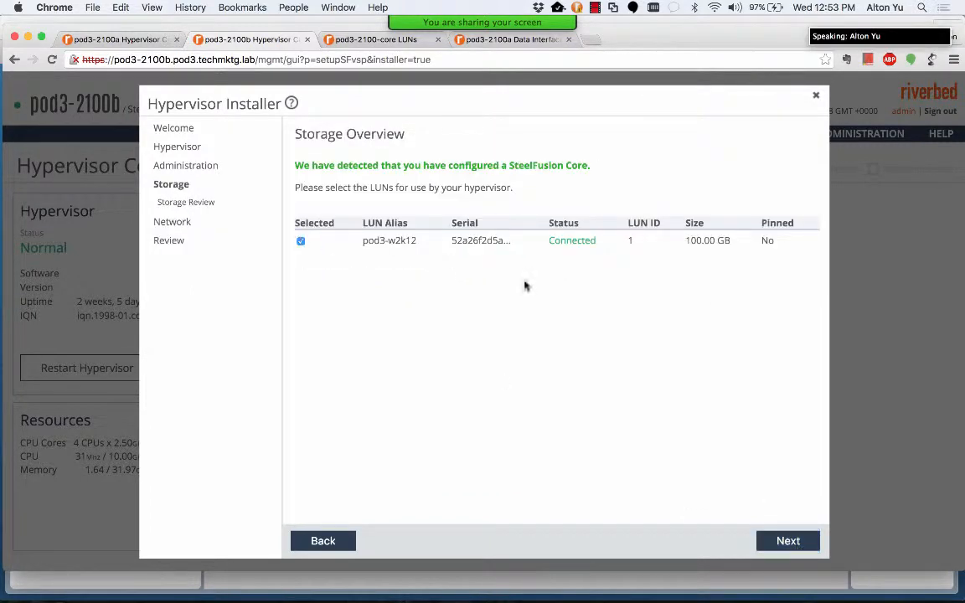
pyautogui.click(787, 540)
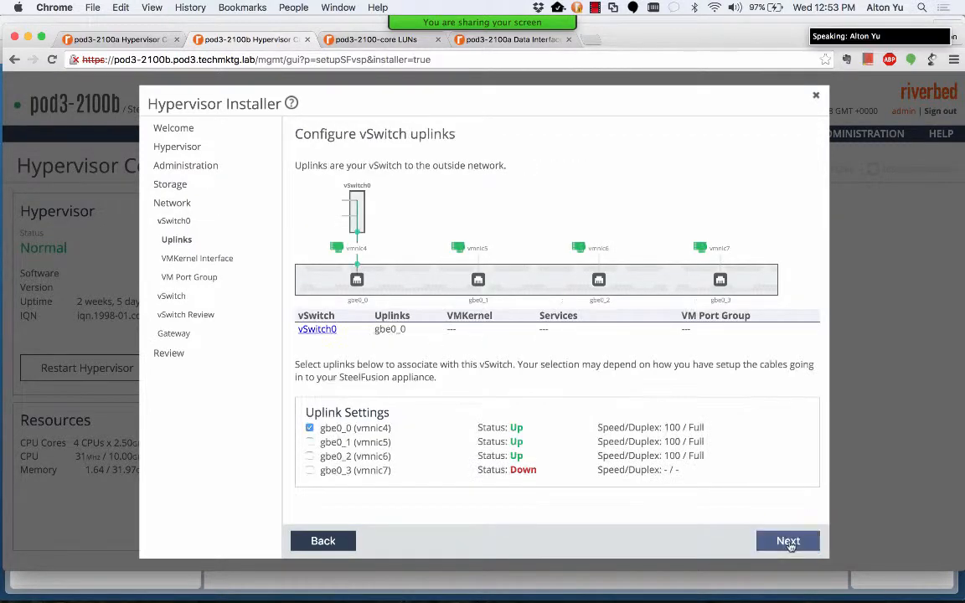
pyautogui.click(787, 541)
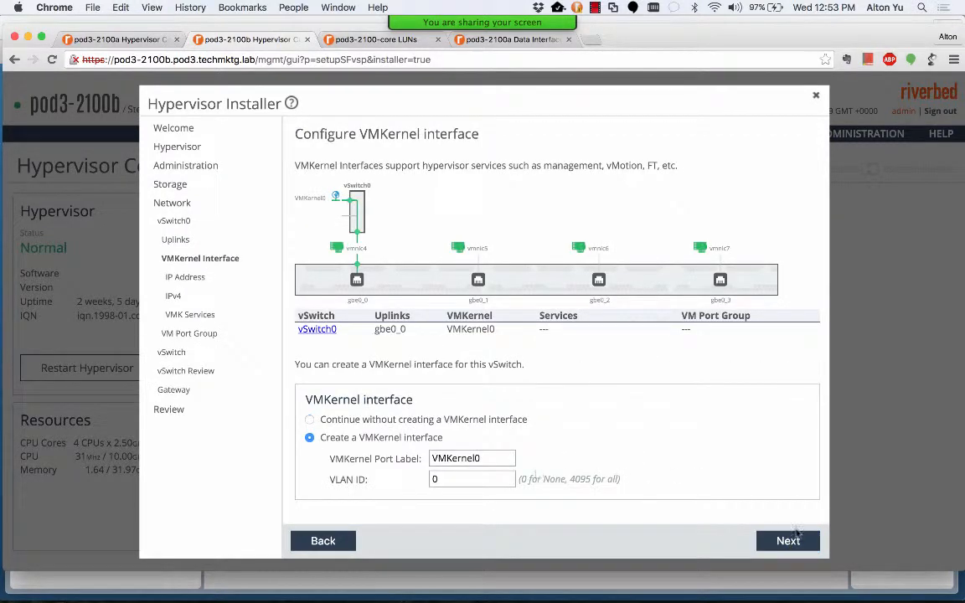
pyautogui.click(787, 540)
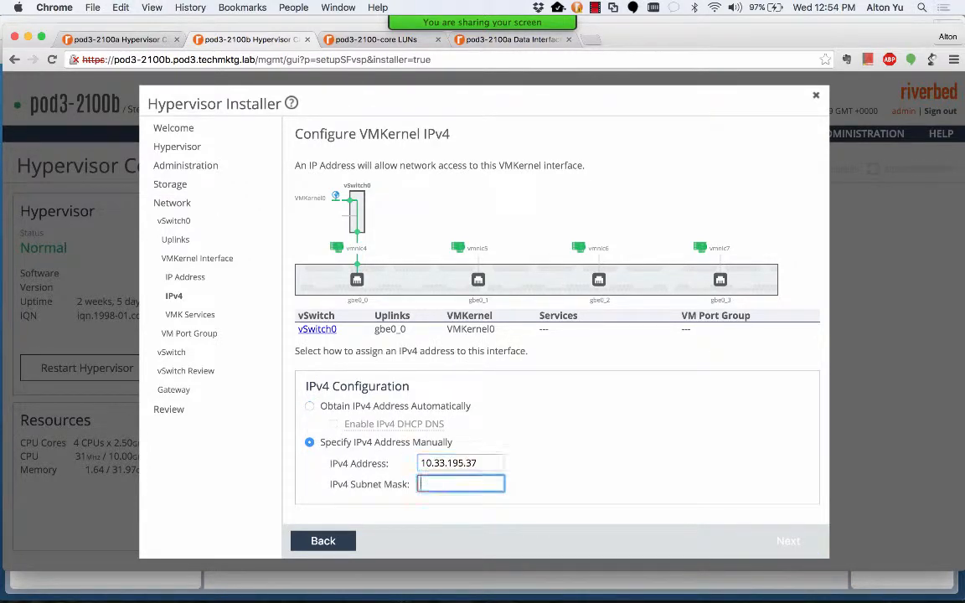
# Give VMKernel0 IP 10.33.195.37/255.255.255.0, keep its services, and set gateway 10.33.195.1
pyautogui.write('255.255.255.0')
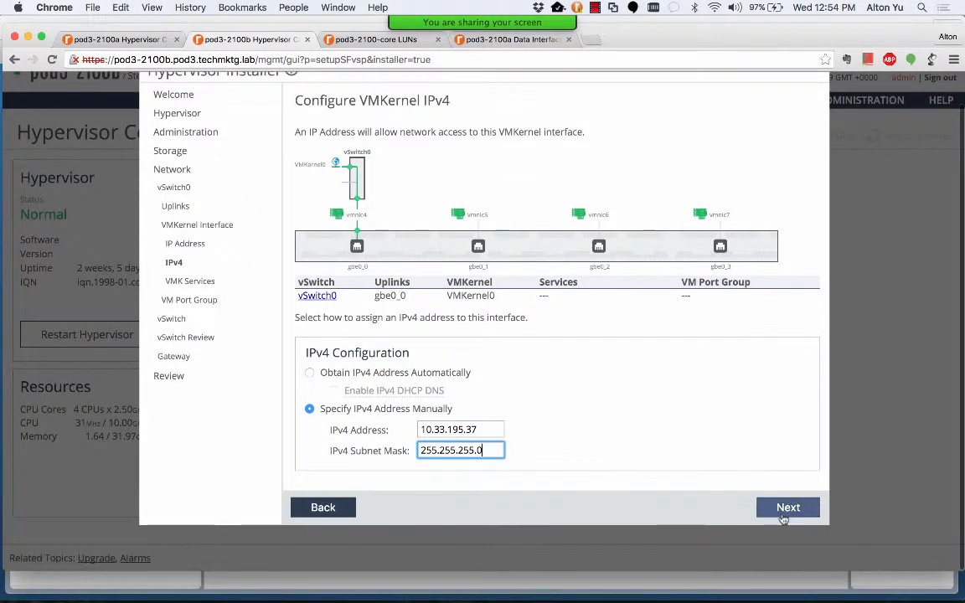
pyautogui.click(788, 506)
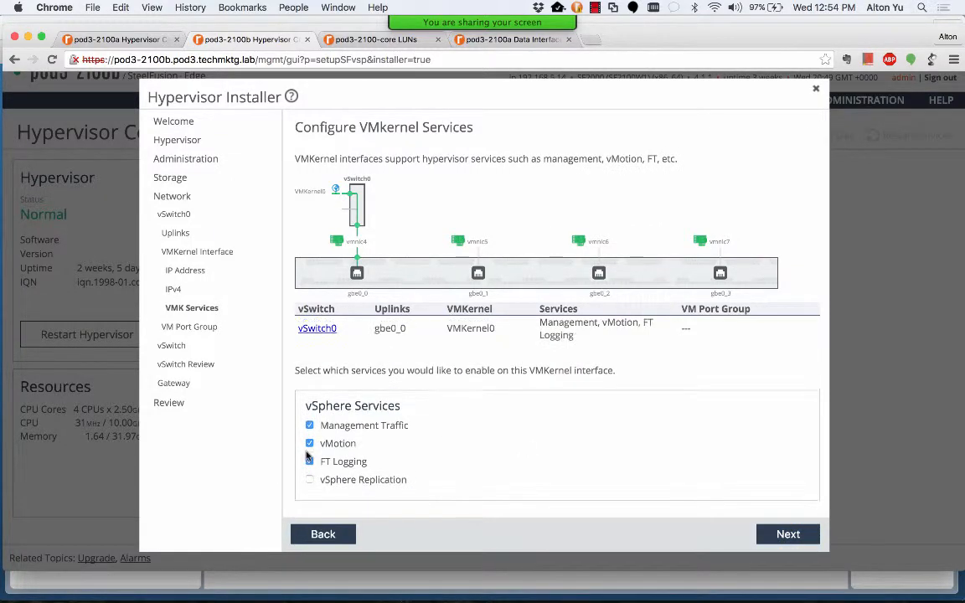
pyautogui.click(786, 534)
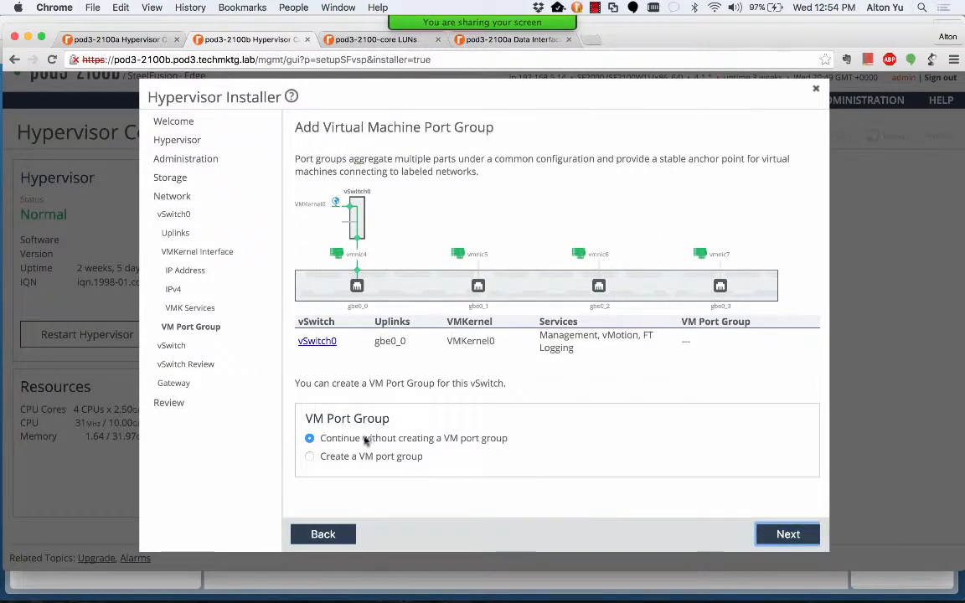
pyautogui.click(787, 534)
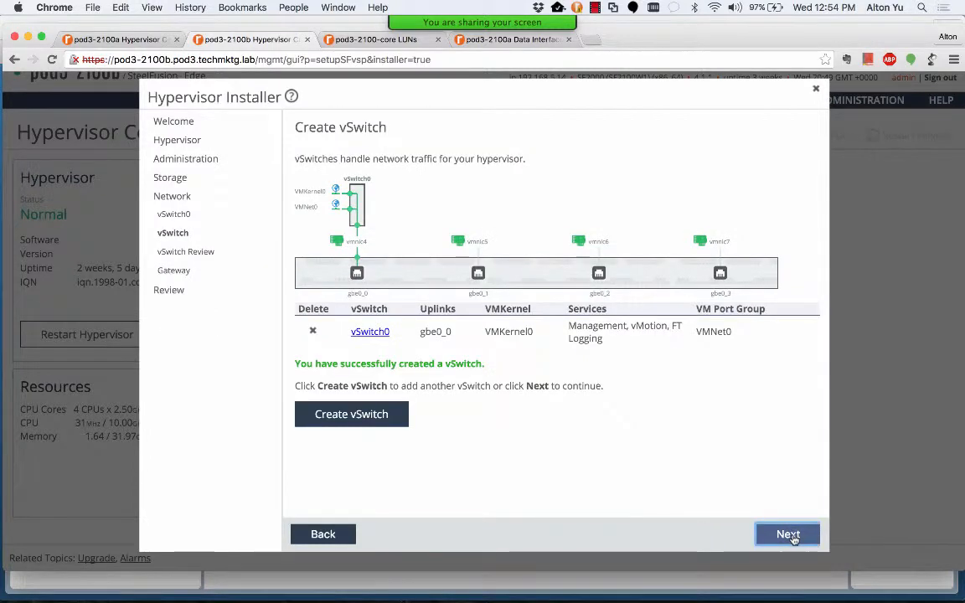
pyautogui.click(788, 535)
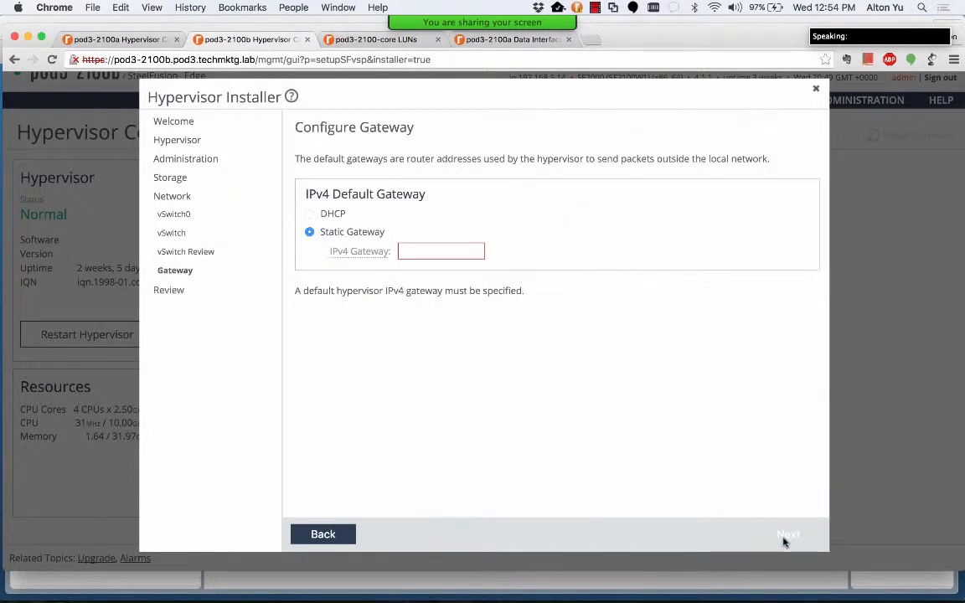
pyautogui.write('10.33.195.1')
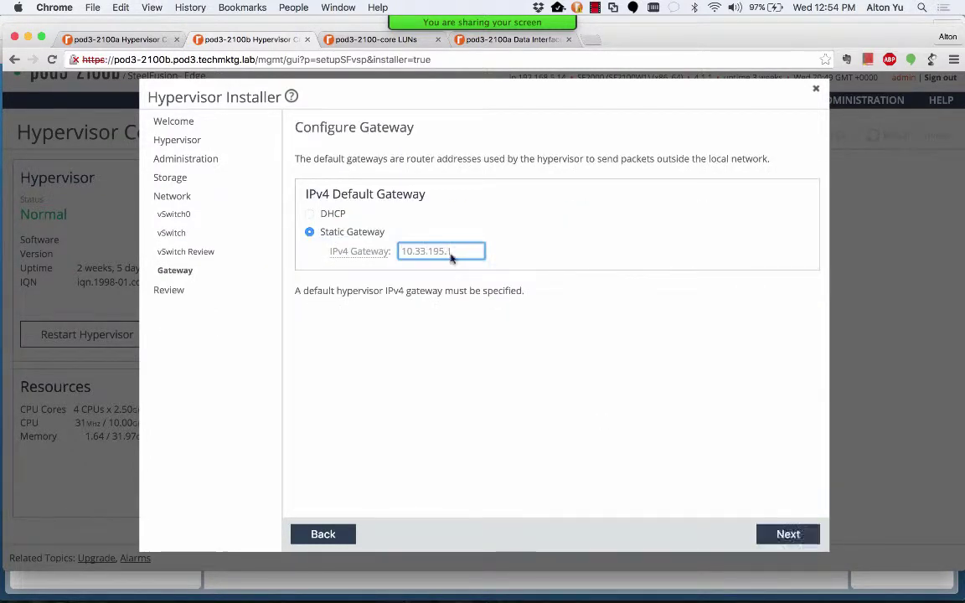
pyautogui.click(786, 533)
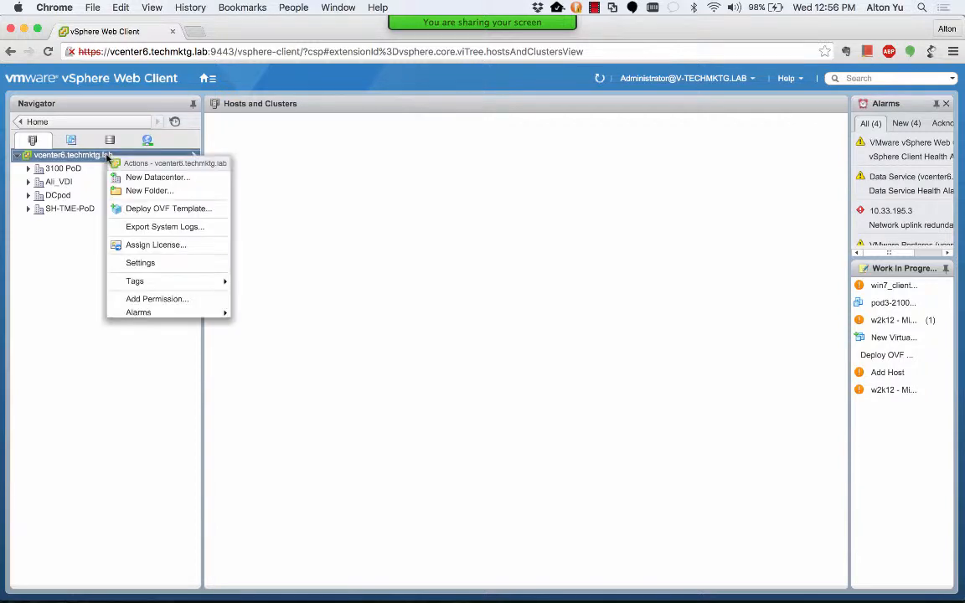
pyautogui.moveTo(157, 177)
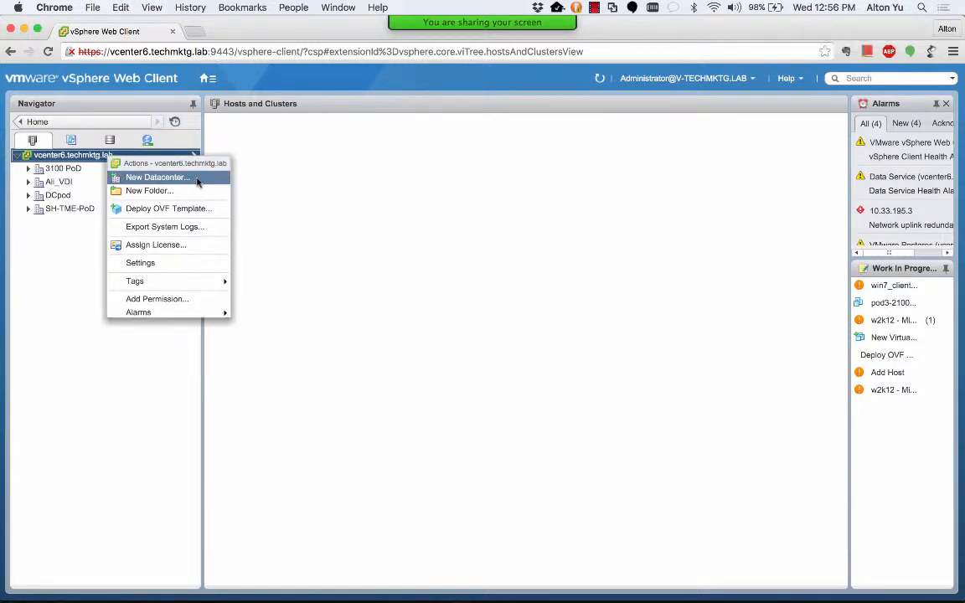
# Create a datacenter named Pod3-2100 under vcenter6.techmktg.lab
pyautogui.click(157, 176)
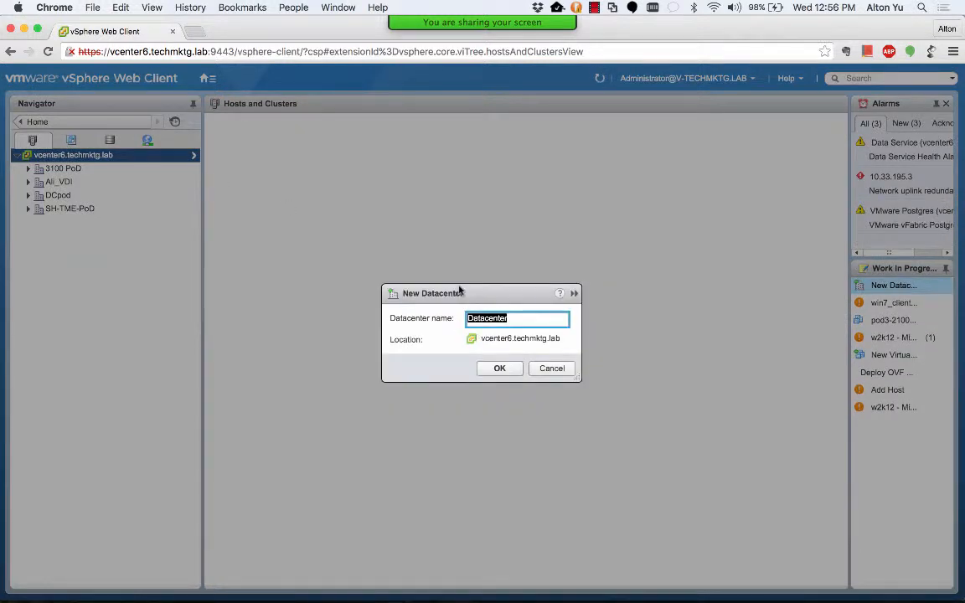
pyautogui.write('Pod')
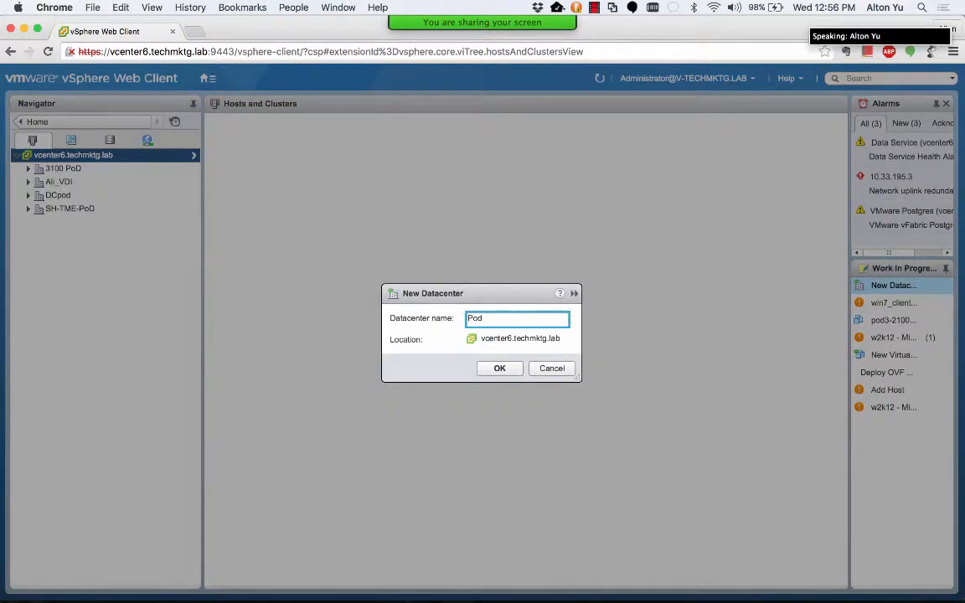
pyautogui.write('3-21')
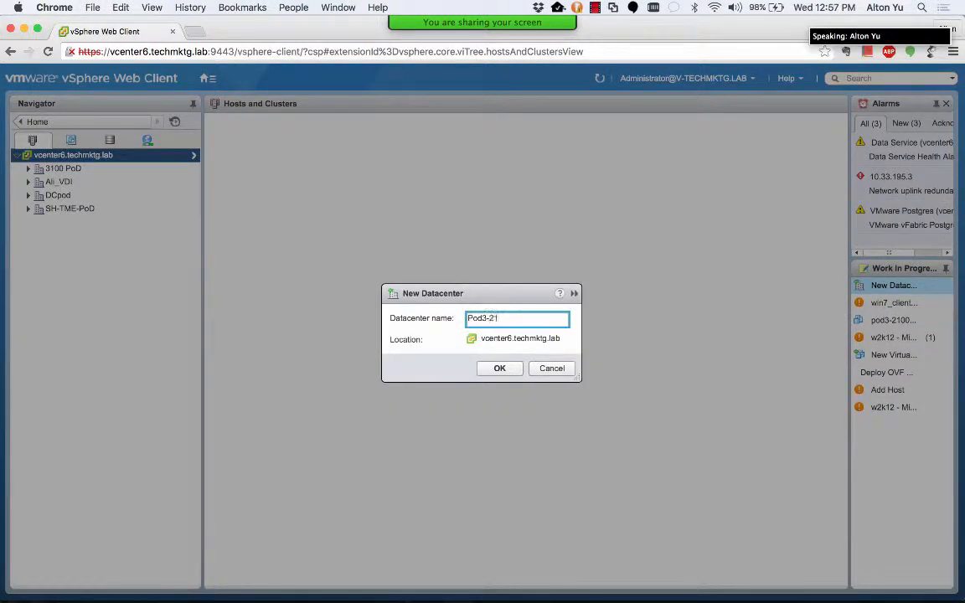
pyautogui.write('00')
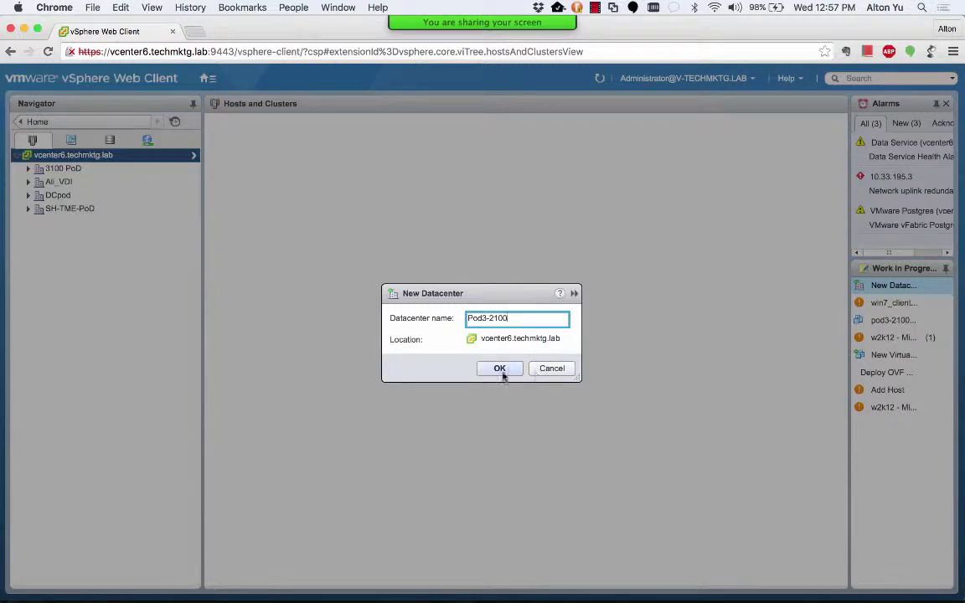
pyautogui.click(500, 369)
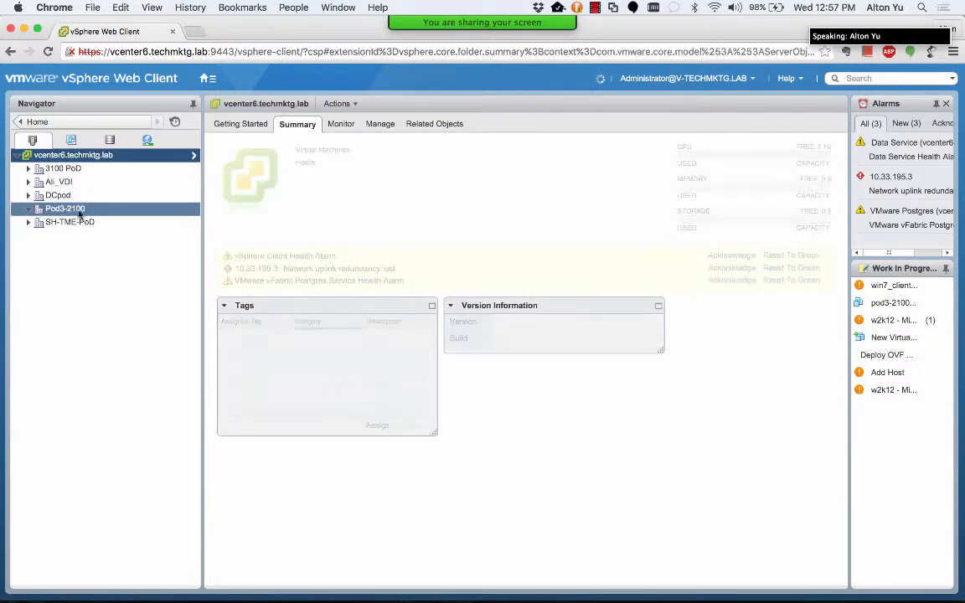
# Create '2100 Cluster' in Pod3-2100 with vSphere HA turned on, then select it
pyautogui.rightClick(64, 209)
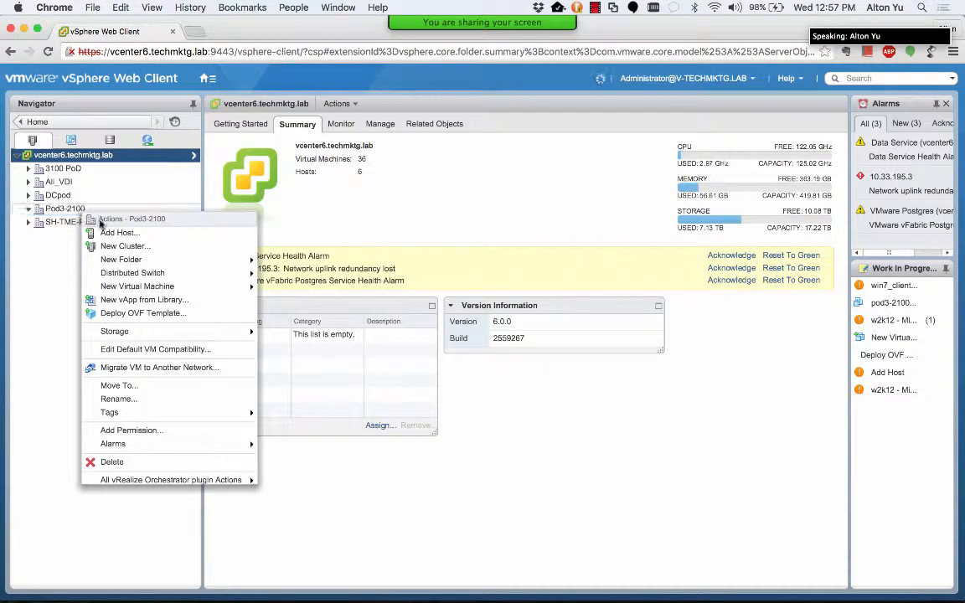
pyautogui.click(125, 246)
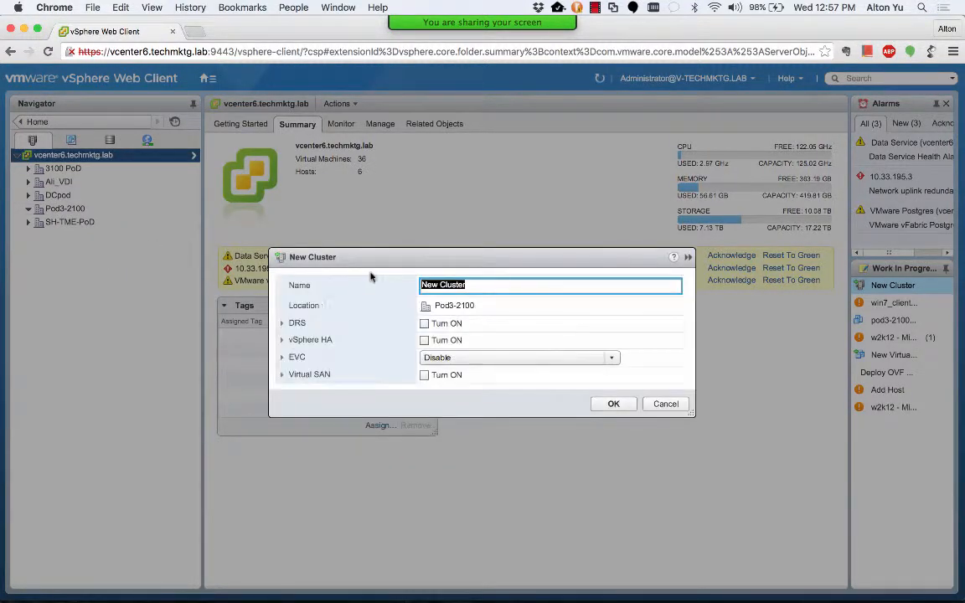
pyautogui.write('2100')
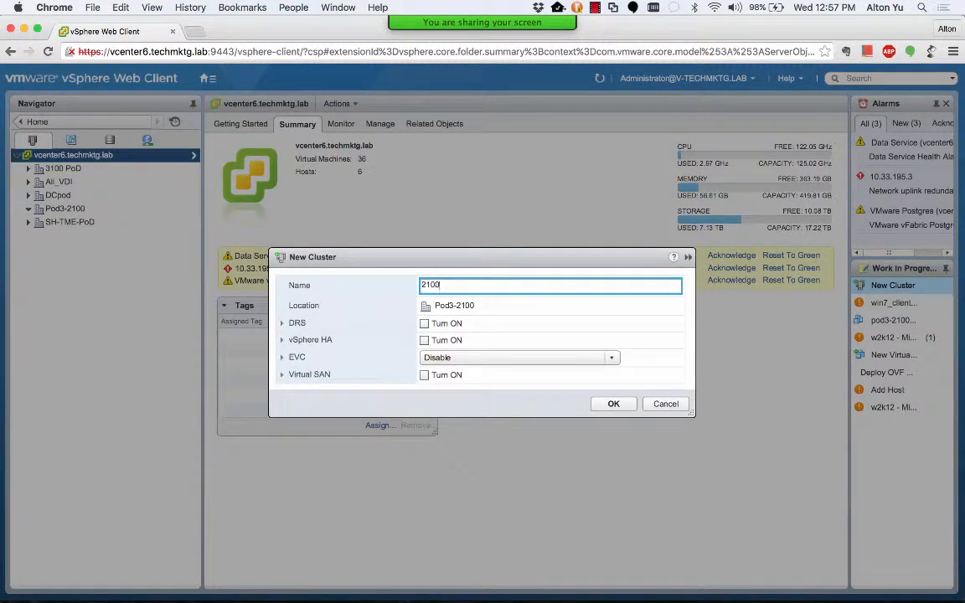
pyautogui.write('Cl')
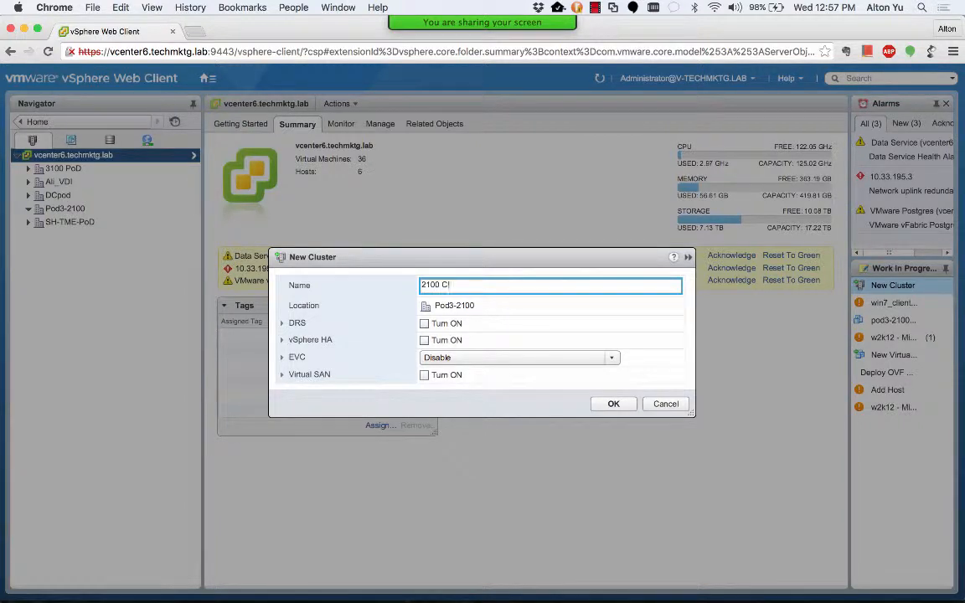
pyautogui.write('uster')
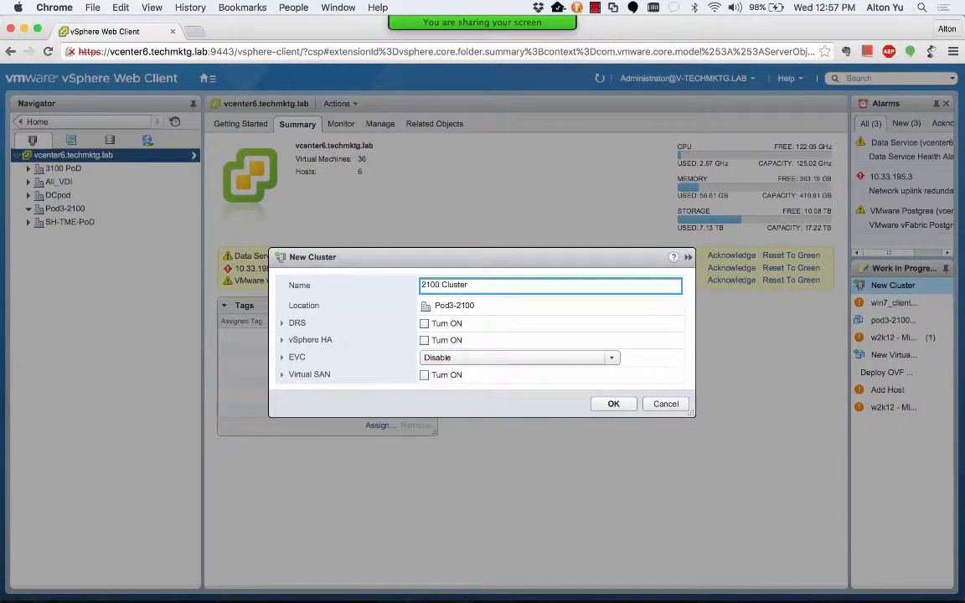
pyautogui.click(424, 234)
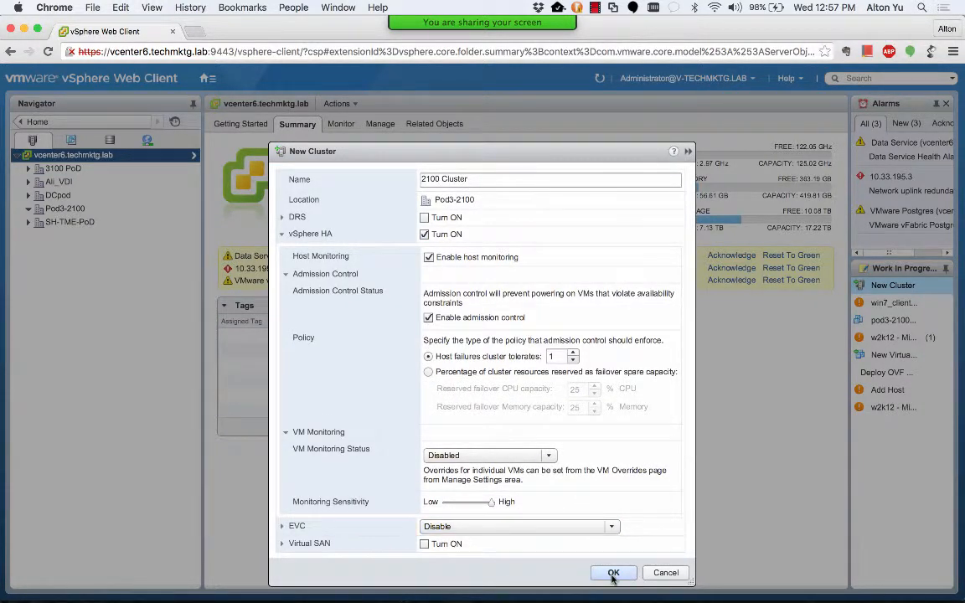
pyautogui.click(613, 572)
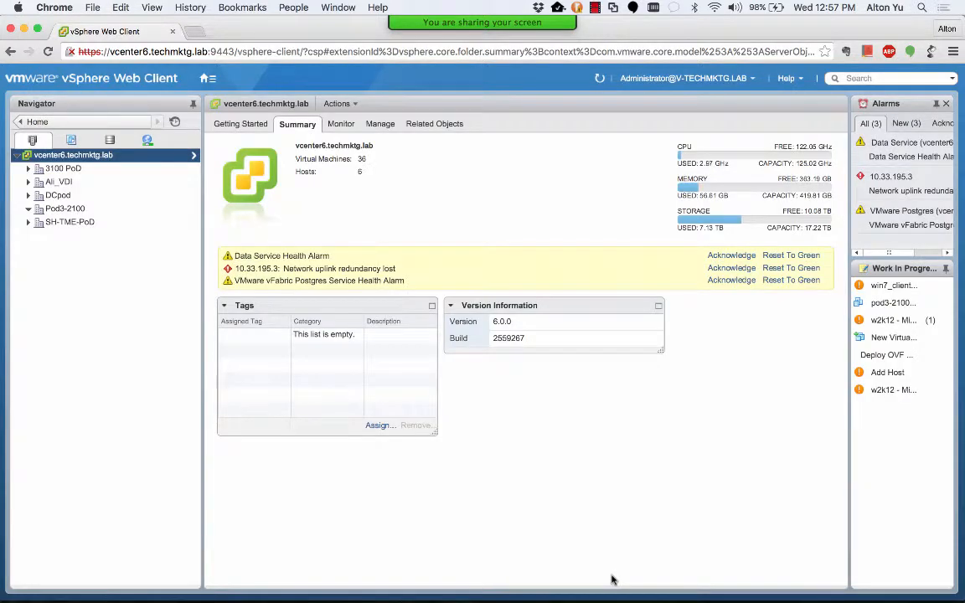
pyautogui.click(27, 207)
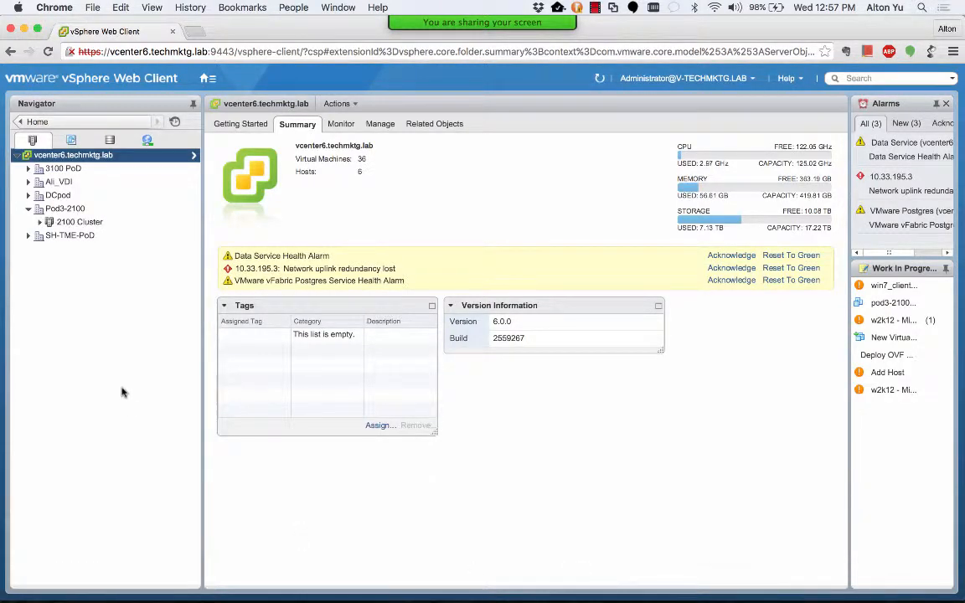
pyautogui.click(80, 222)
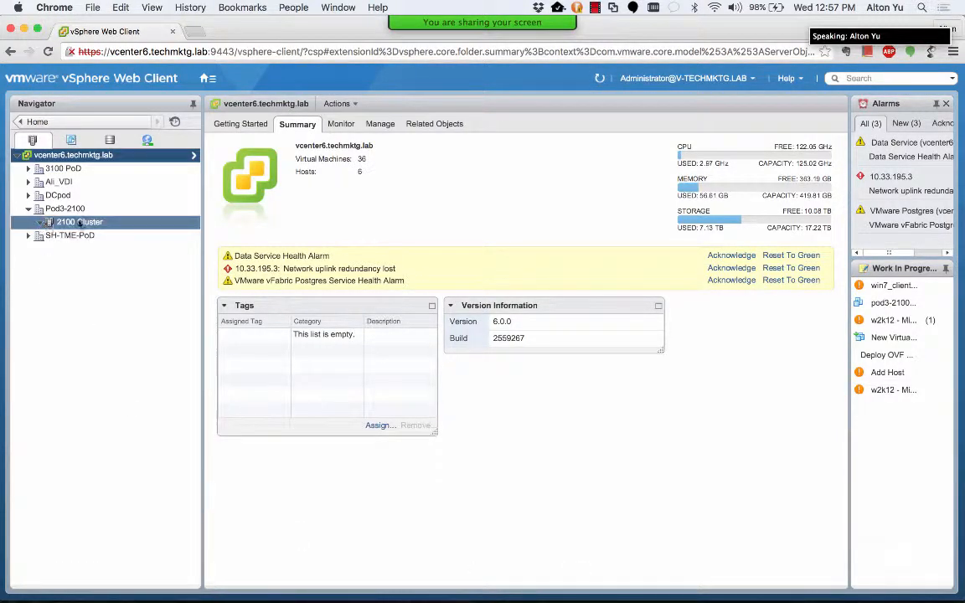
# Add host pod3-2100a-esx.pod3.techmktg.lab to 2100 Cluster using root credentials
pyautogui.rightClick(80, 221)
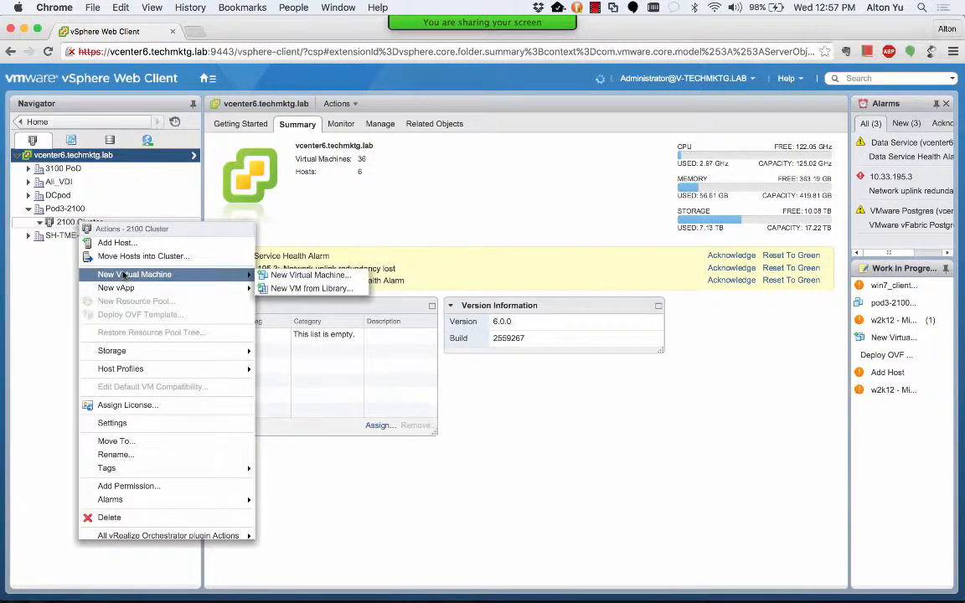
pyautogui.moveTo(107, 468)
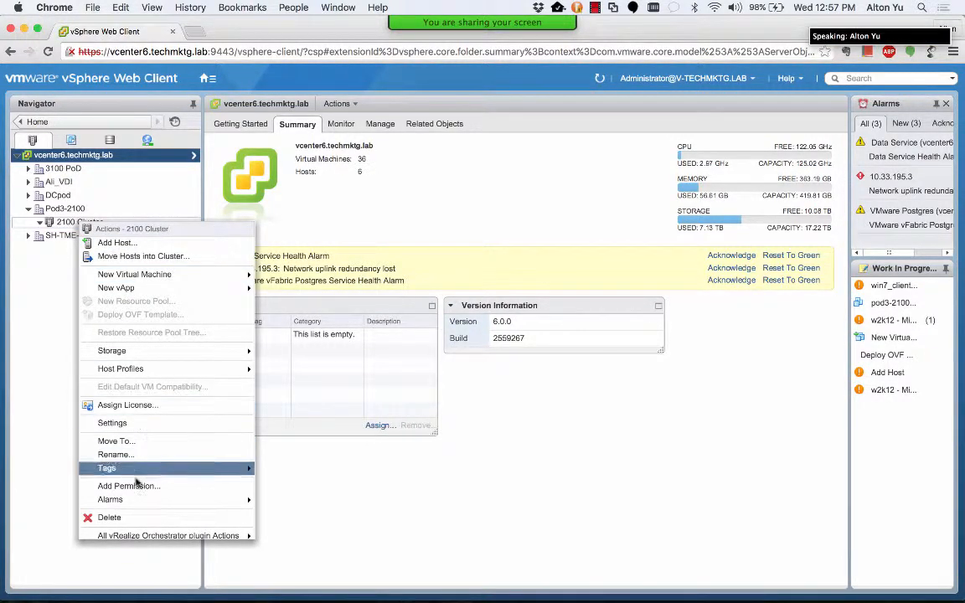
pyautogui.moveTo(134, 243)
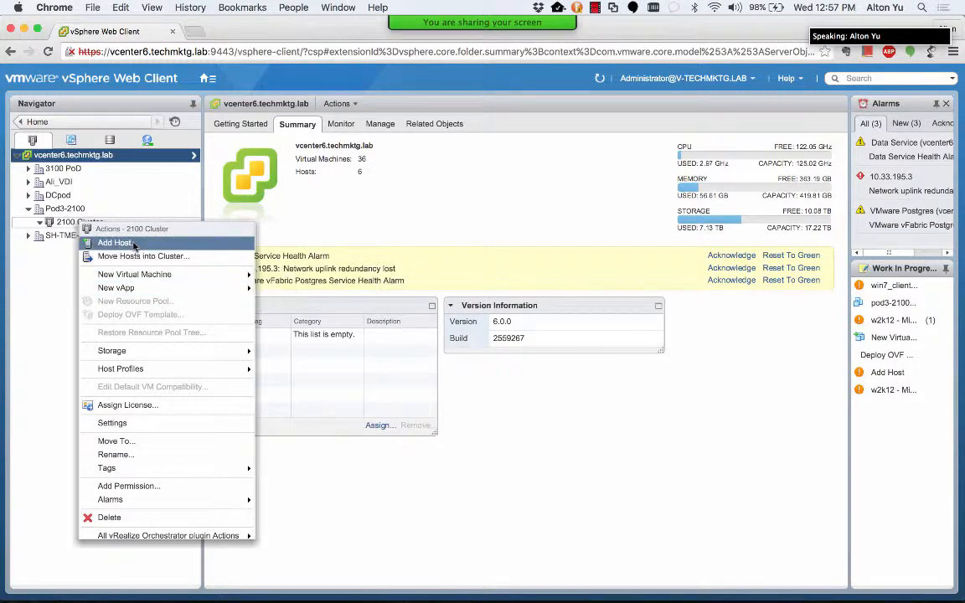
pyautogui.click(114, 243)
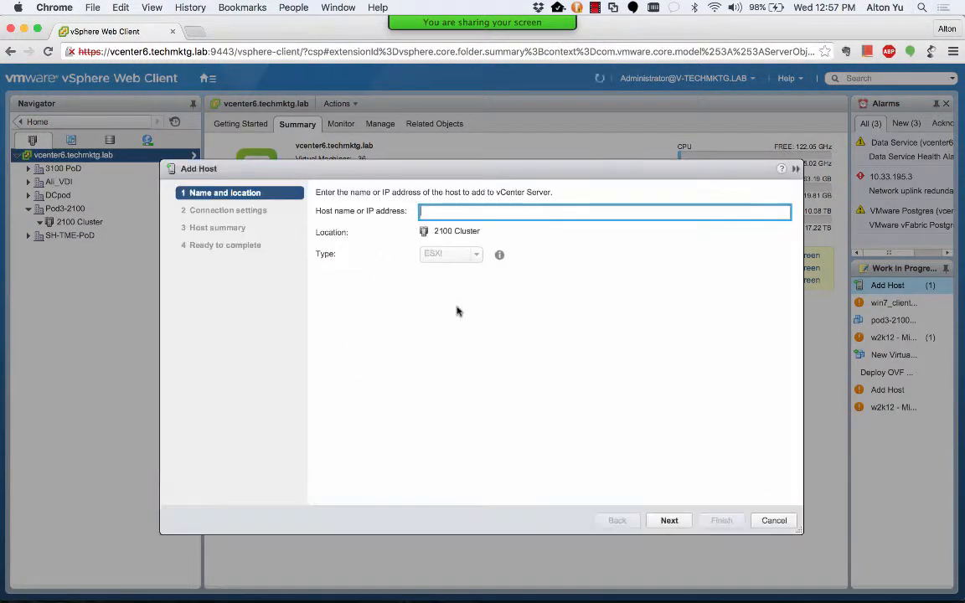
pyautogui.write('pod3-2100a')
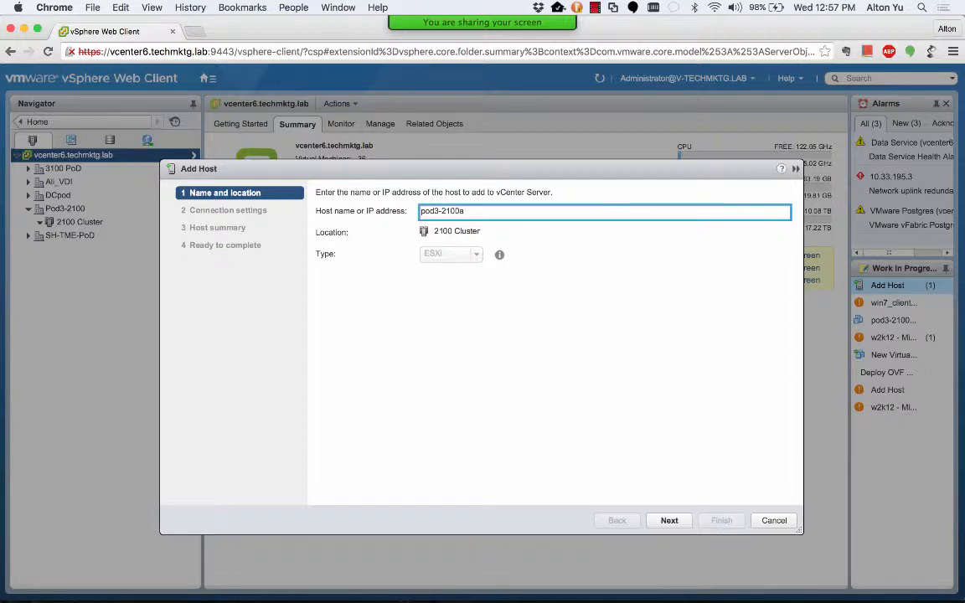
pyautogui.write('-esx.p')
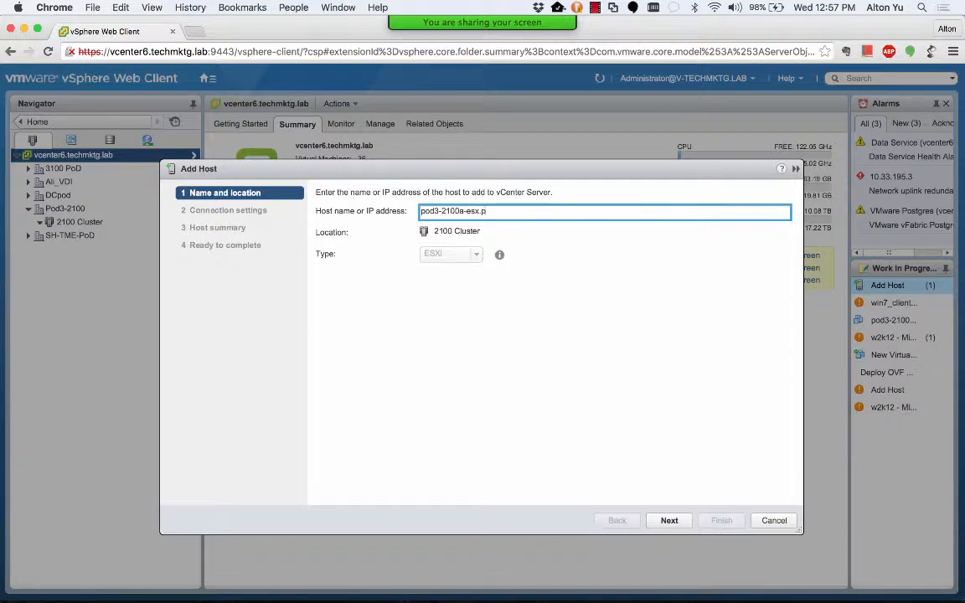
pyautogui.write('pod3.tech')
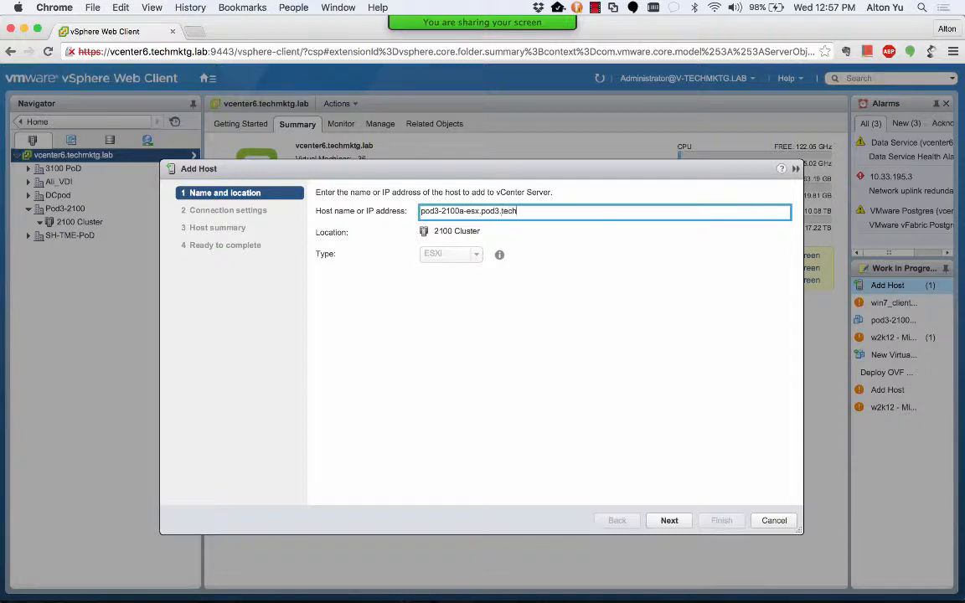
pyautogui.write('mktg.lab')
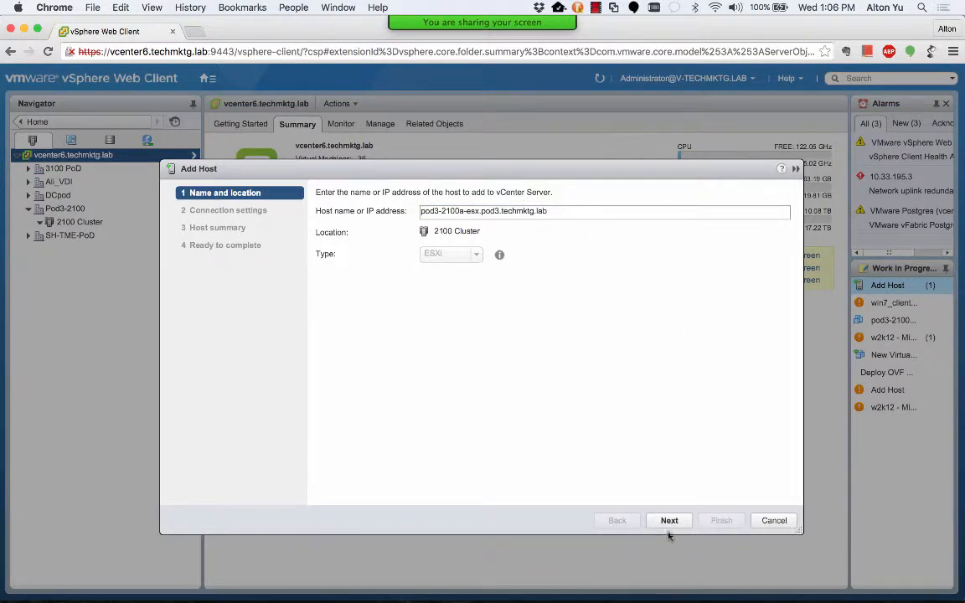
pyautogui.click(669, 520)
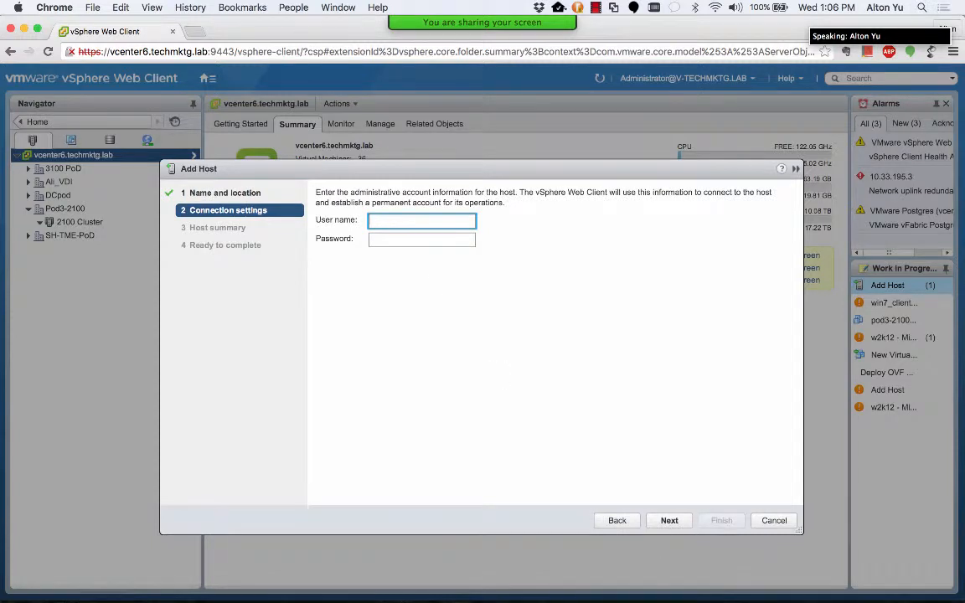
pyautogui.write('root')
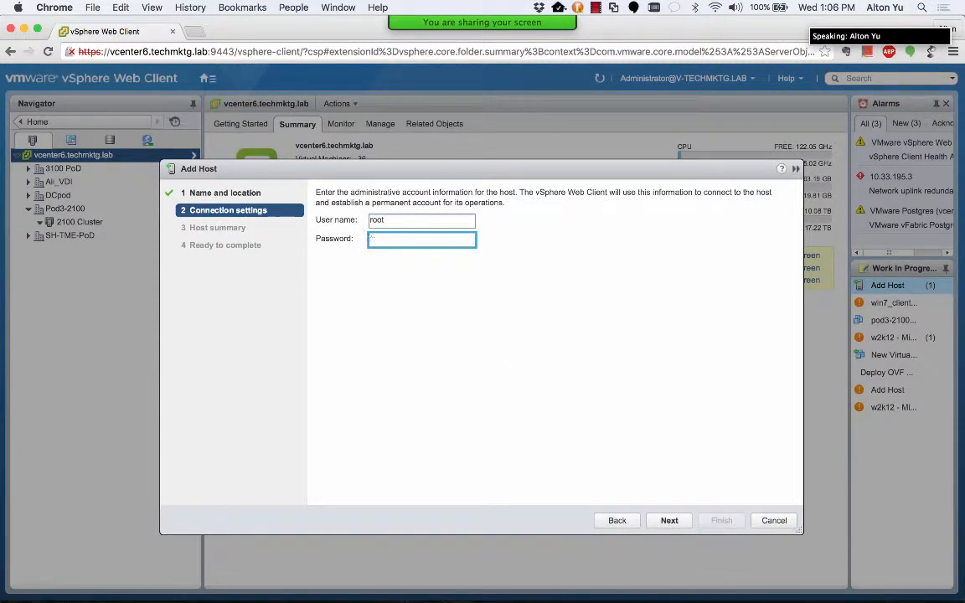
pyautogui.click(669, 520)
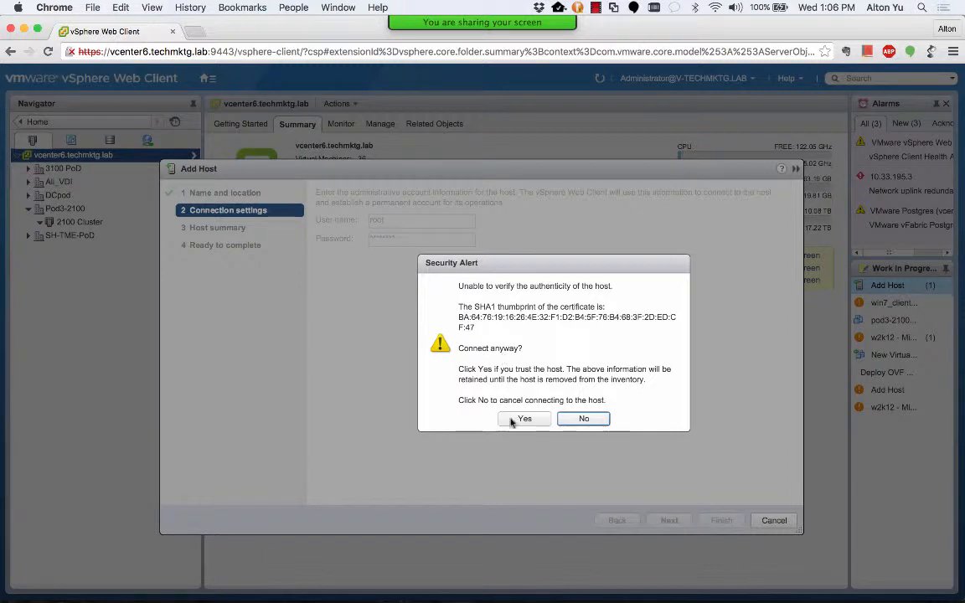
# Accept the host certificate, assign the second license, keep lockdown disabled, and finish
pyautogui.click(524, 419)
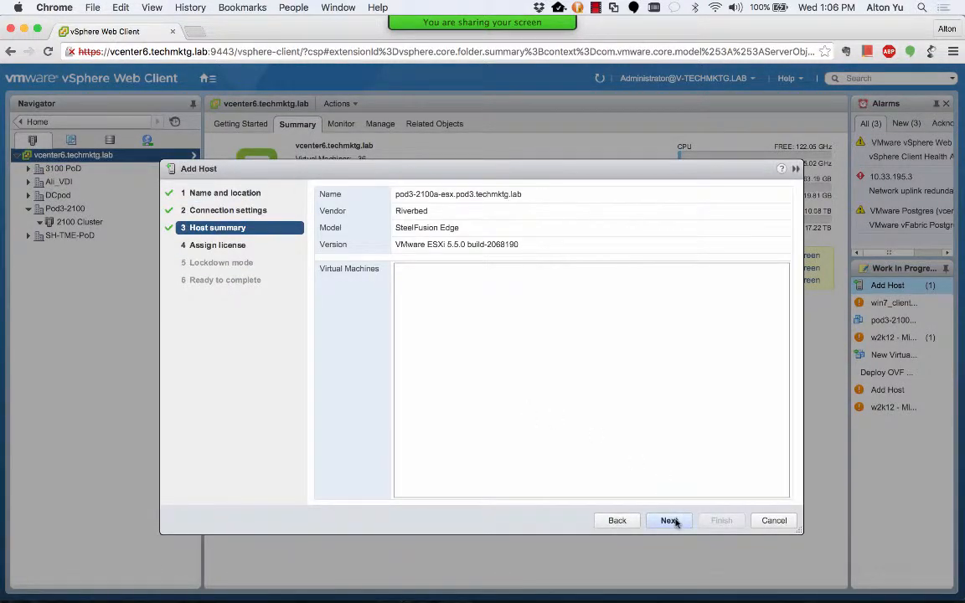
pyautogui.click(669, 520)
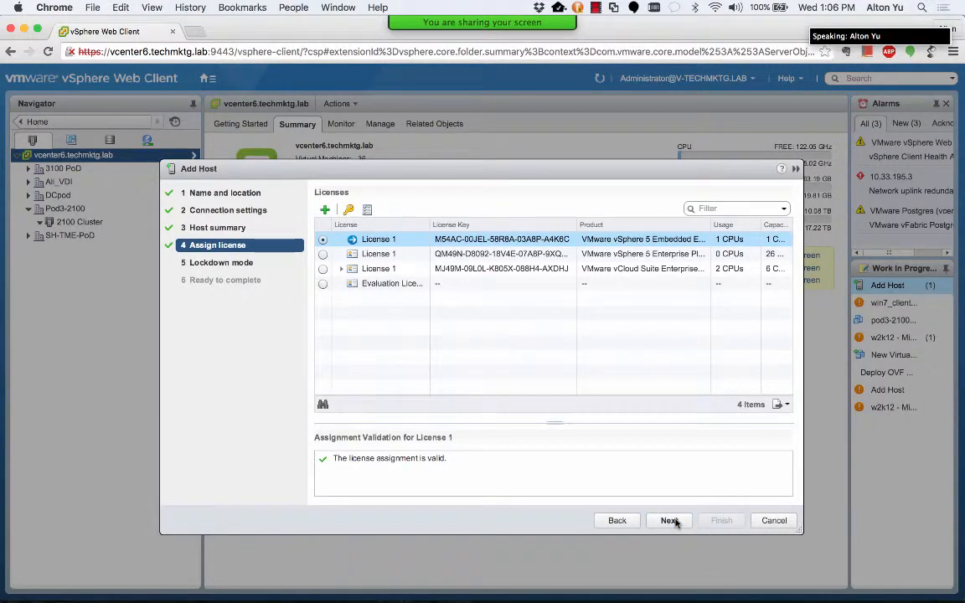
pyautogui.moveTo(244, 253)
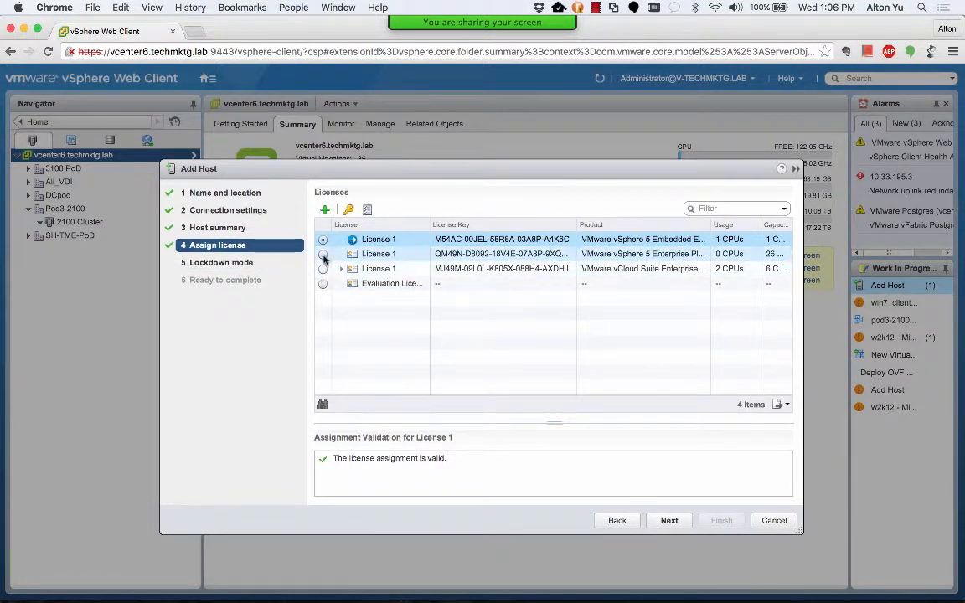
pyautogui.click(323, 253)
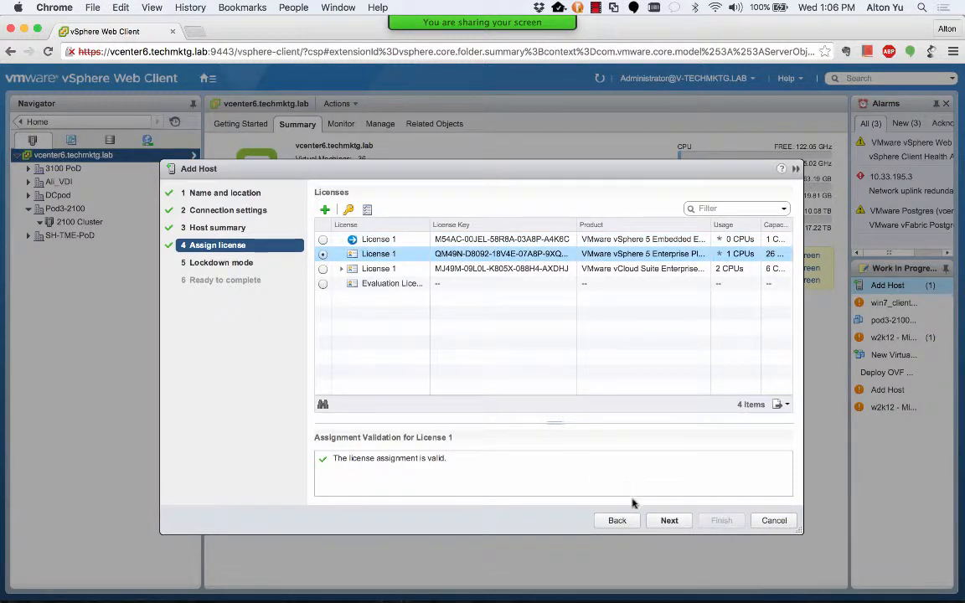
pyautogui.click(669, 520)
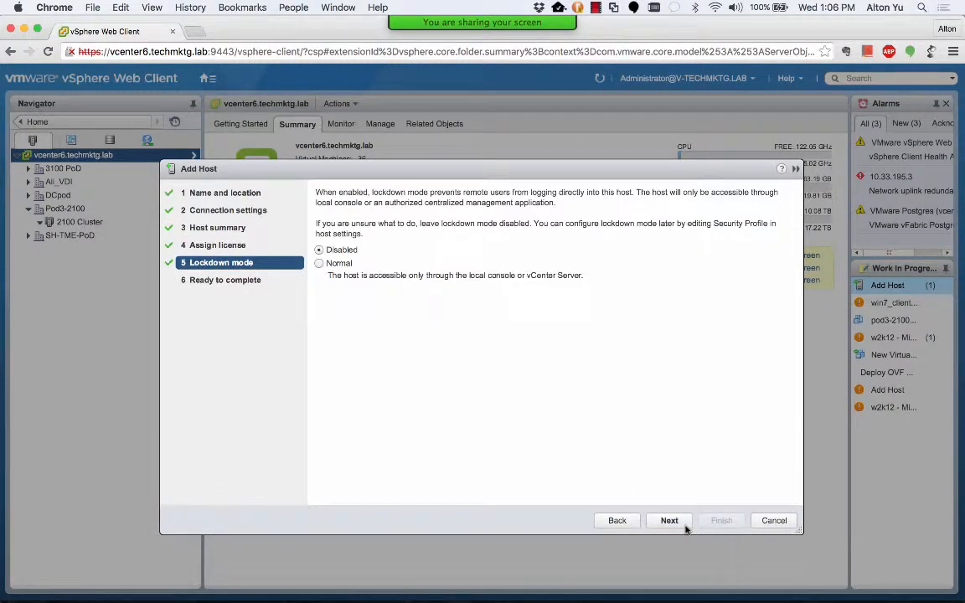
pyautogui.click(669, 520)
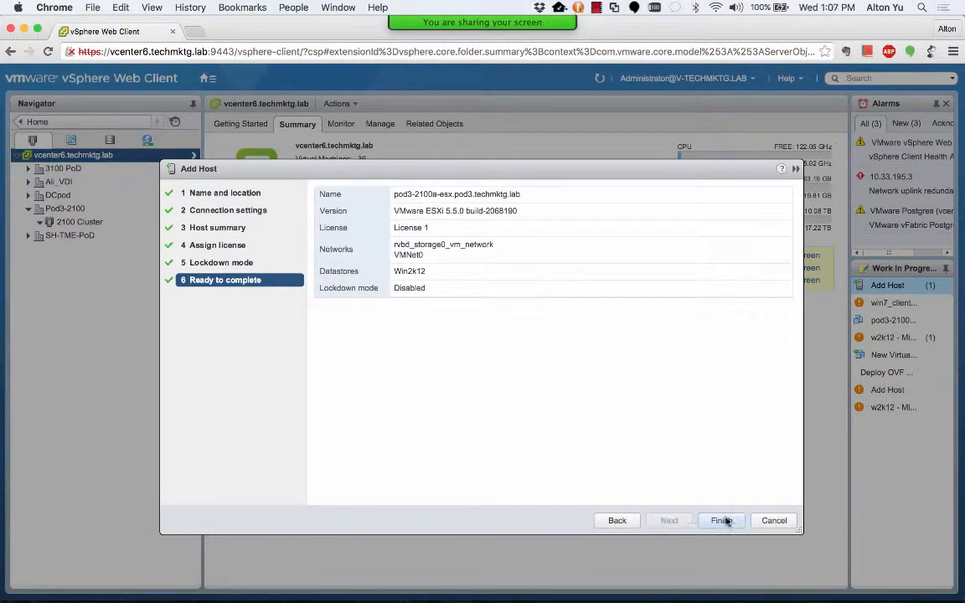
pyautogui.click(721, 521)
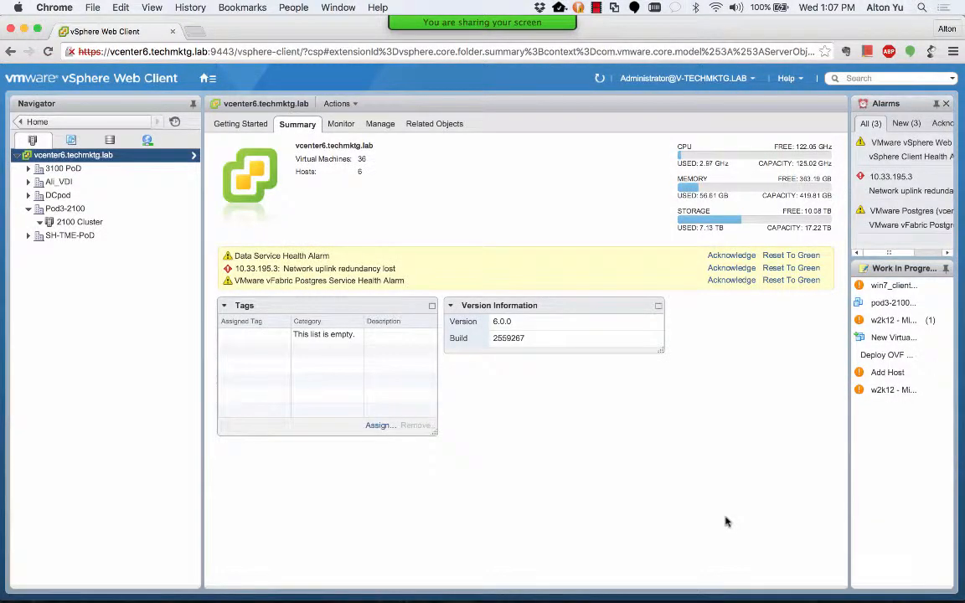
# Add host pod3-2100b-esx to 2100 Cluster through the credentials, summary and license steps
pyautogui.click(70, 235)
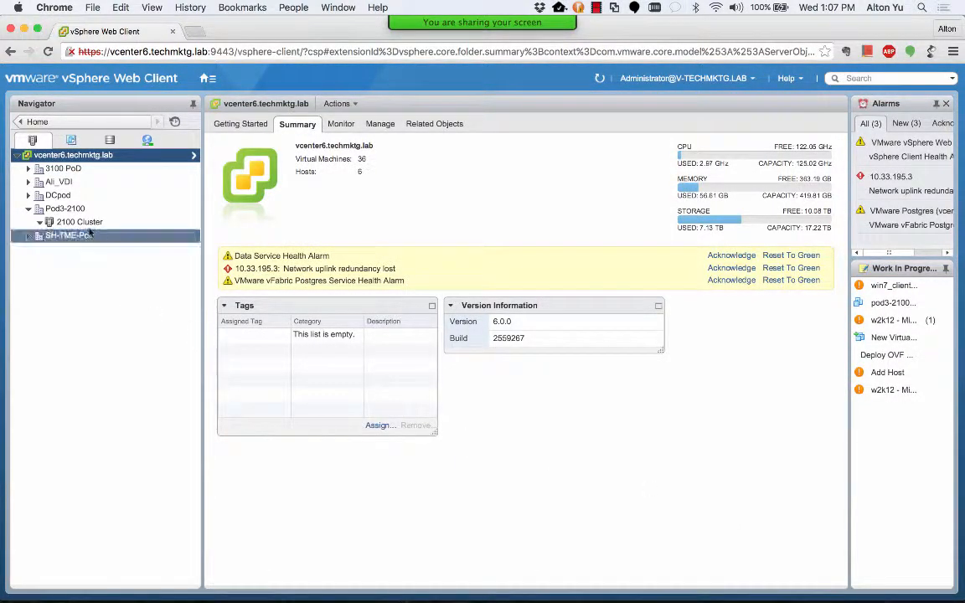
pyautogui.click(80, 221)
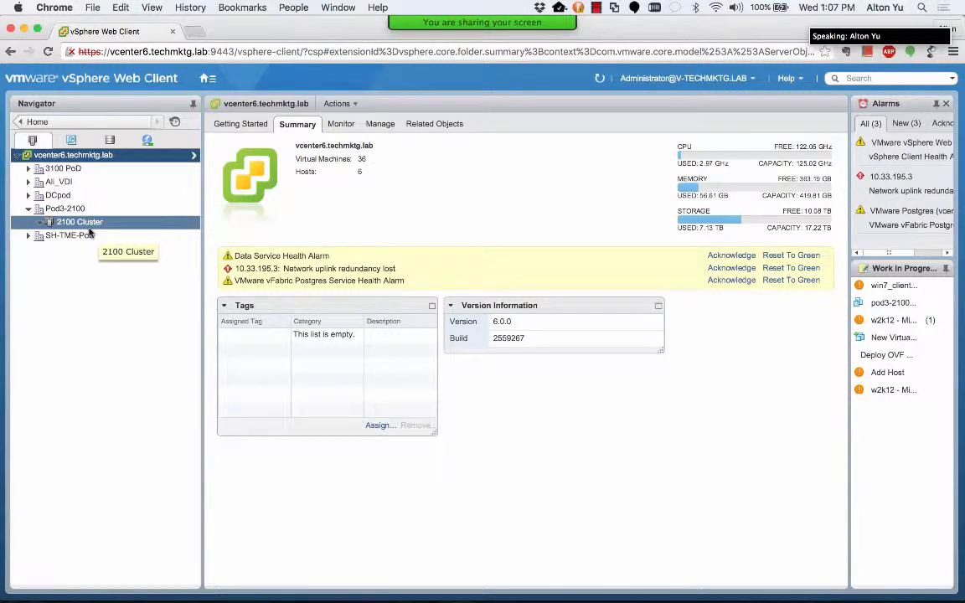
pyautogui.rightClick(80, 221)
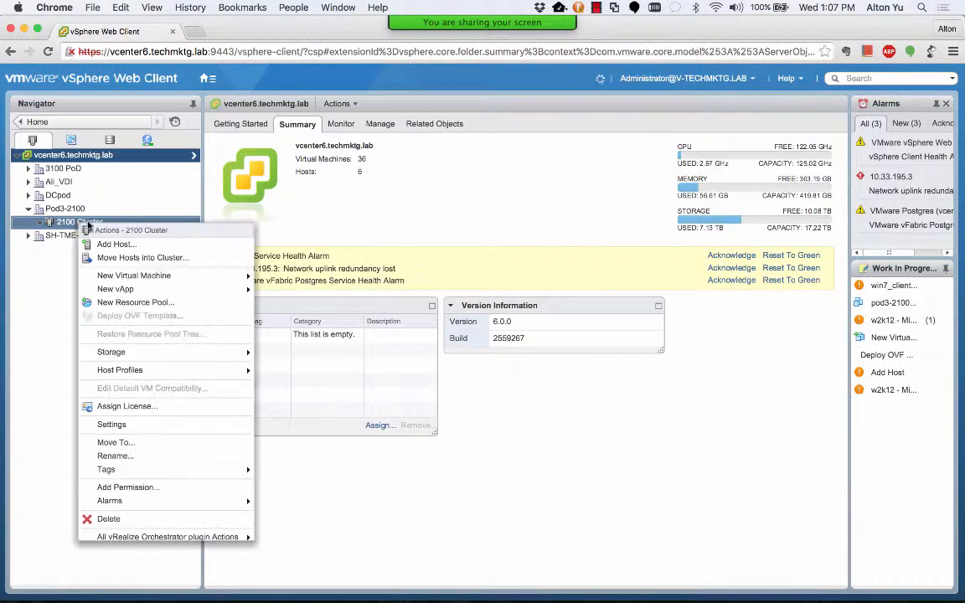
pyautogui.click(115, 243)
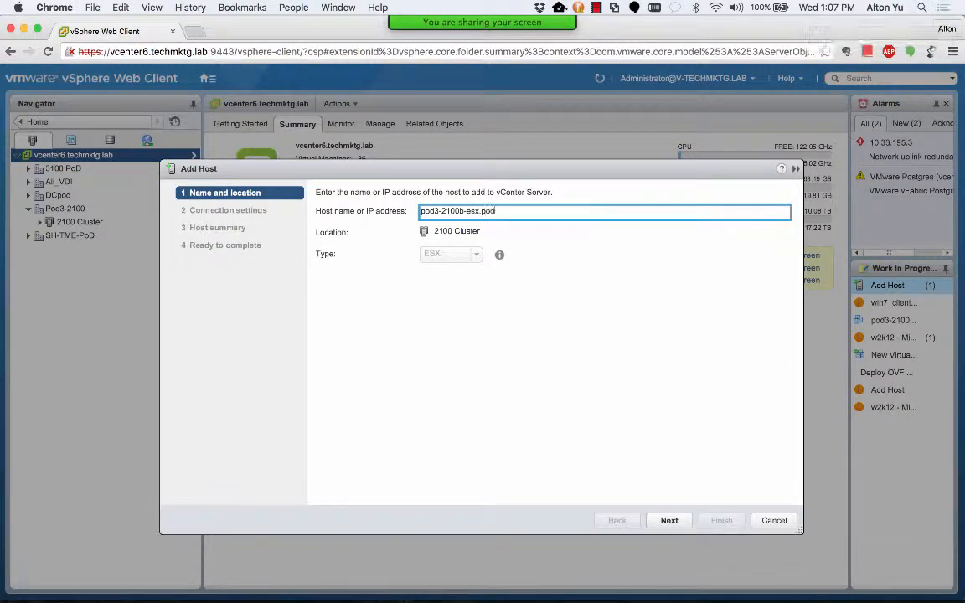
pyautogui.click(669, 520)
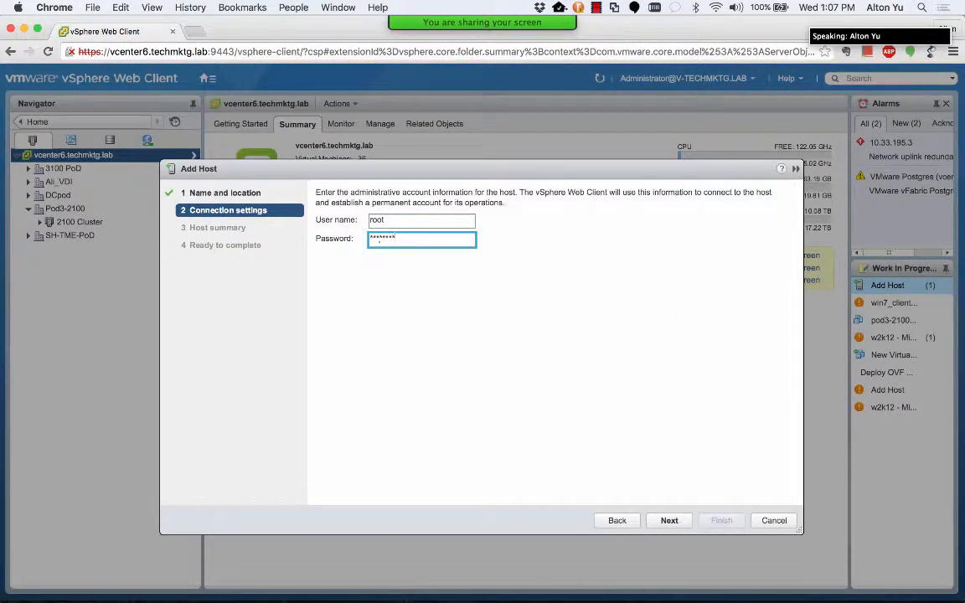
pyautogui.click(668, 520)
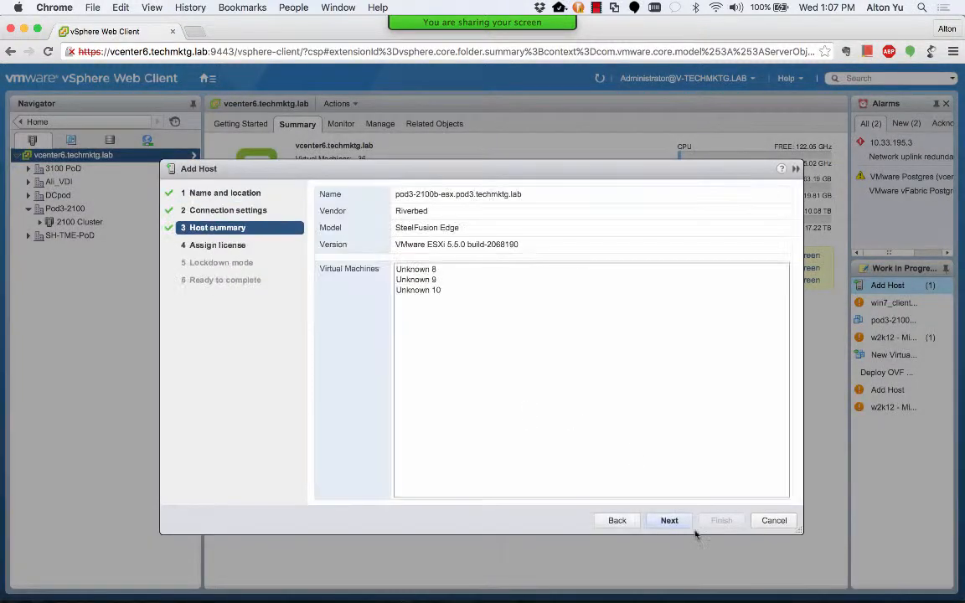
pyautogui.click(669, 520)
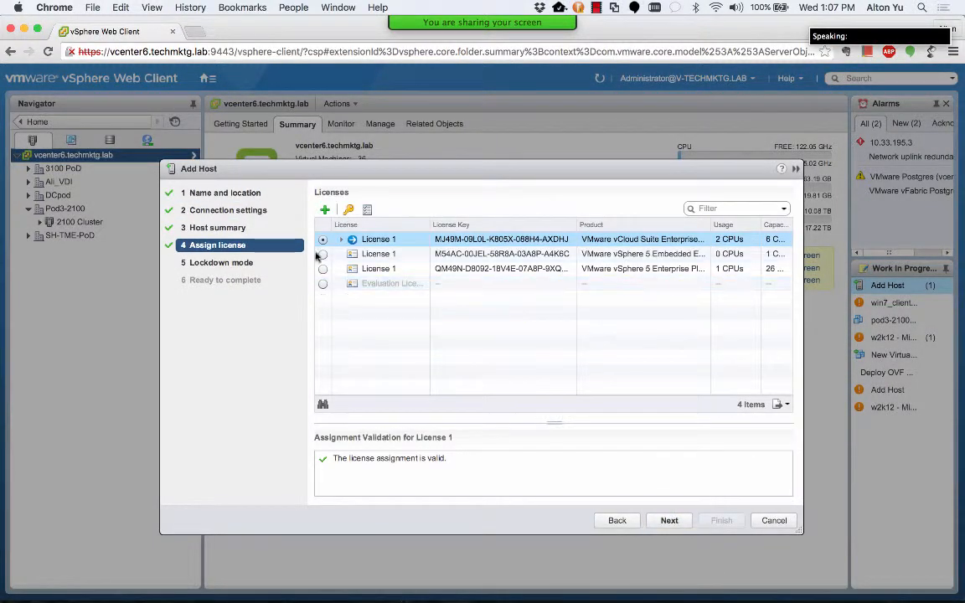
pyautogui.click(323, 268)
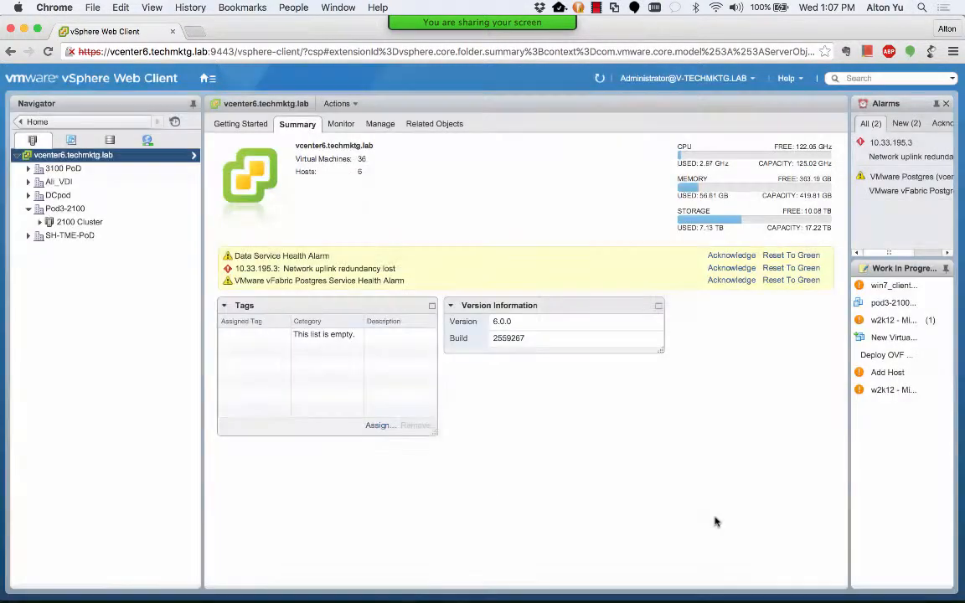
# Check iSCSI adapter vmhba37 paths and devices on host pod3-2100a-esx
pyautogui.click(80, 221)
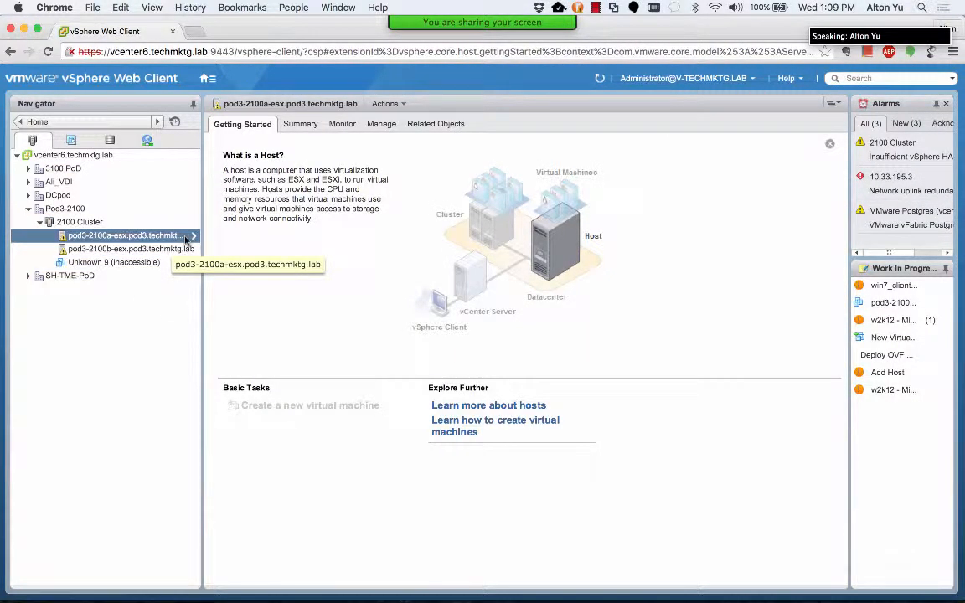
pyautogui.click(297, 123)
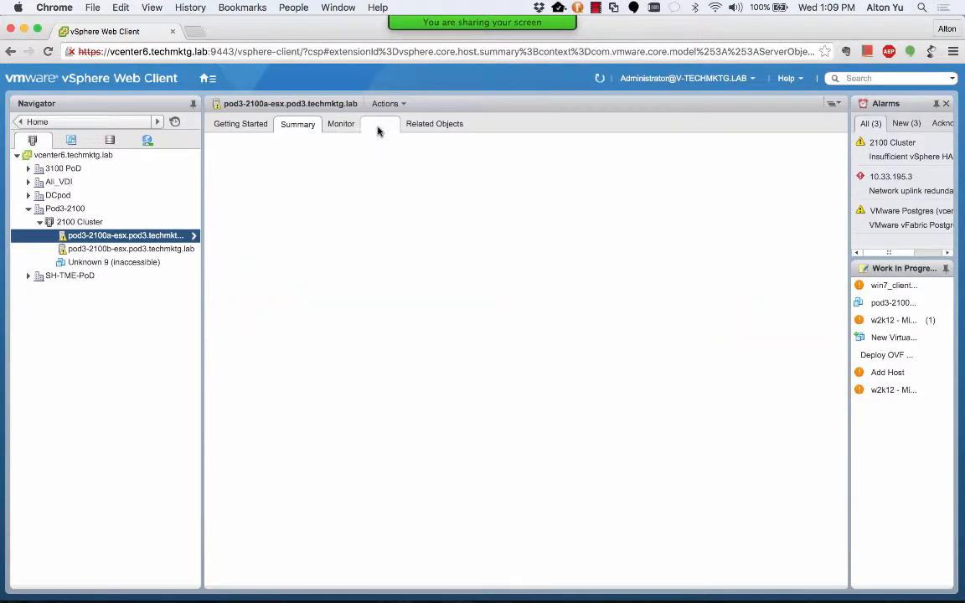
pyautogui.click(377, 123)
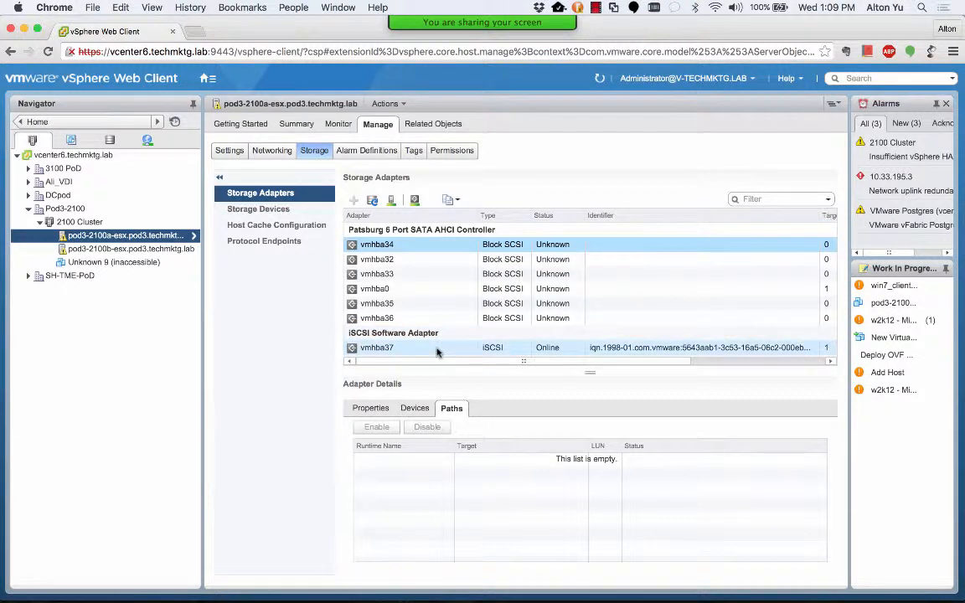
pyautogui.click(376, 346)
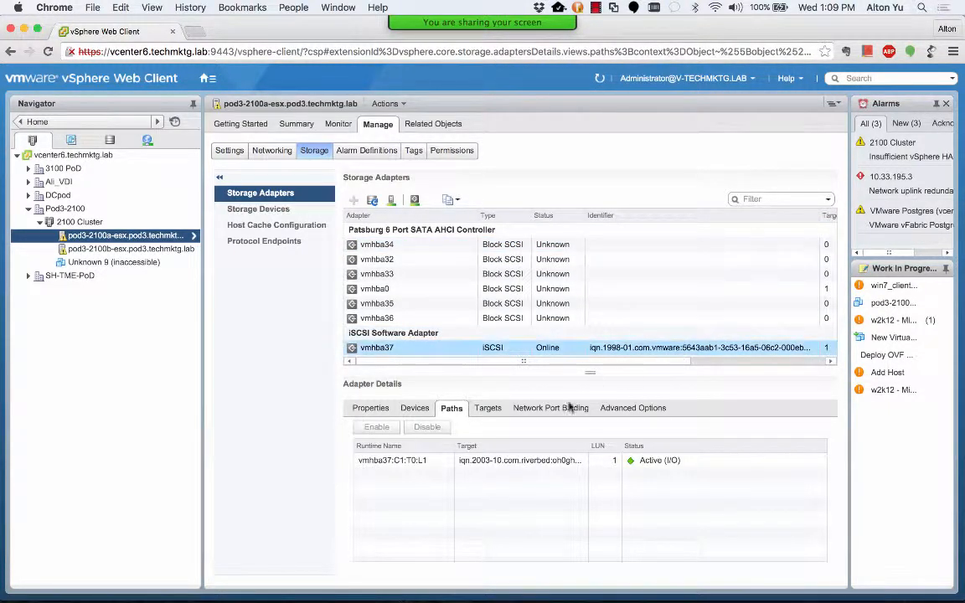
pyautogui.moveTo(464, 460)
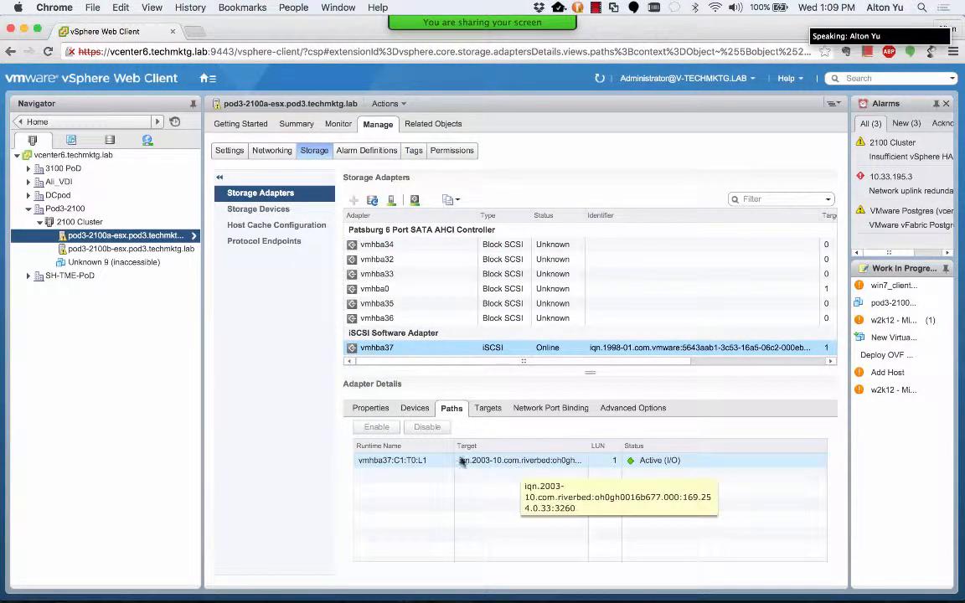
pyautogui.click(415, 408)
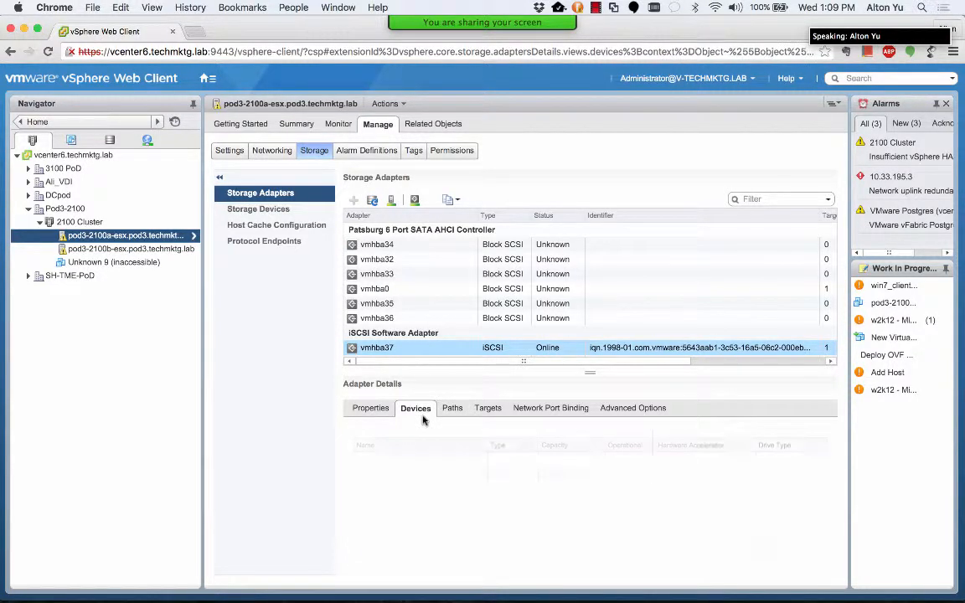
pyautogui.click(415, 408)
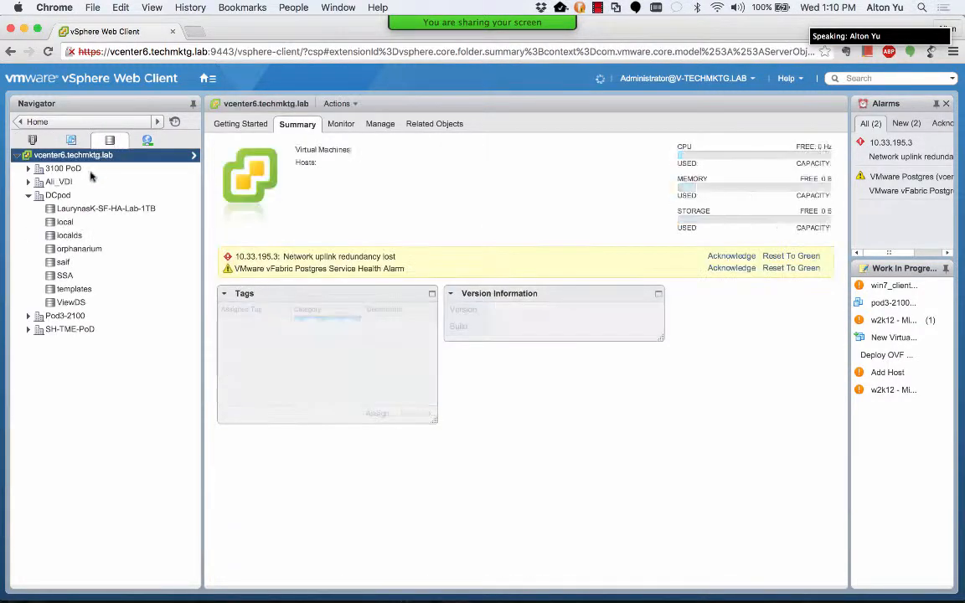
# Browse the Win2k12 datastore and choose template-OS-LUN.vmx to register
pyautogui.click(28, 315)
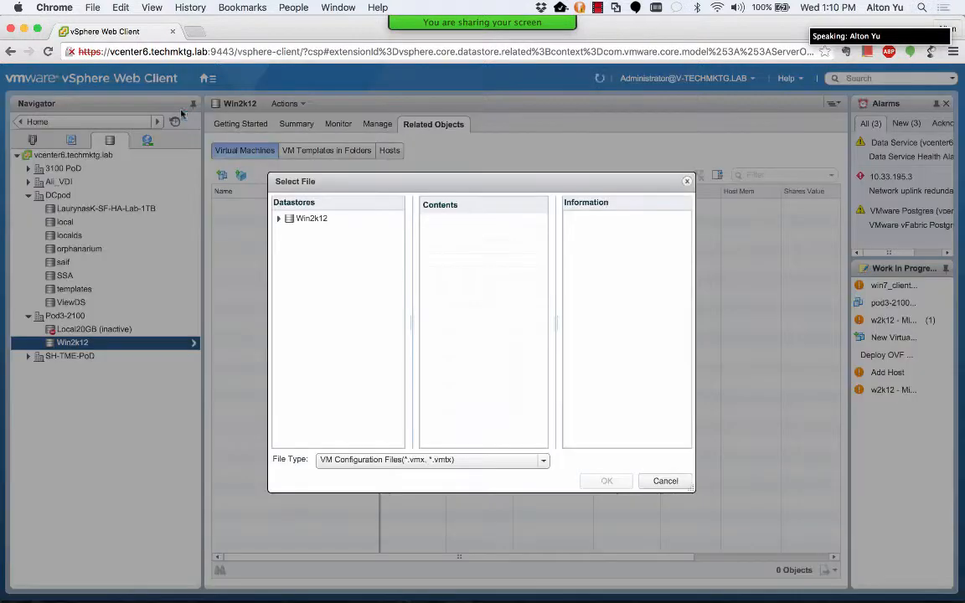
pyautogui.click(278, 218)
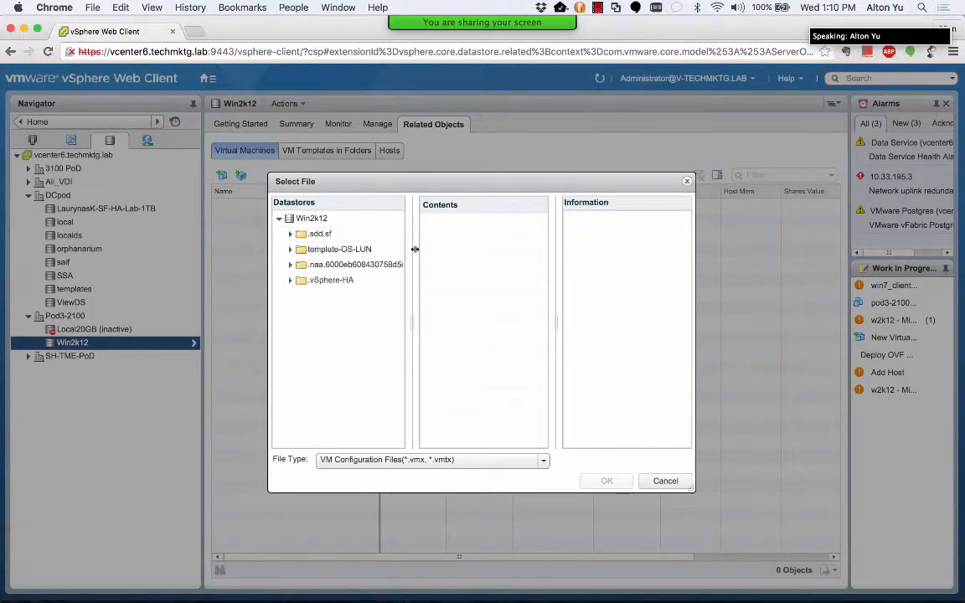
pyautogui.click(352, 264)
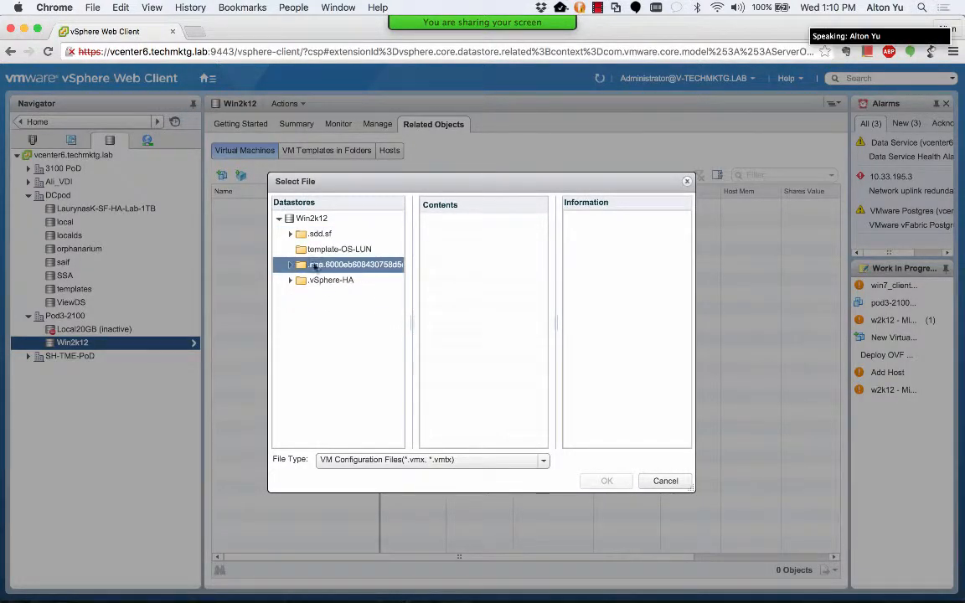
pyautogui.click(339, 249)
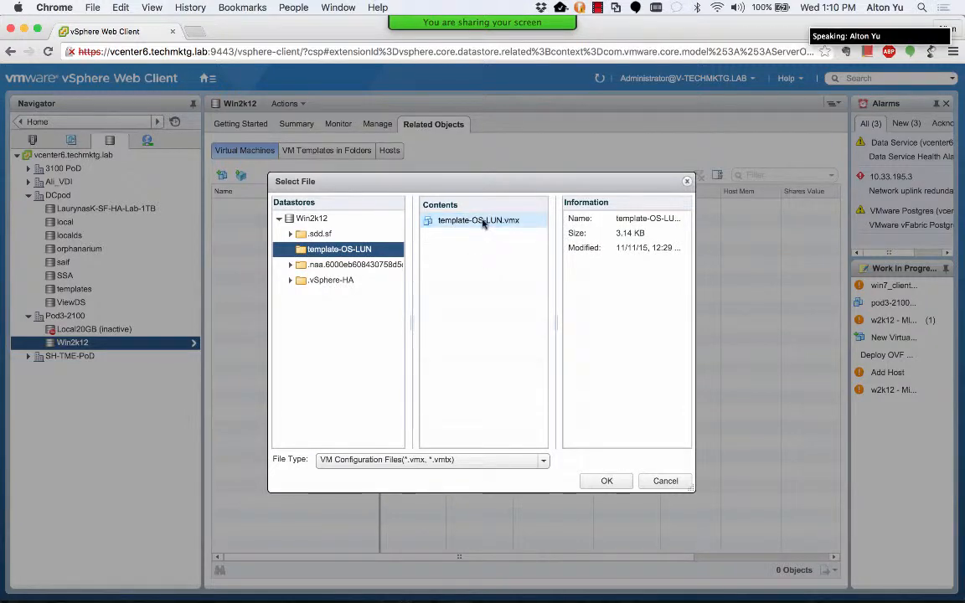
pyautogui.click(606, 480)
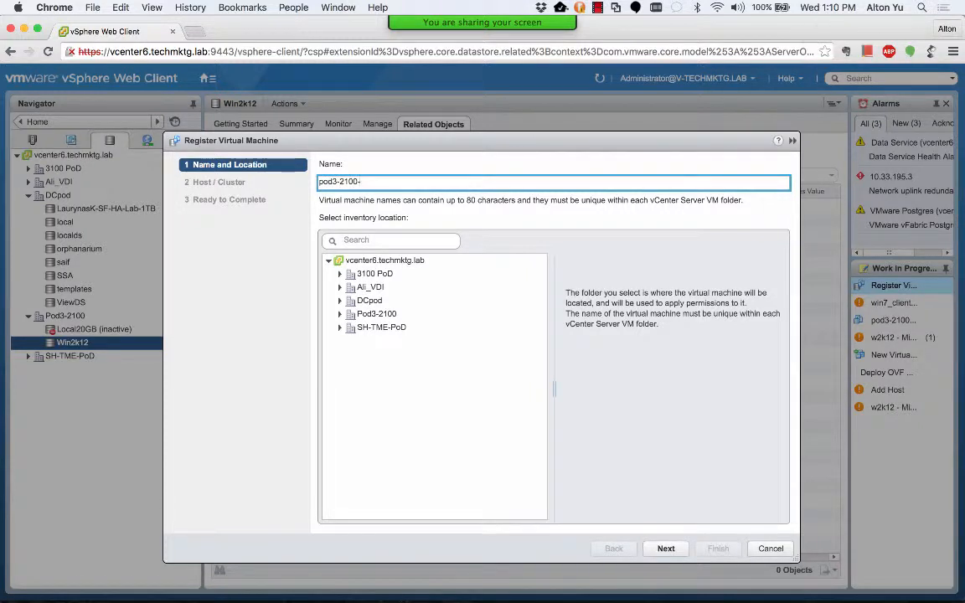
# Register it as pod3-2100-win2012 on host pod3-2100a-esx in 2100 Cluster, then power on
pyautogui.write('win2012')
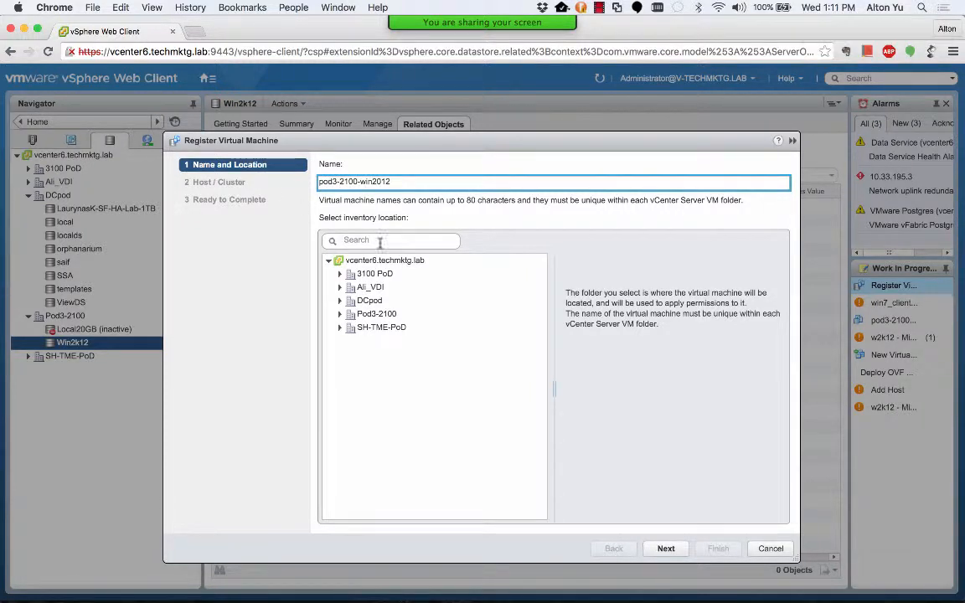
pyautogui.click(376, 313)
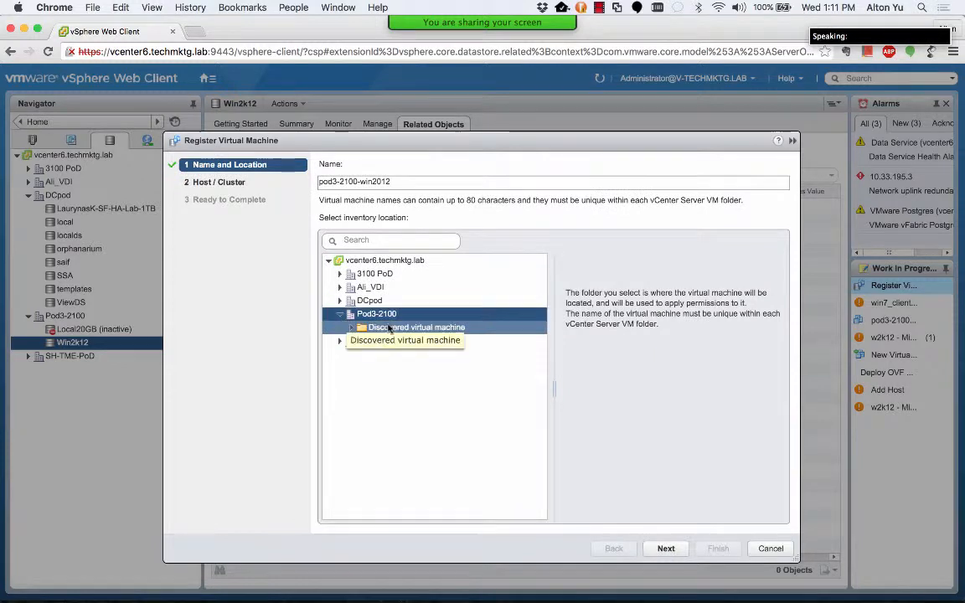
pyautogui.click(665, 548)
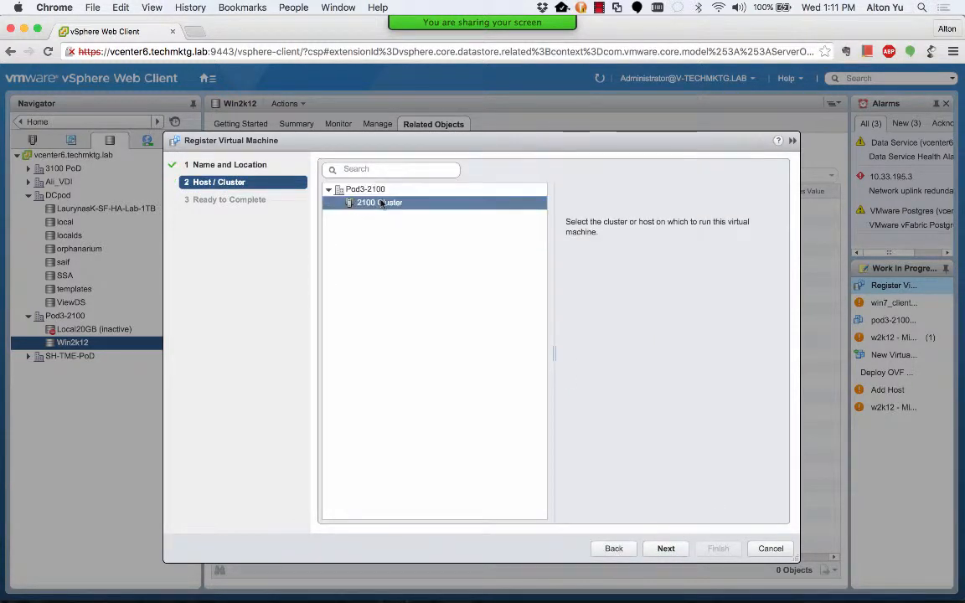
pyautogui.click(665, 548)
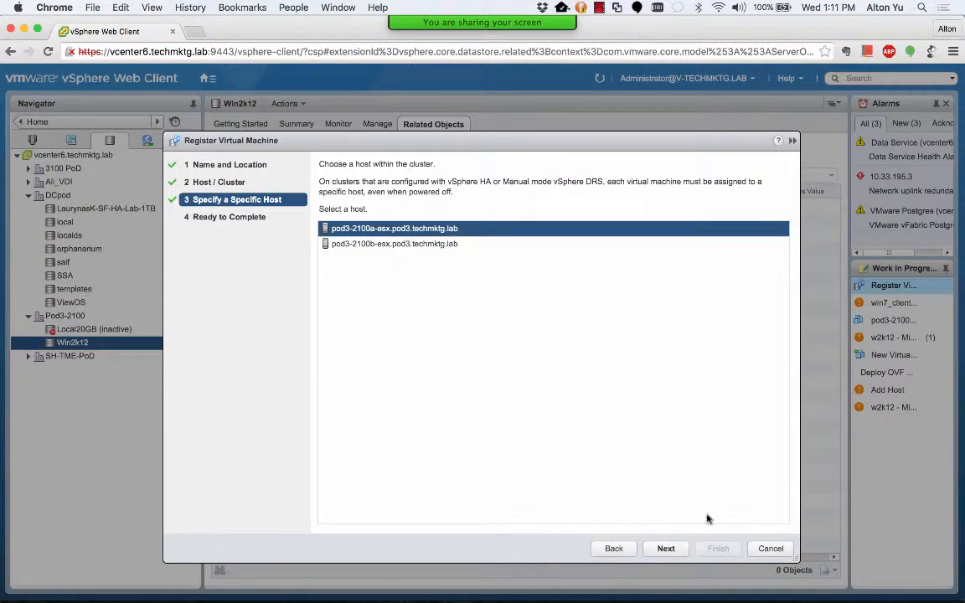
pyautogui.click(666, 548)
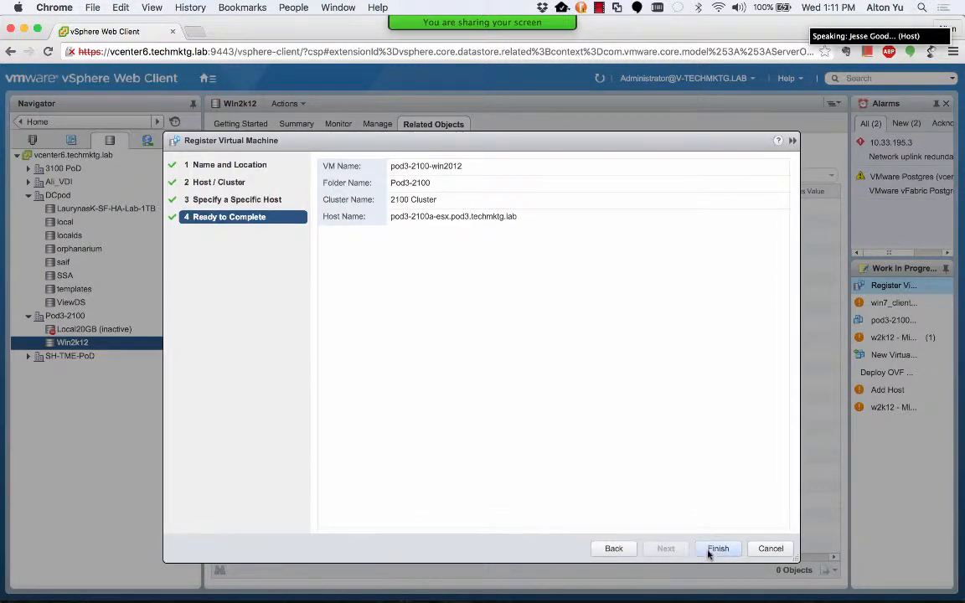
pyautogui.click(718, 547)
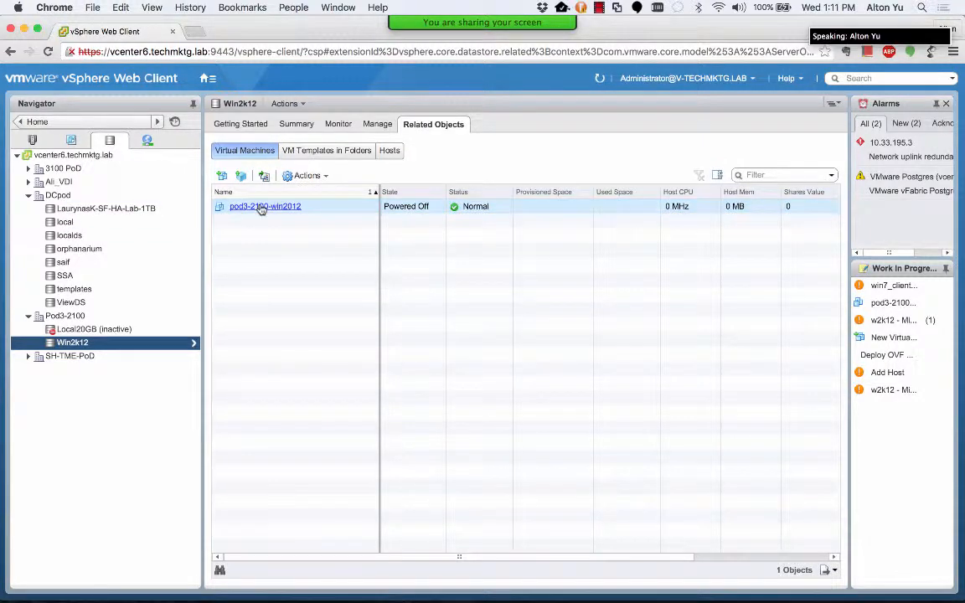
pyautogui.rightClick(264, 206)
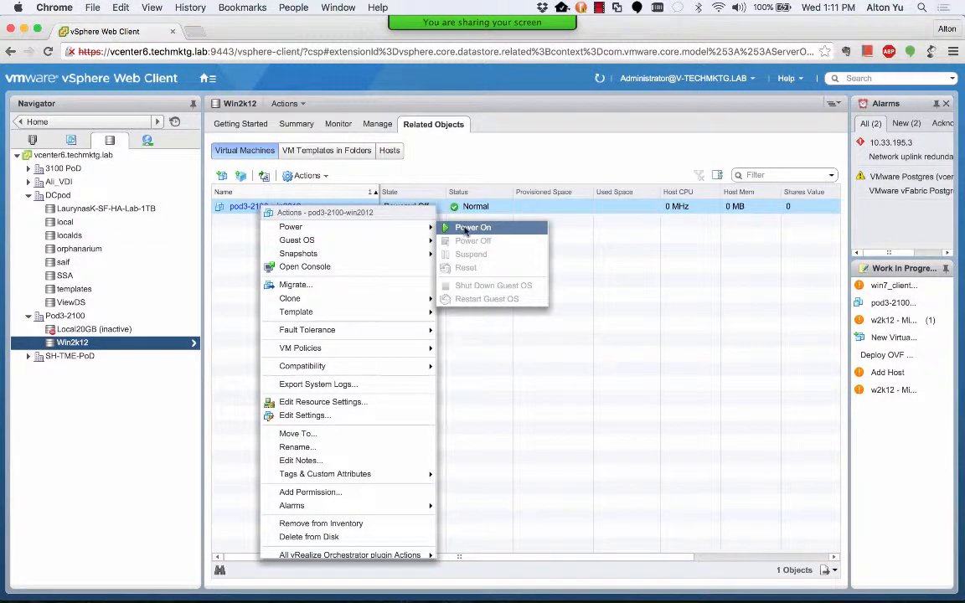
pyautogui.click(473, 227)
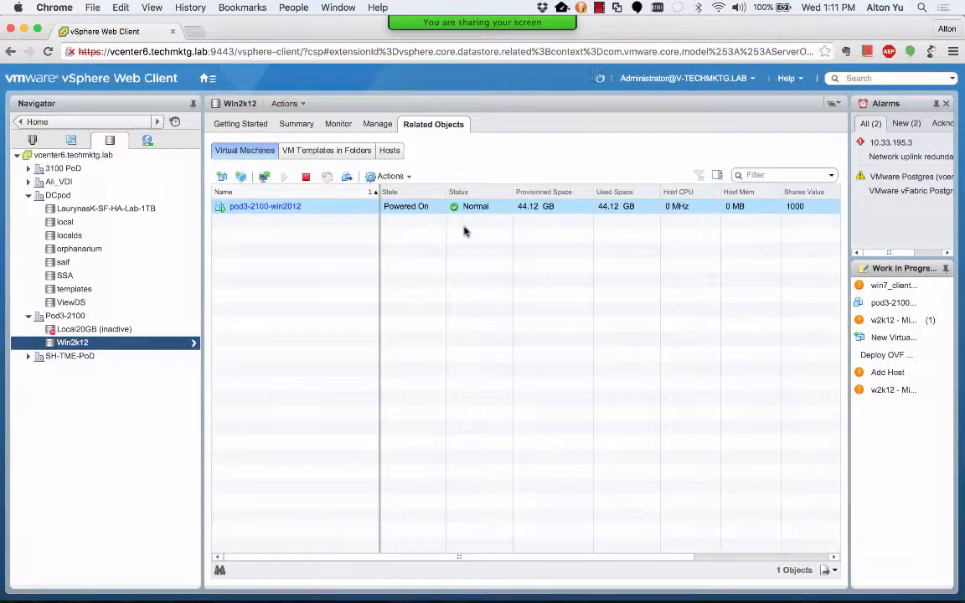